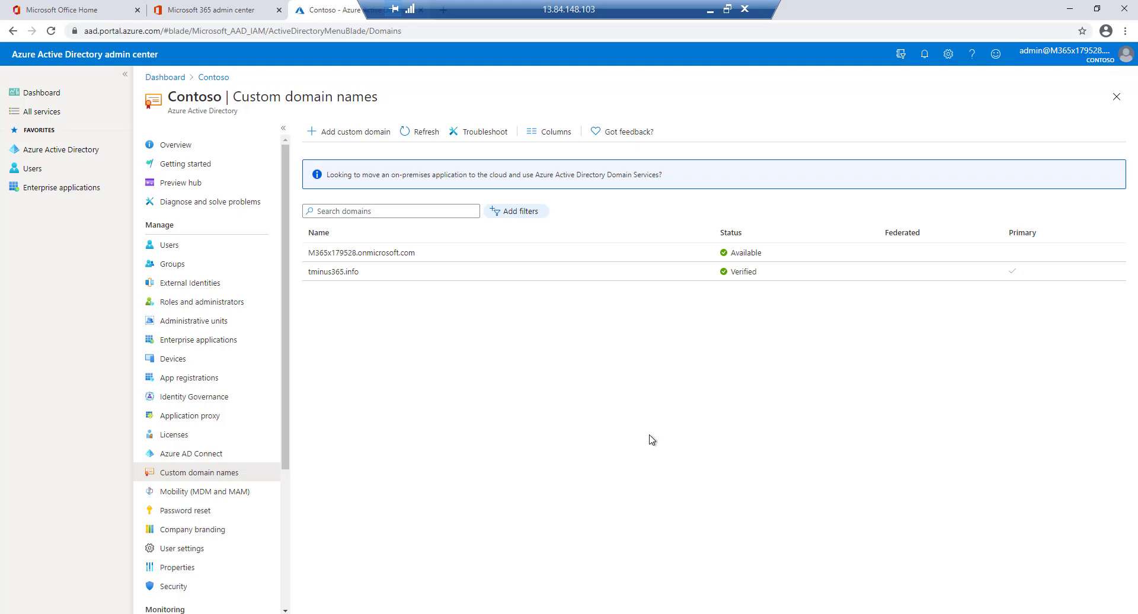
pyautogui.moveTo(383, 276)
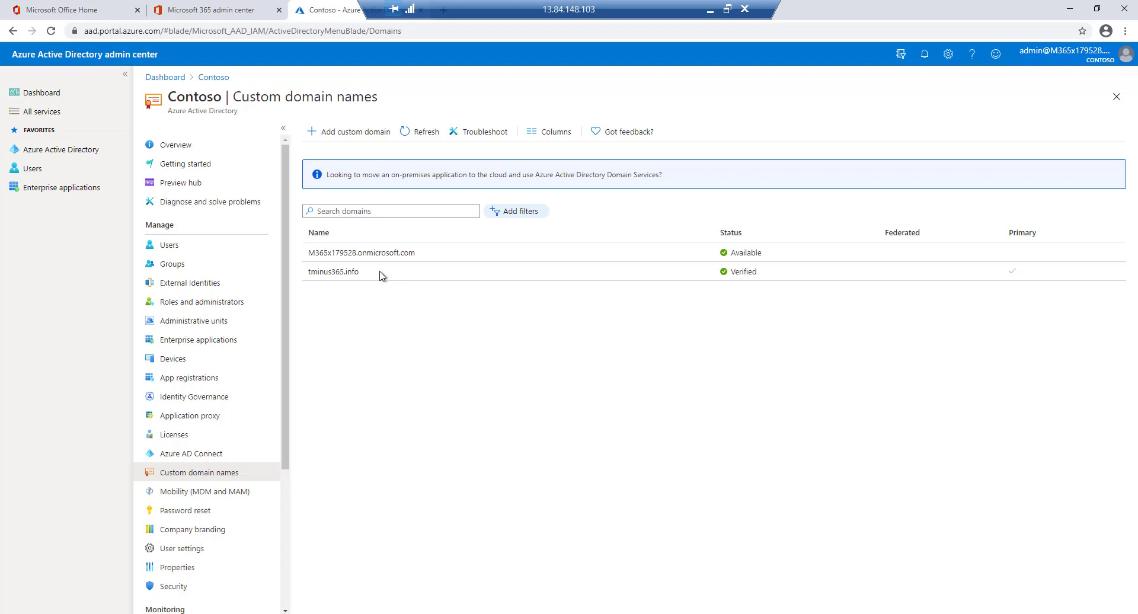
pyautogui.moveTo(378, 279)
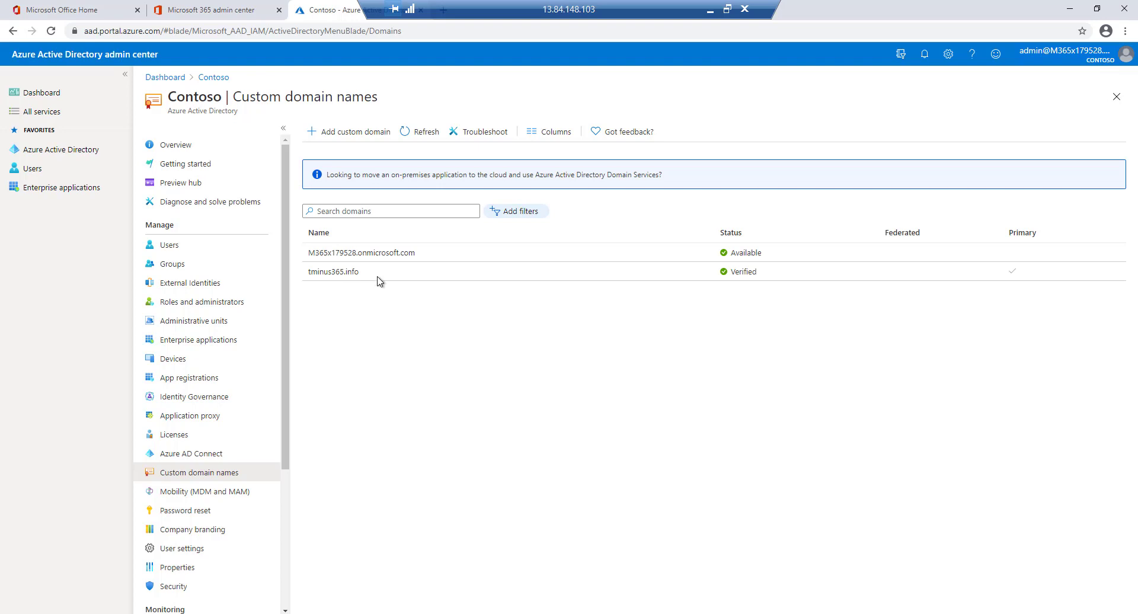
pyautogui.moveTo(421, 371)
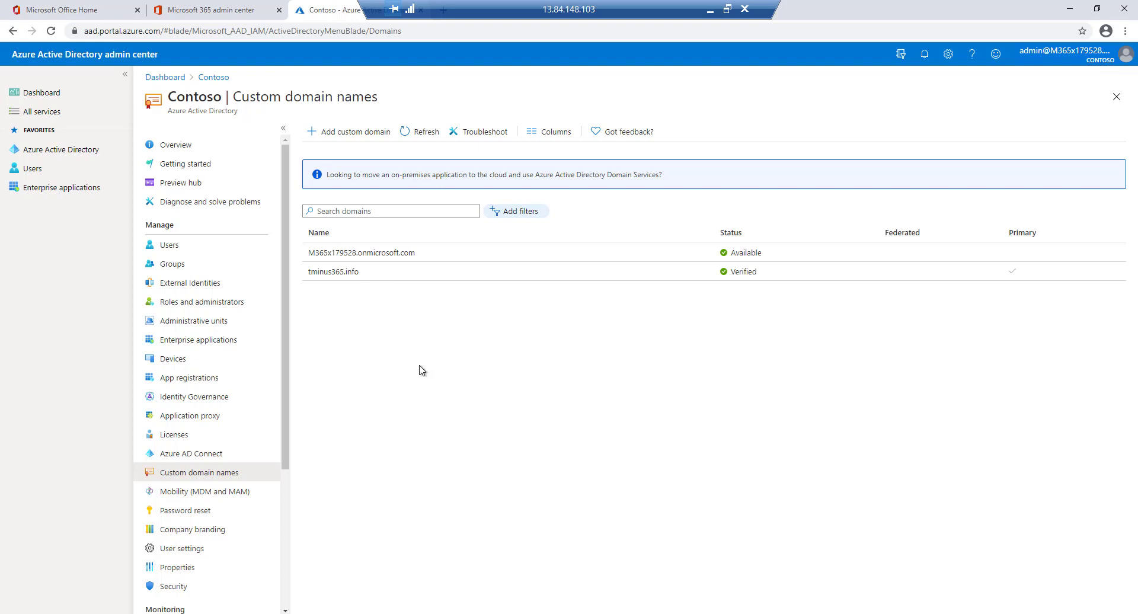
pyautogui.moveTo(211, 454)
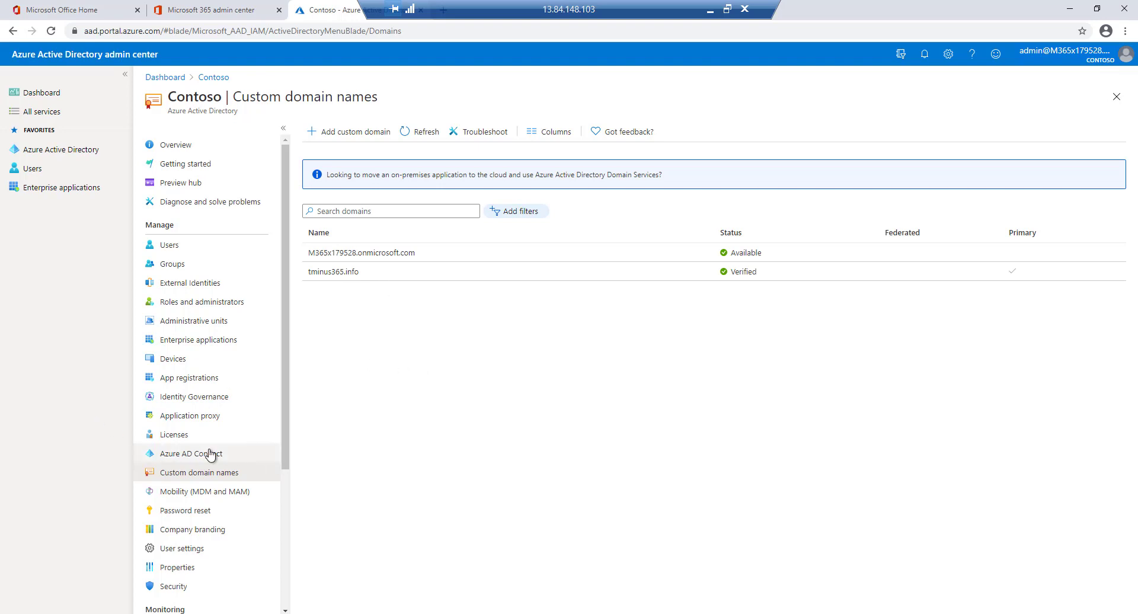
# From Azure AD Connect cloud sync, accept the terms and download the provisioning agent installer
pyautogui.click(192, 452)
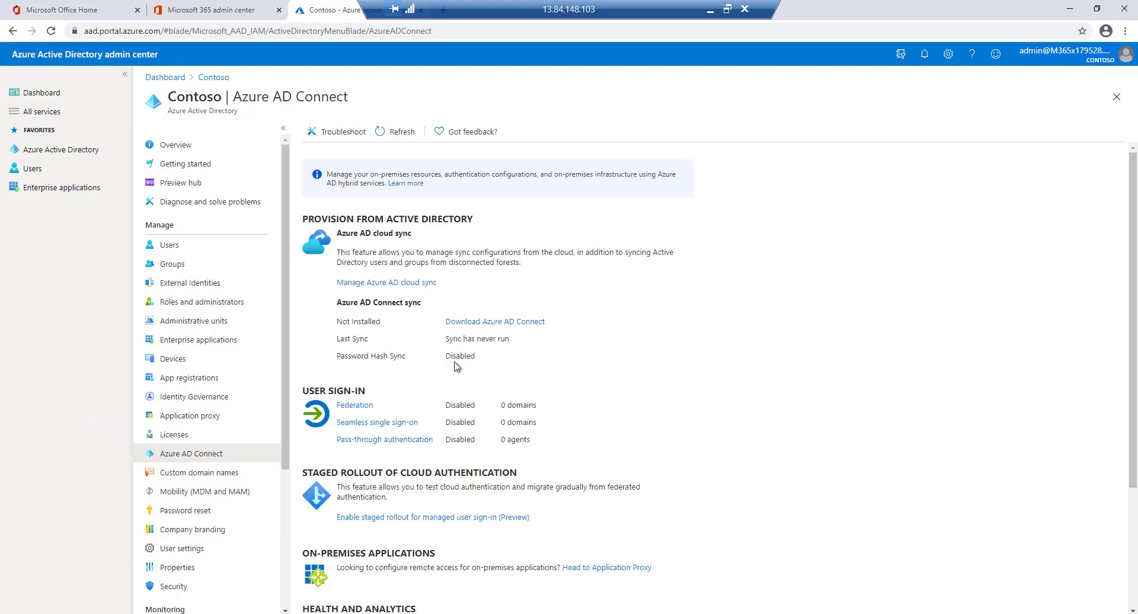
pyautogui.moveTo(385, 282)
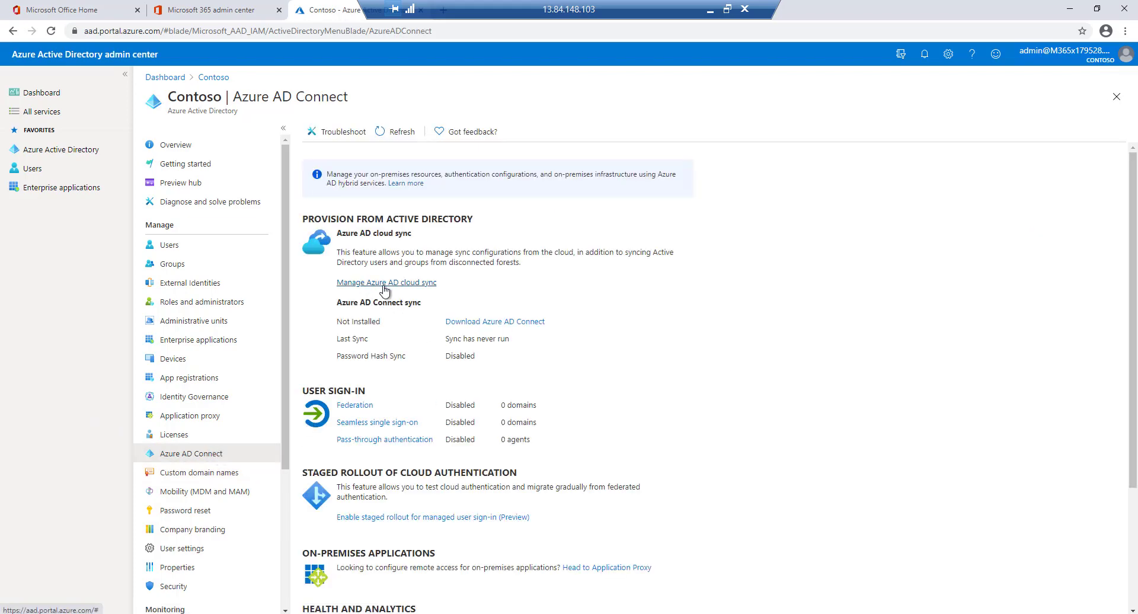
pyautogui.click(387, 282)
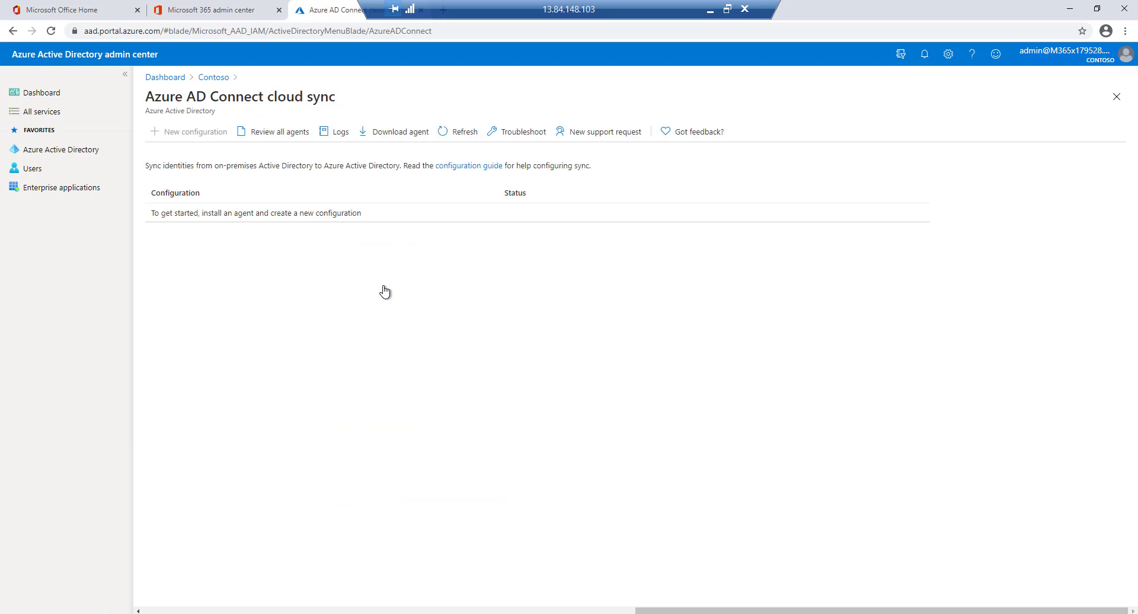
pyautogui.click(393, 131)
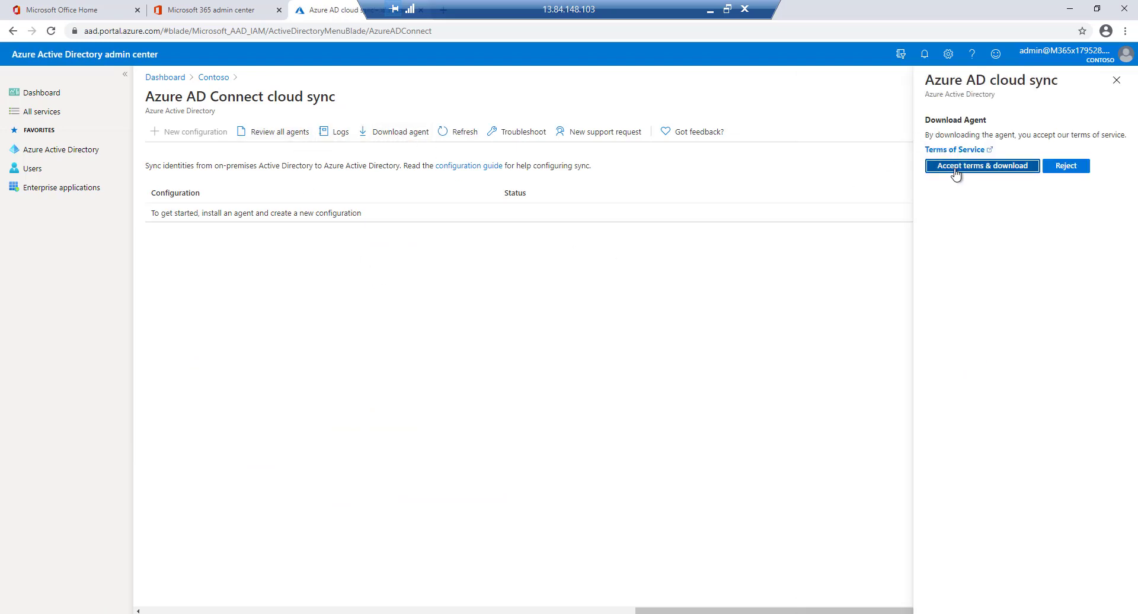
pyautogui.click(982, 166)
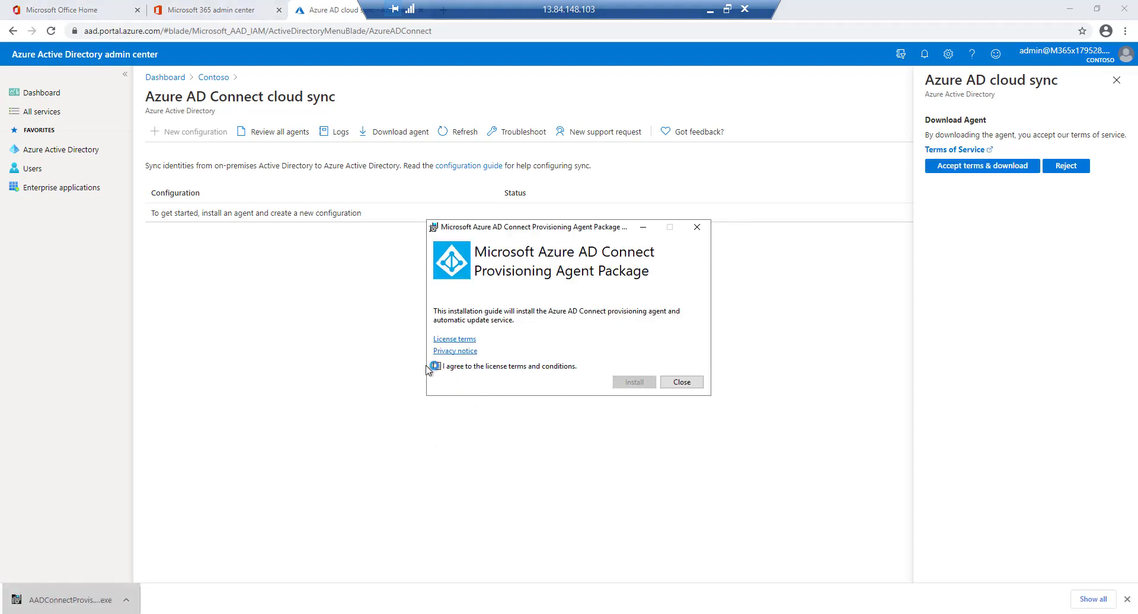
# Accept the license, install the agent and sign in to Azure AD as administrator
pyautogui.click(632, 382)
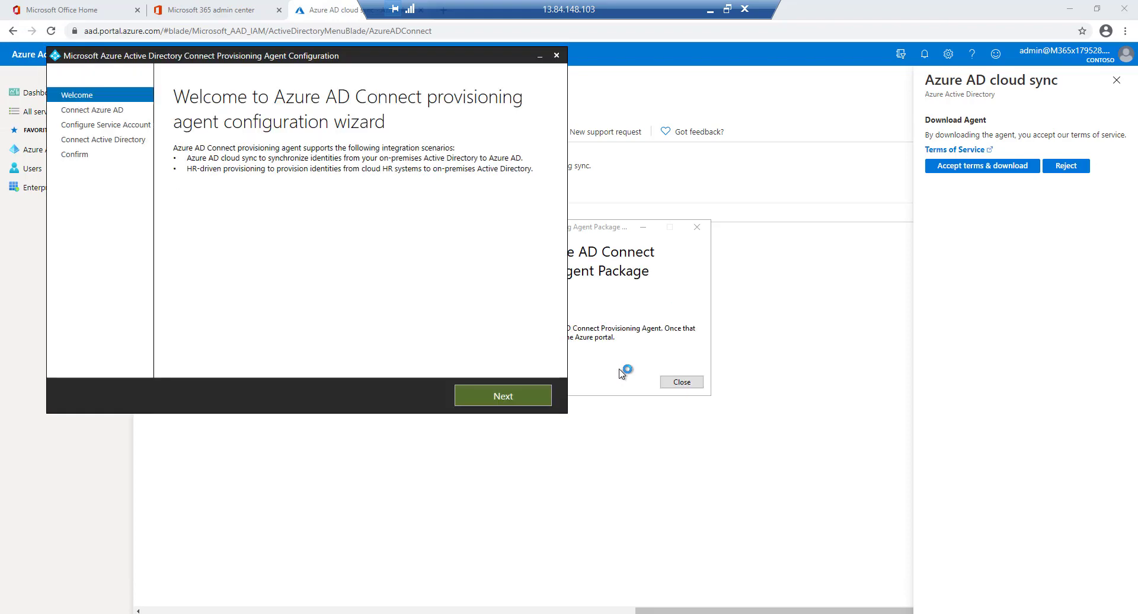
pyautogui.moveTo(394, 172)
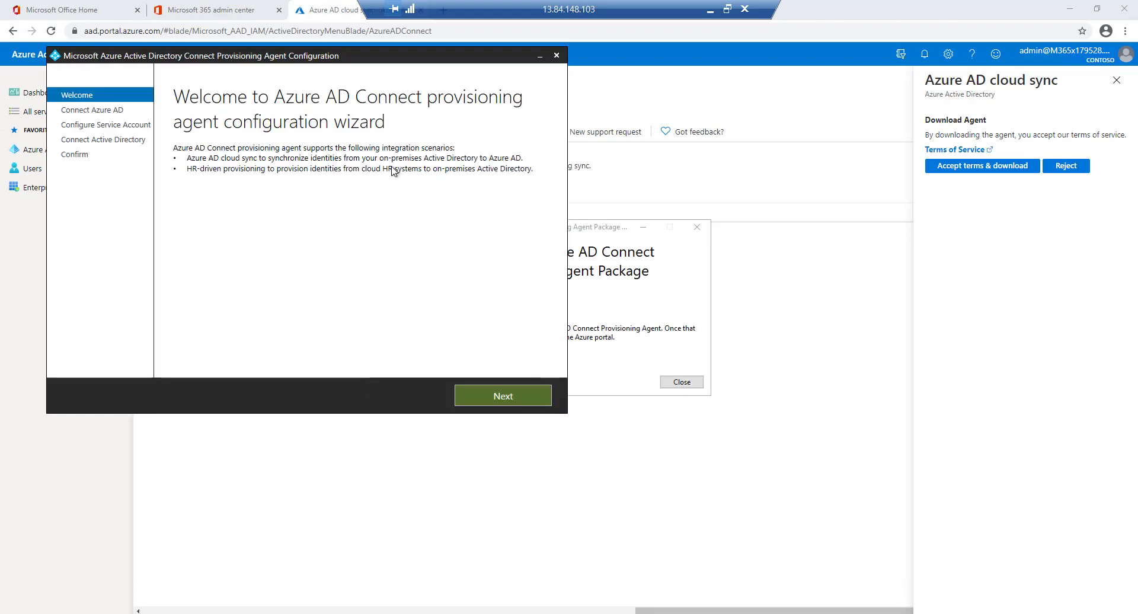
pyautogui.click(680, 382)
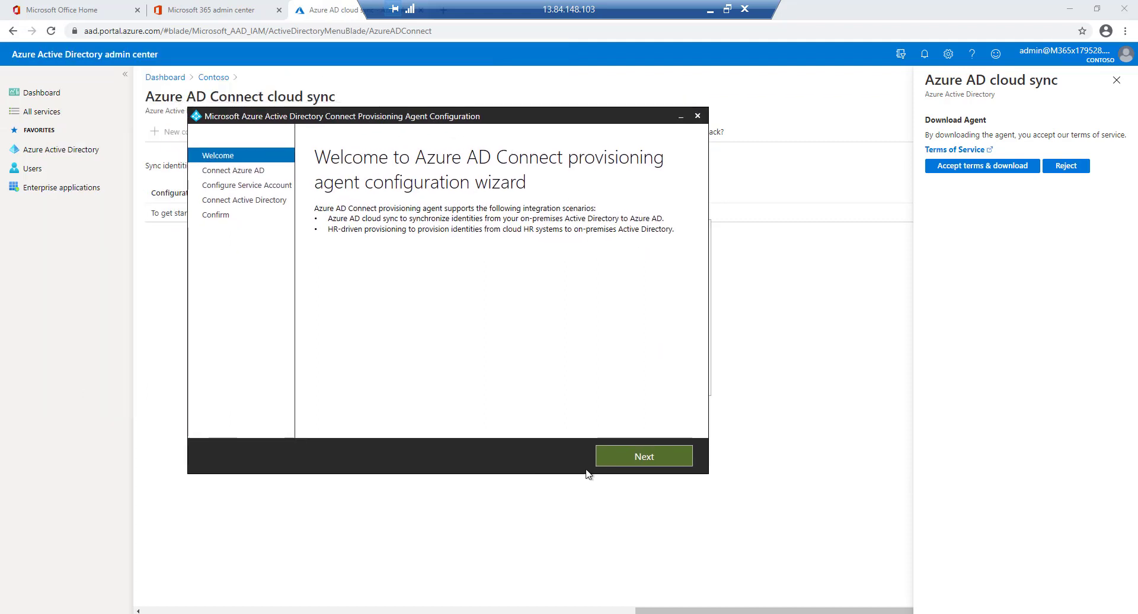
pyautogui.click(641, 456)
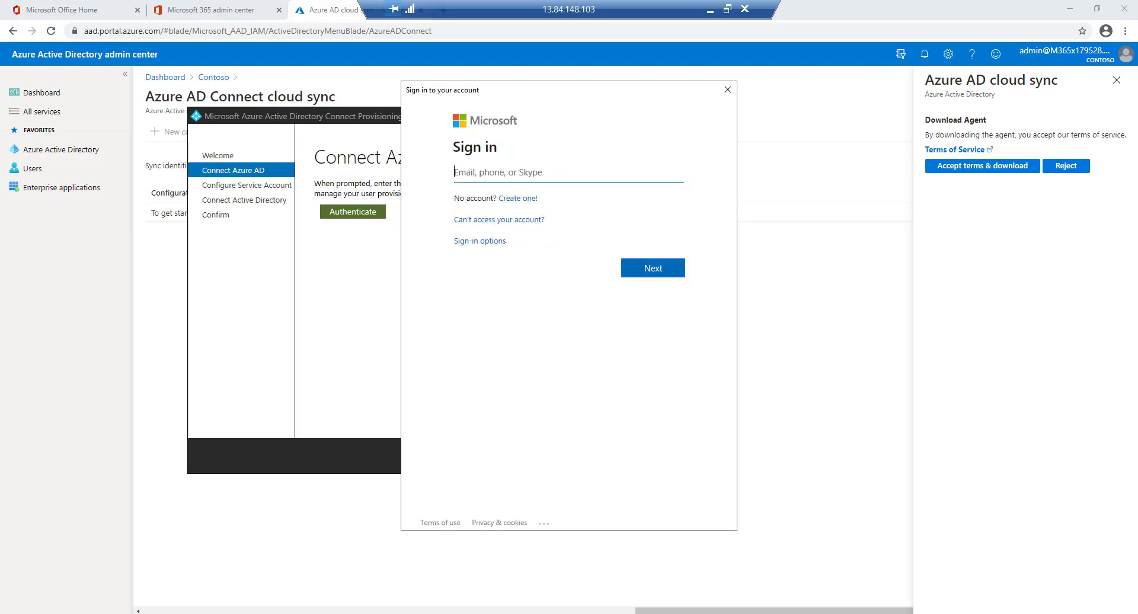
pyautogui.click(650, 267)
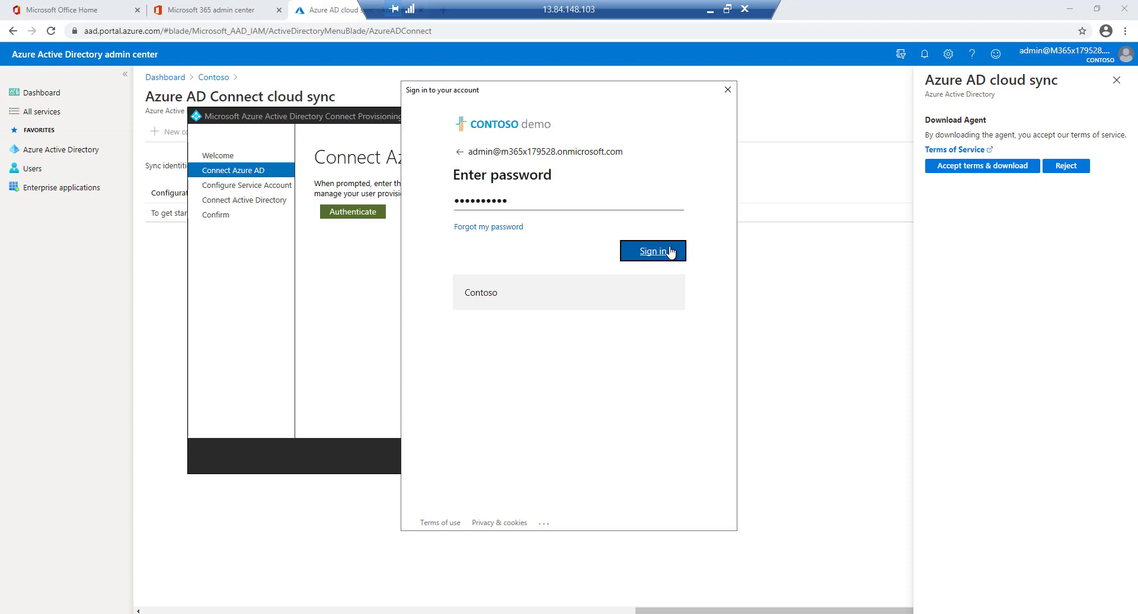
pyautogui.click(652, 250)
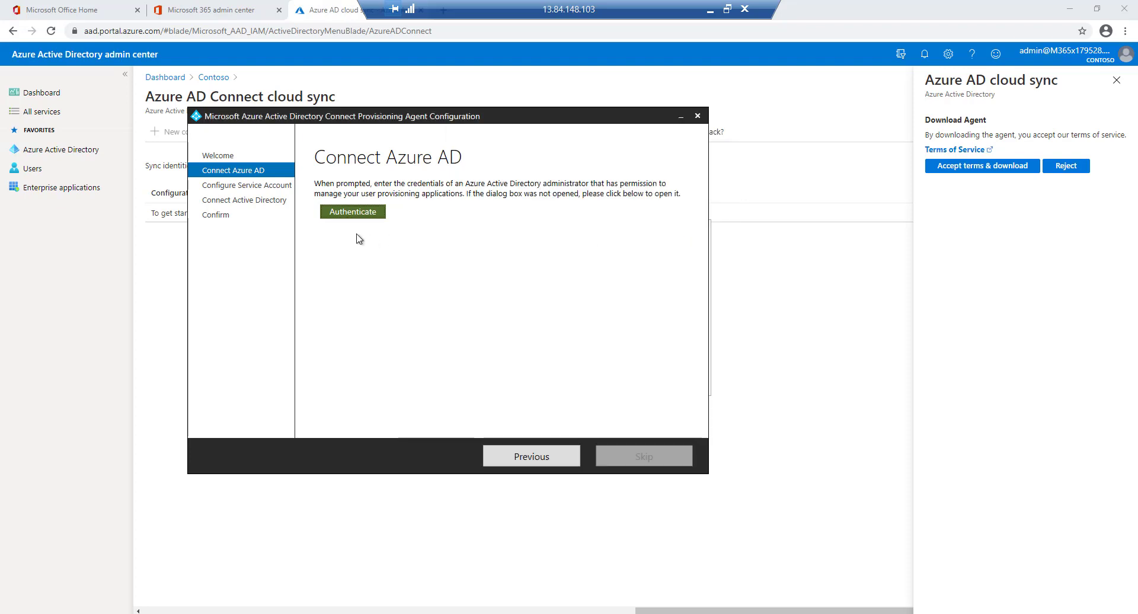
# Choose Create gMSA and submit TMINUS36 domain admin credentials for the service account
pyautogui.click(352, 211)
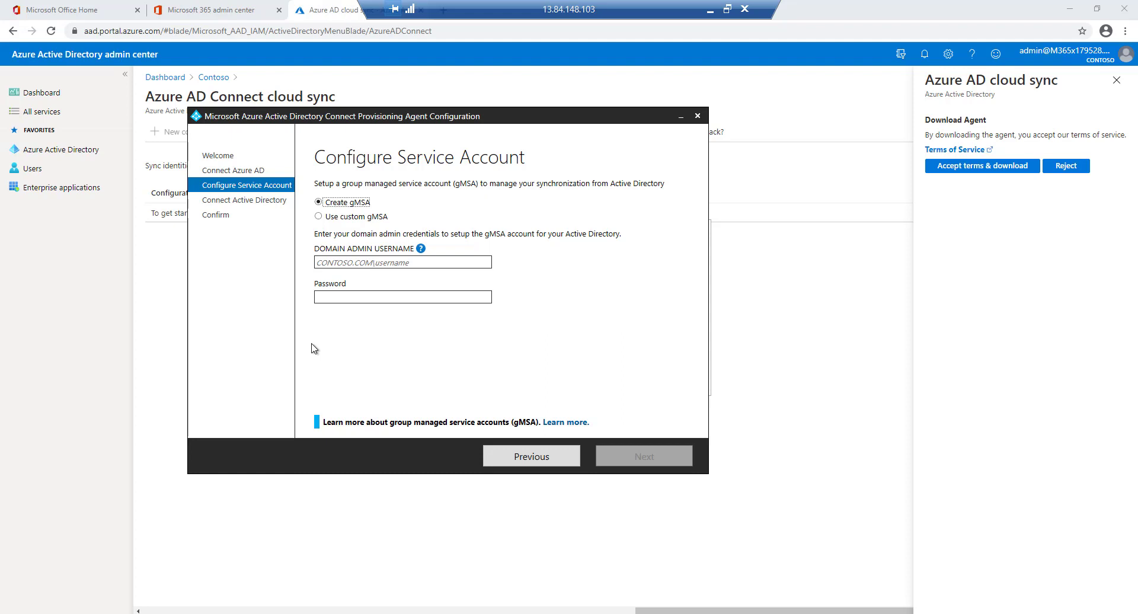
pyautogui.moveTo(286, 219)
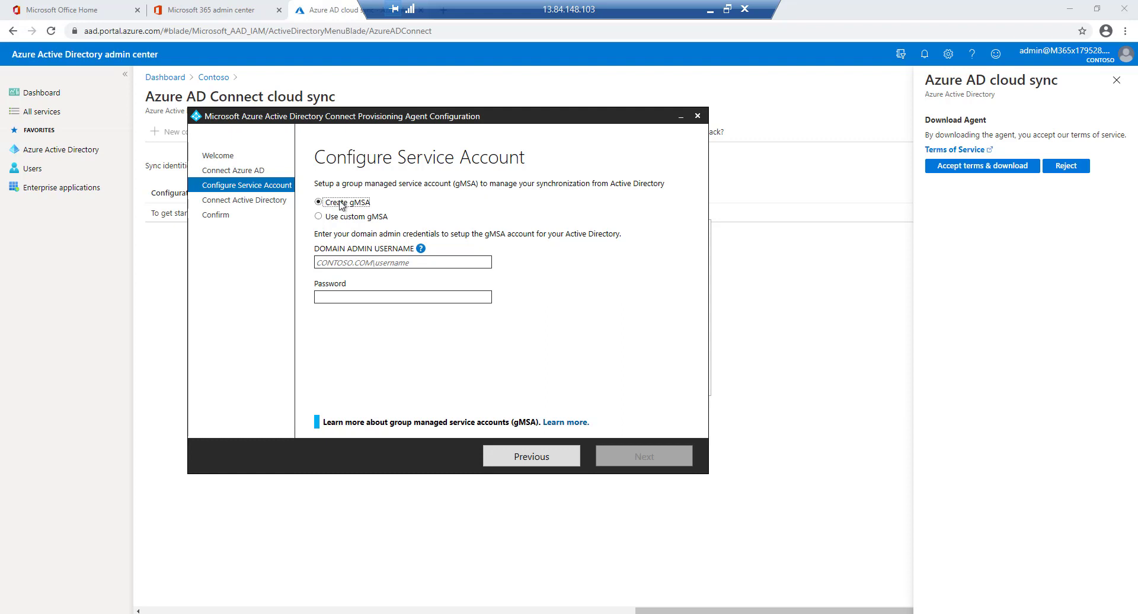
pyautogui.moveTo(373, 264)
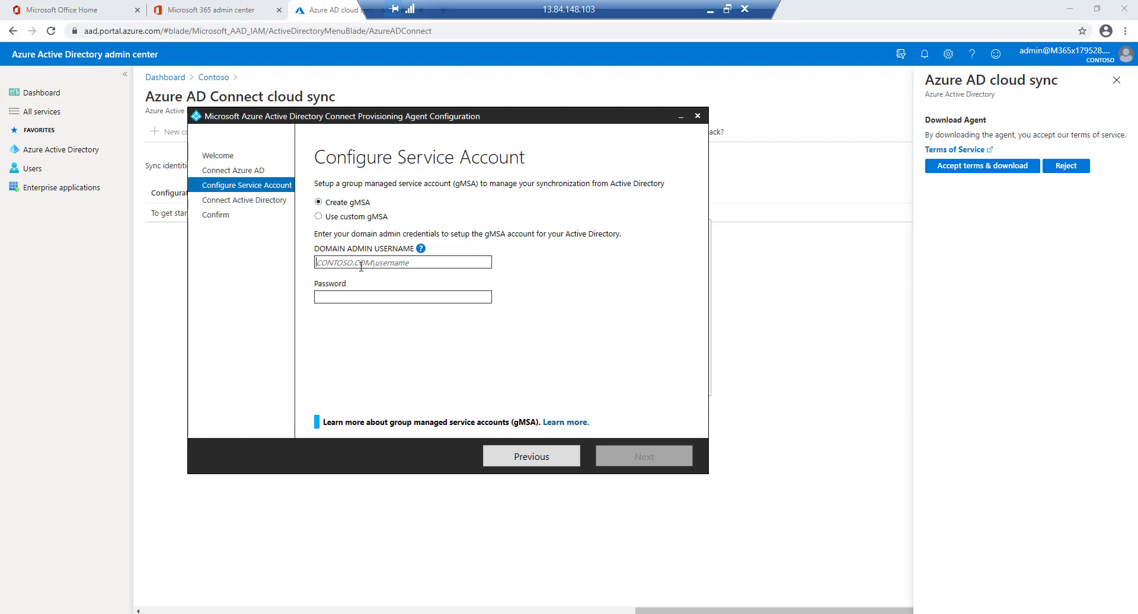
pyautogui.write('TMINUS36')
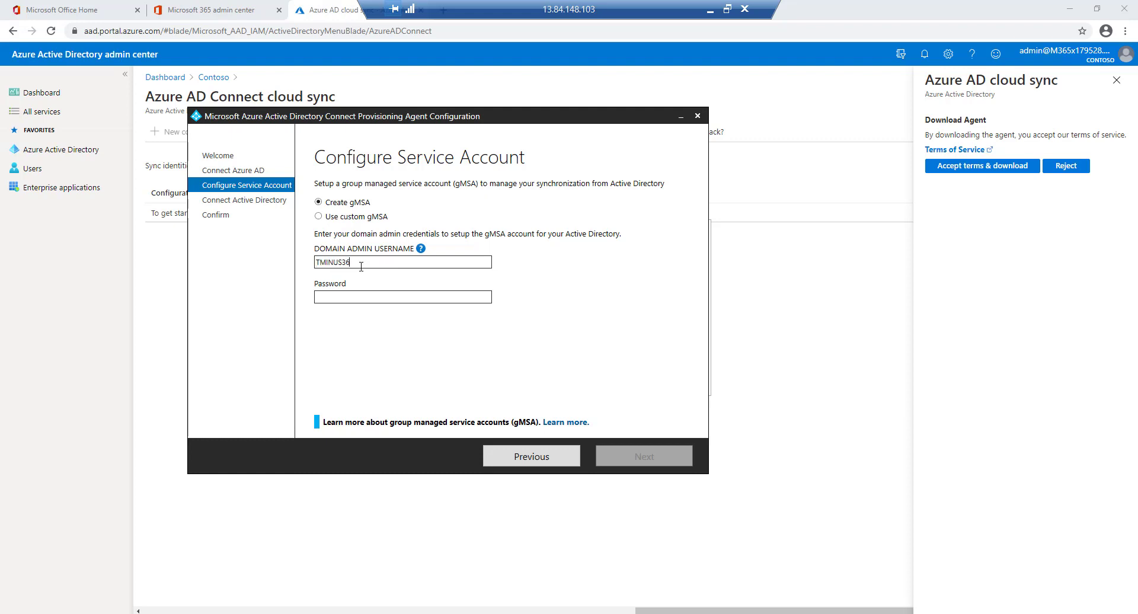
pyautogui.click(641, 455)
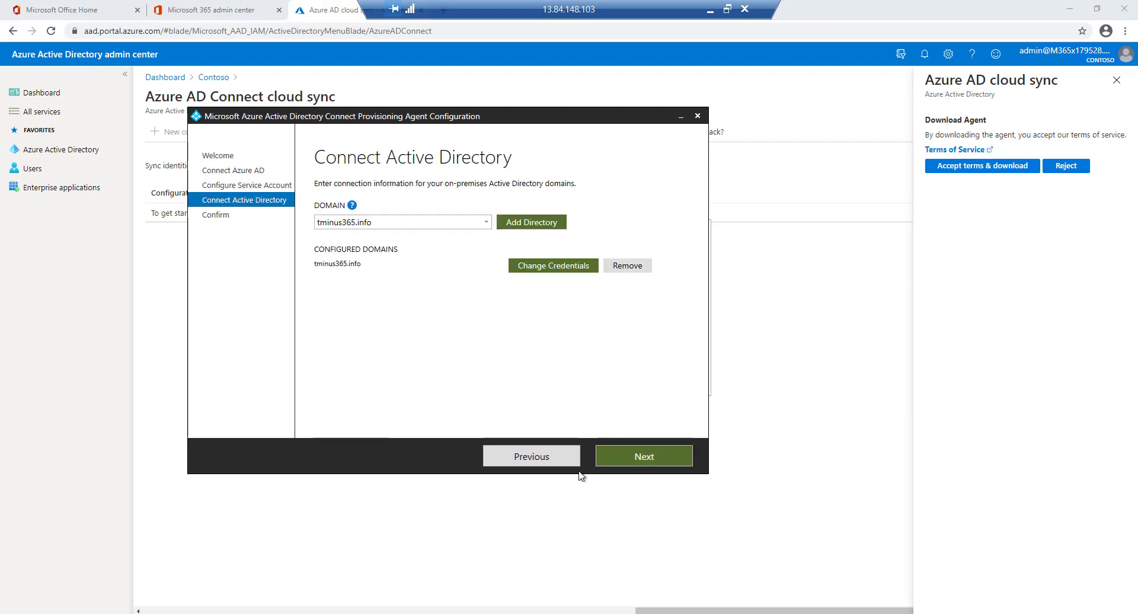
pyautogui.moveTo(451, 256)
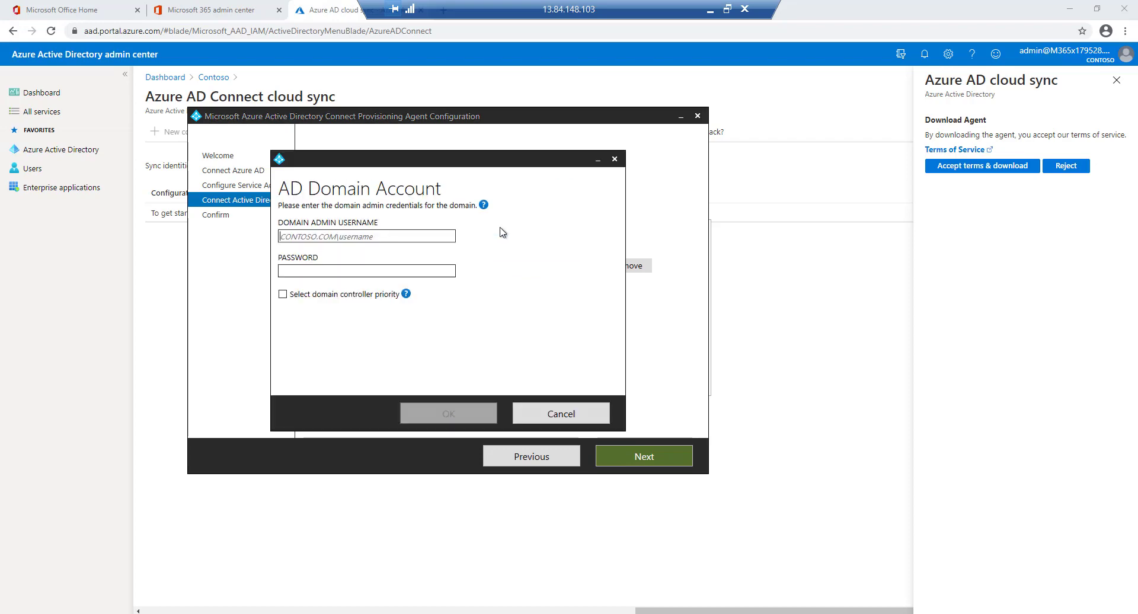
# Dismiss the domain account prompt and confirm the agent configuration for tminus365.info
pyautogui.click(448, 412)
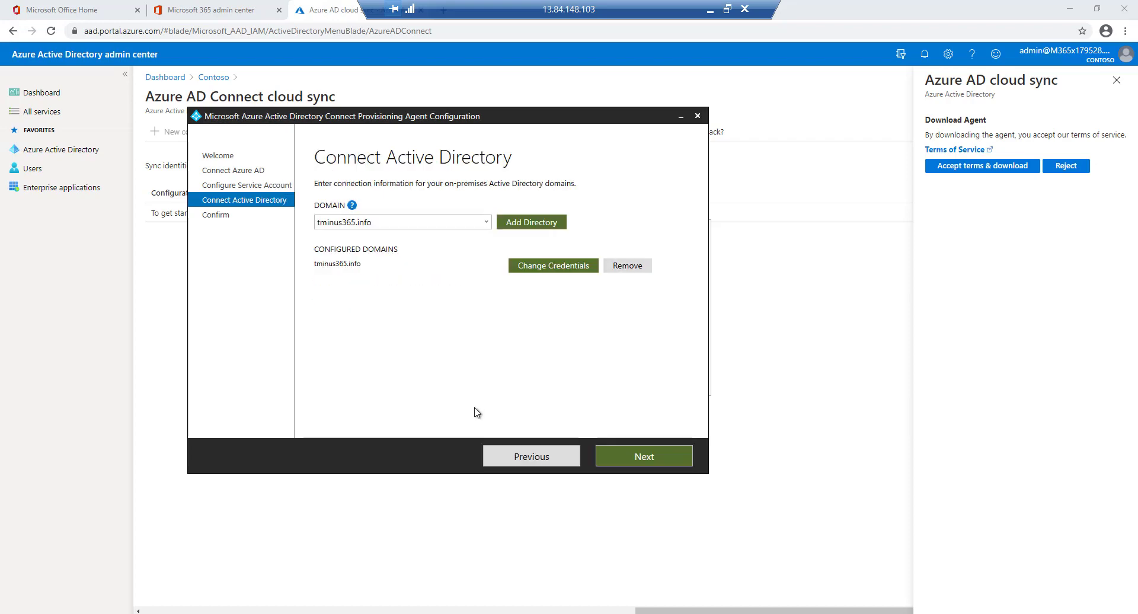
pyautogui.click(642, 457)
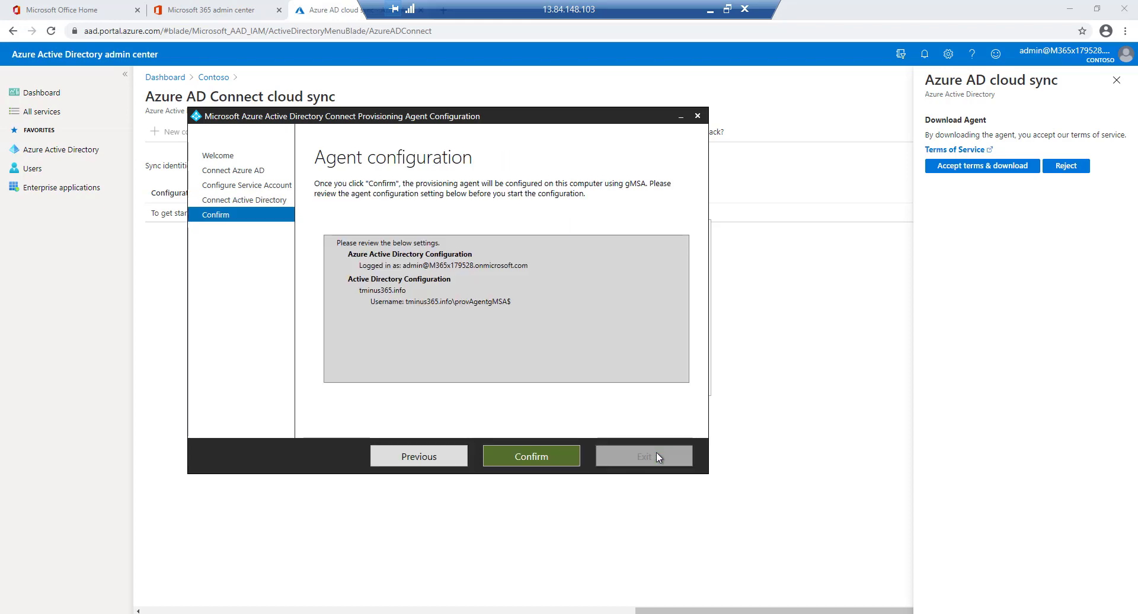
pyautogui.click(531, 457)
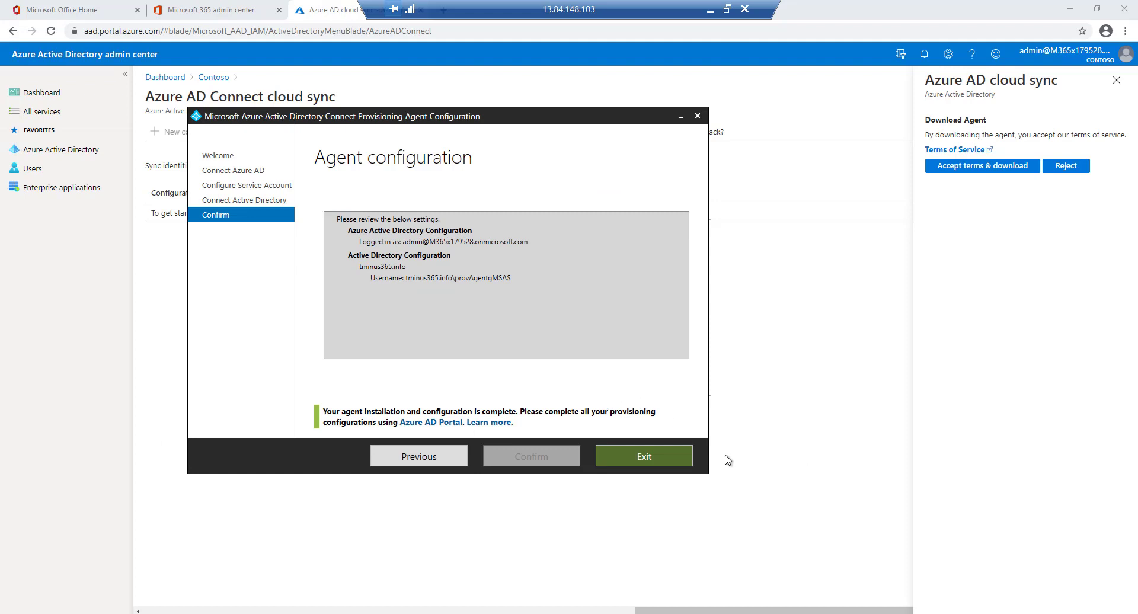
pyautogui.moveTo(644, 457)
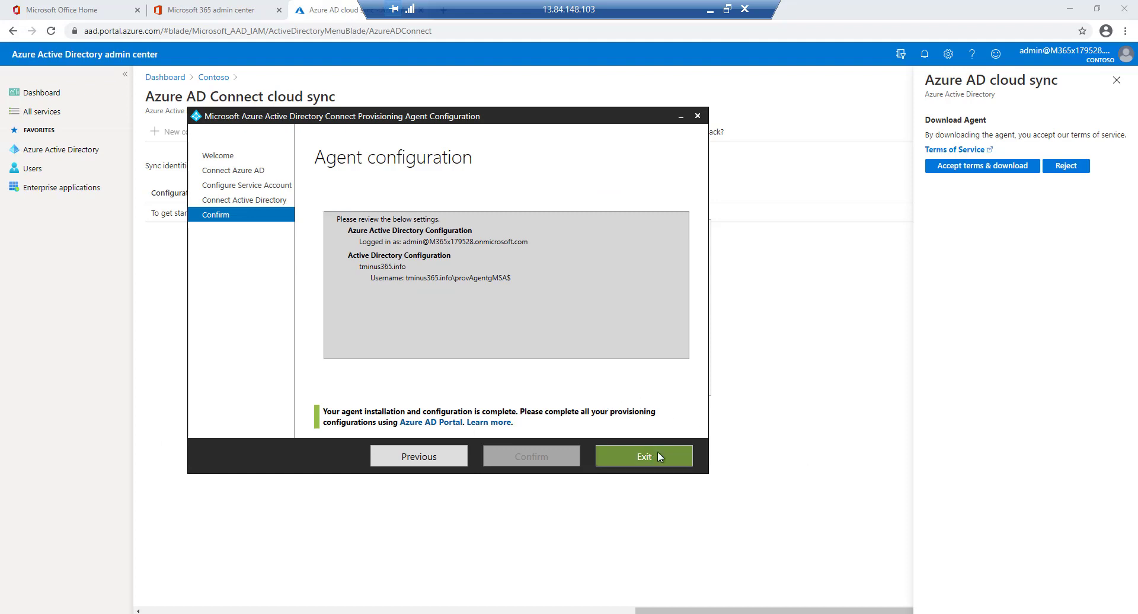
# Close the installer success message and check the tminus365.info agent is active under Review all agents
pyautogui.click(643, 456)
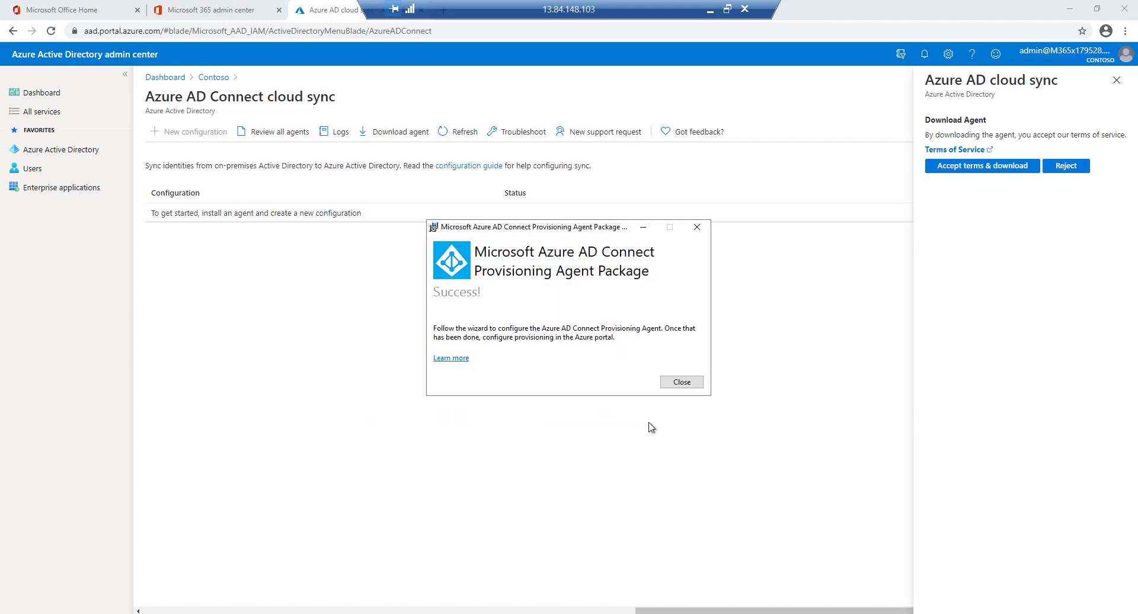
pyautogui.click(680, 382)
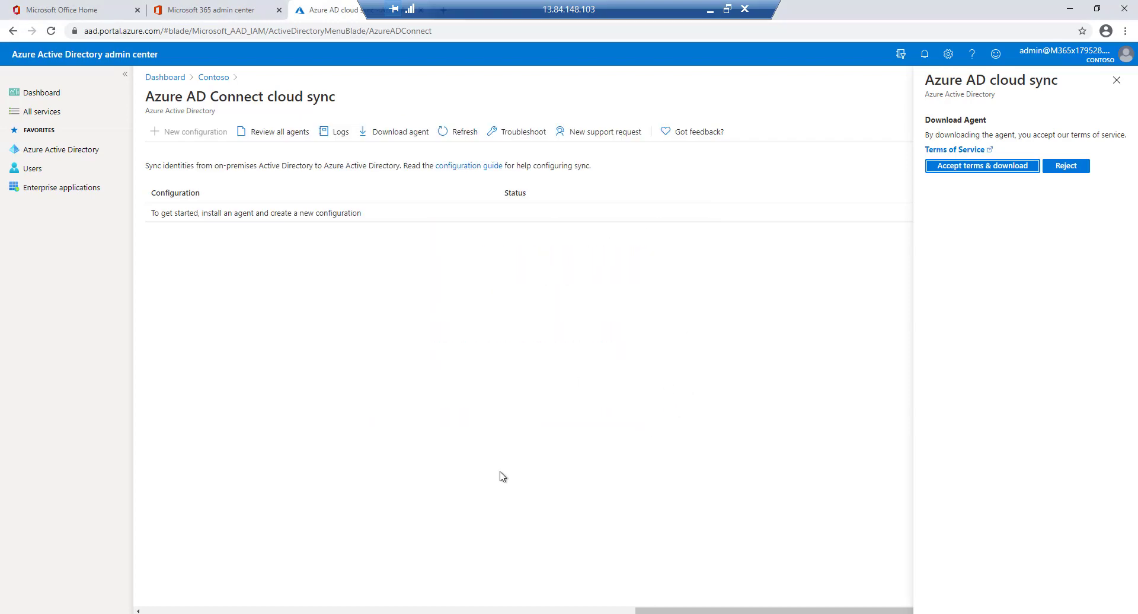
pyautogui.moveTo(278, 131)
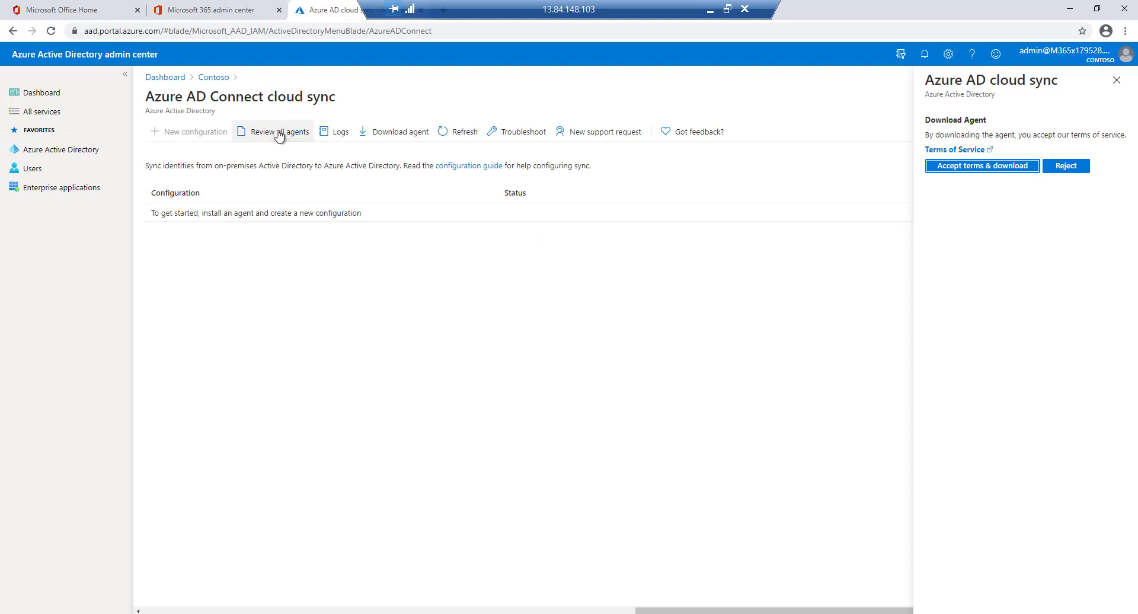
pyautogui.click(279, 131)
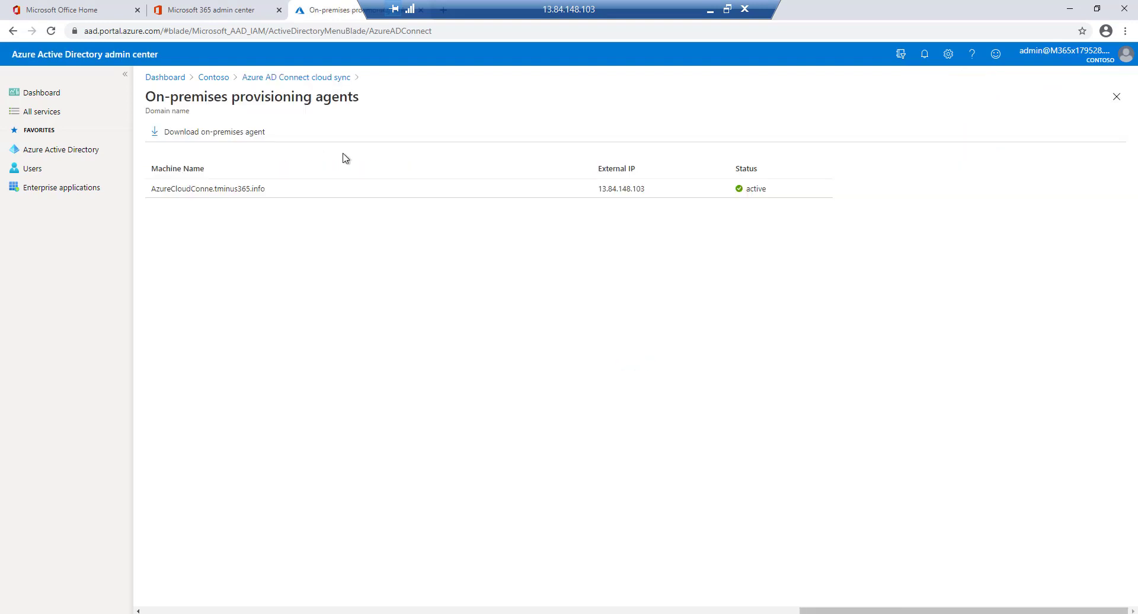
pyautogui.moveTo(417, 204)
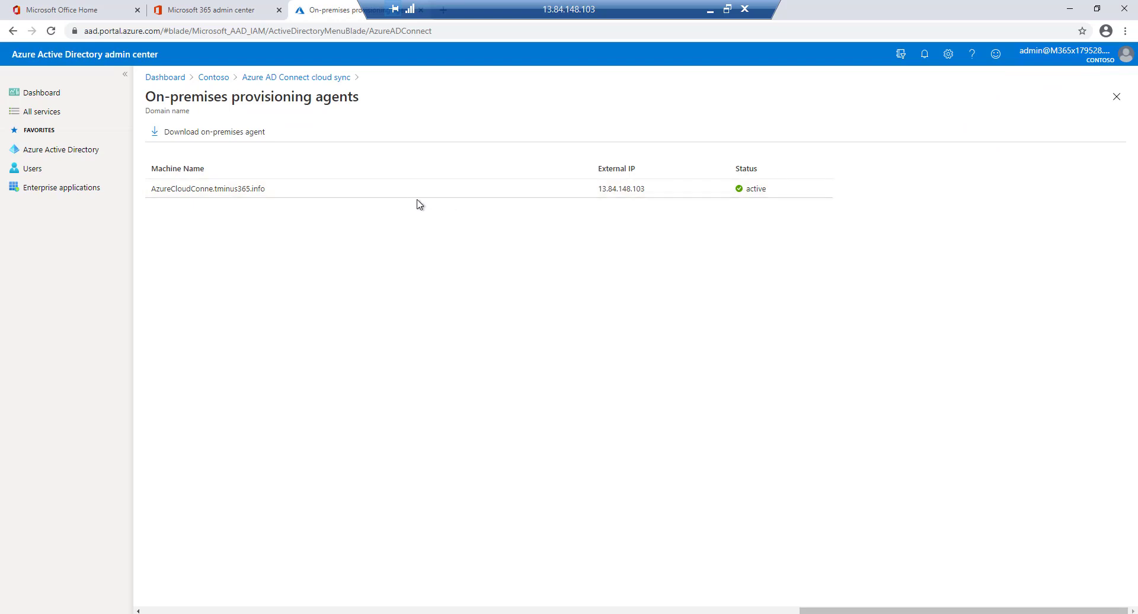
pyautogui.moveTo(377, 189)
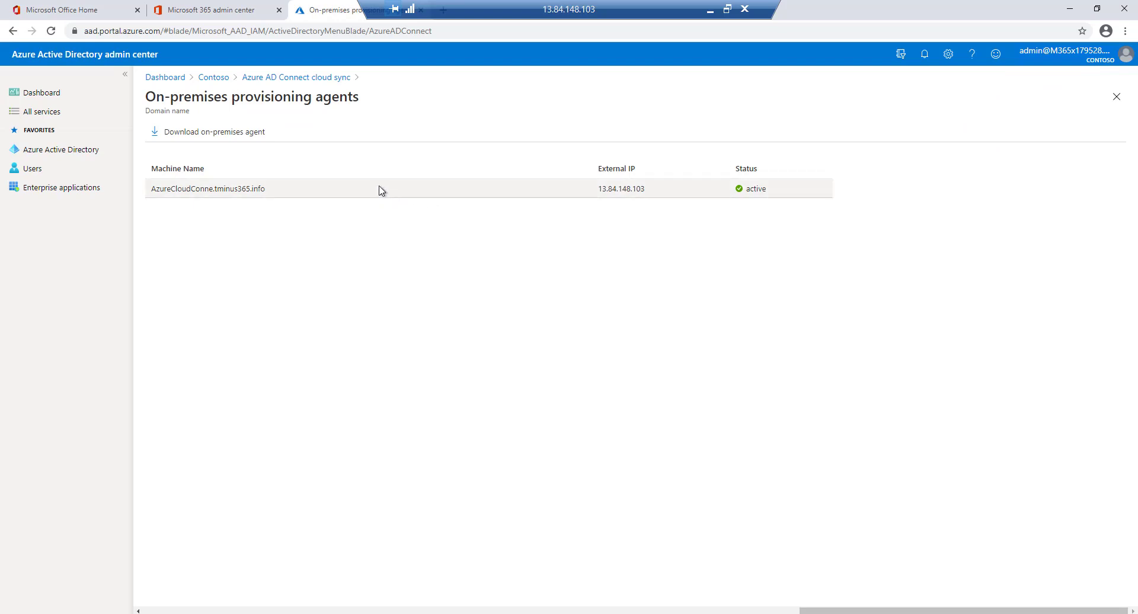
pyautogui.click(295, 77)
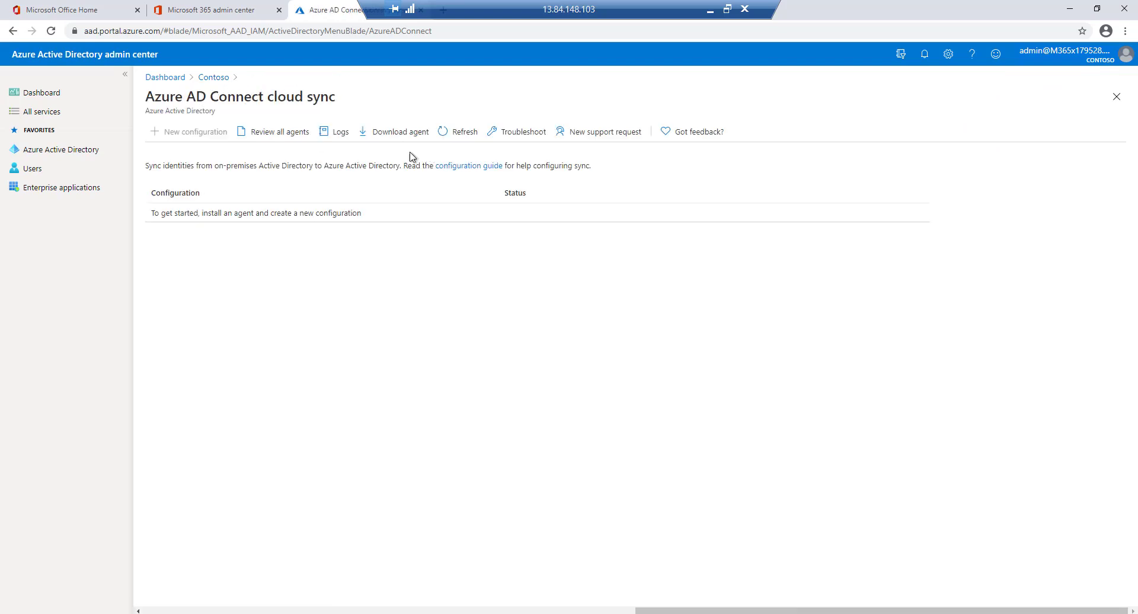
pyautogui.moveTo(499, 154)
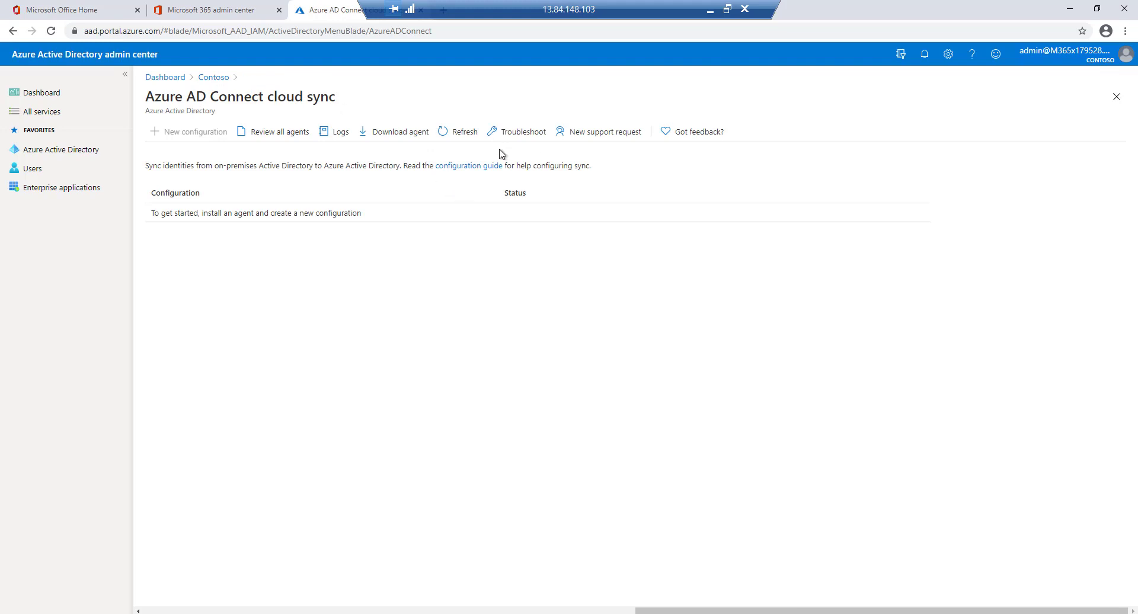
pyautogui.moveTo(551, 256)
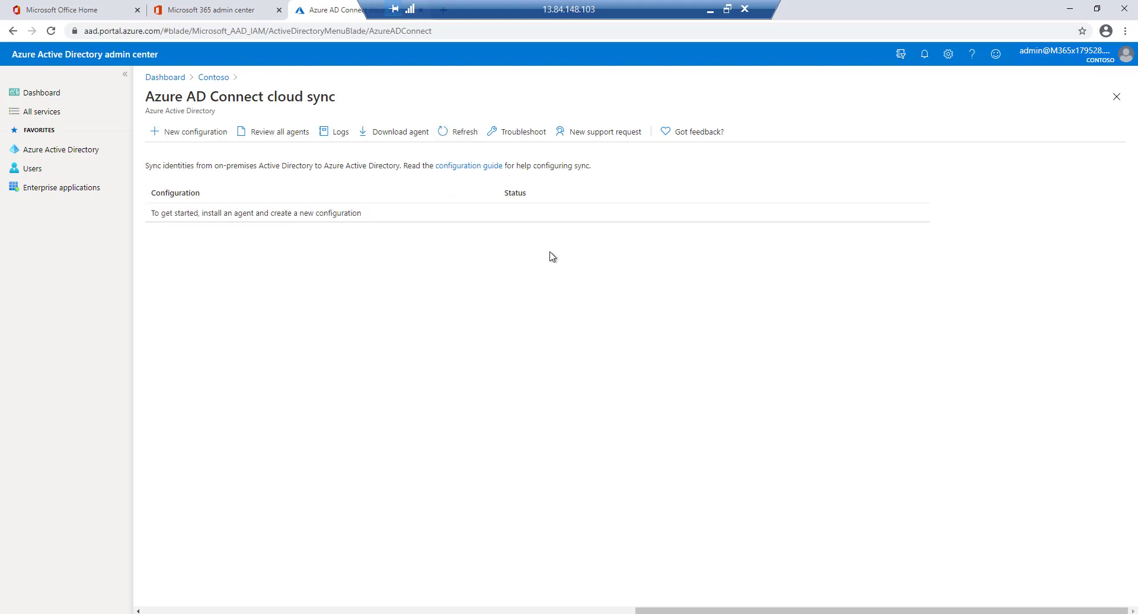
pyautogui.moveTo(167, 149)
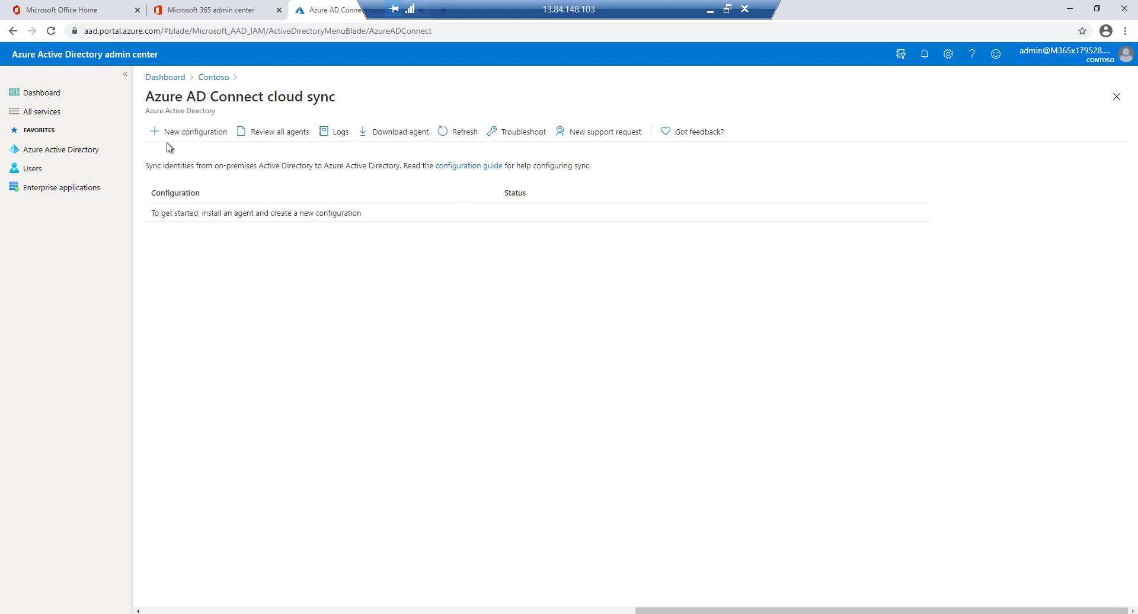
# Create a new cloud sync configuration for tminus365.info with password hash sync enabled
pyautogui.click(194, 132)
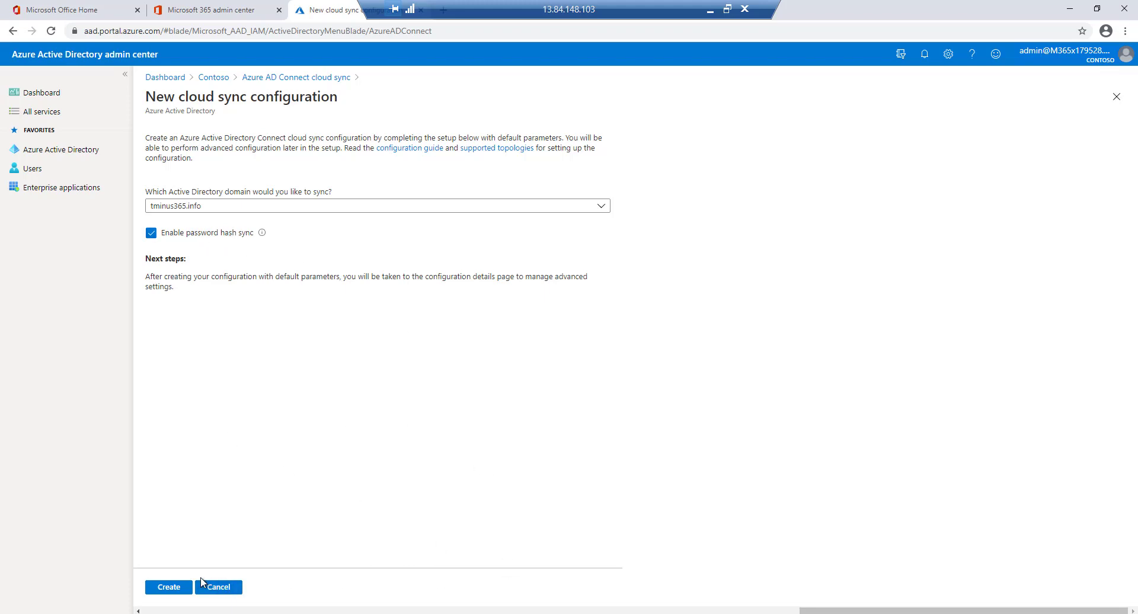
pyautogui.click(168, 586)
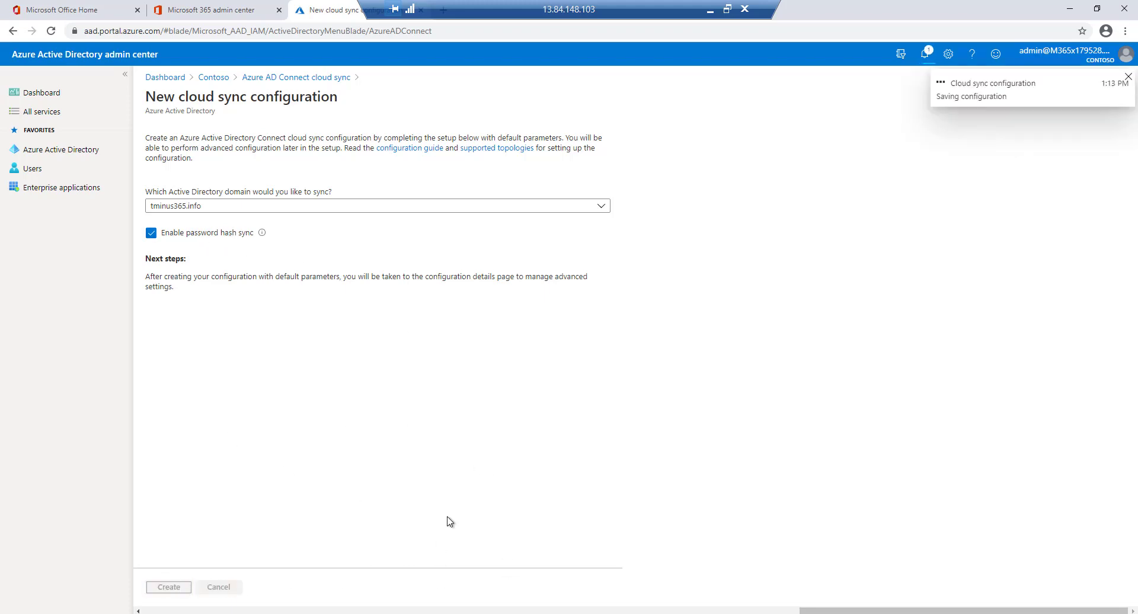
pyautogui.click(167, 587)
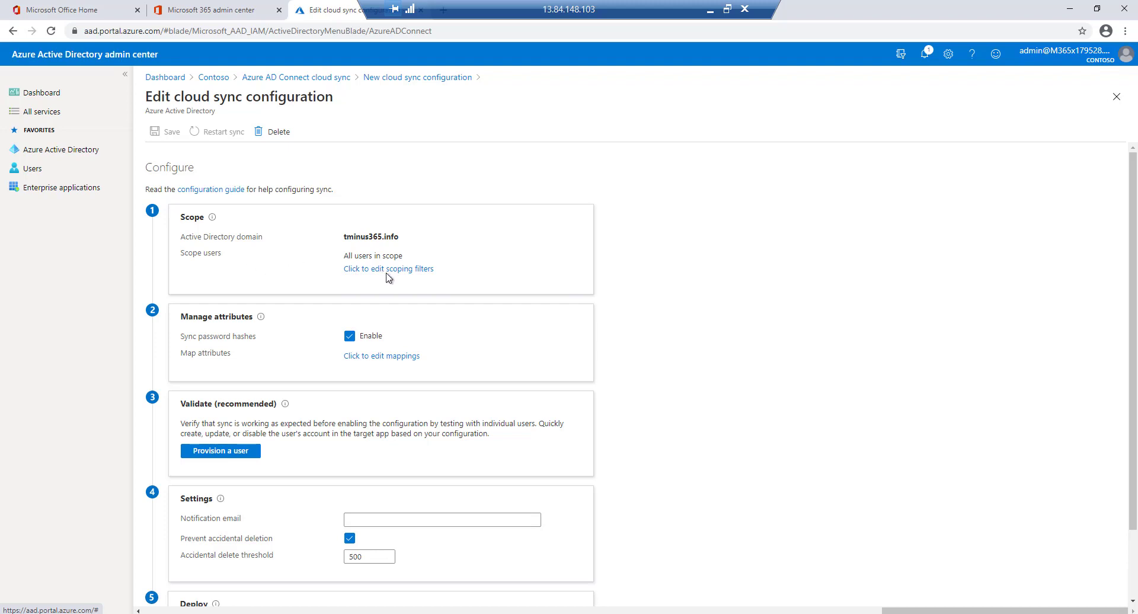
# Switch the sync scoping filter to Selected organizational units
pyautogui.click(389, 269)
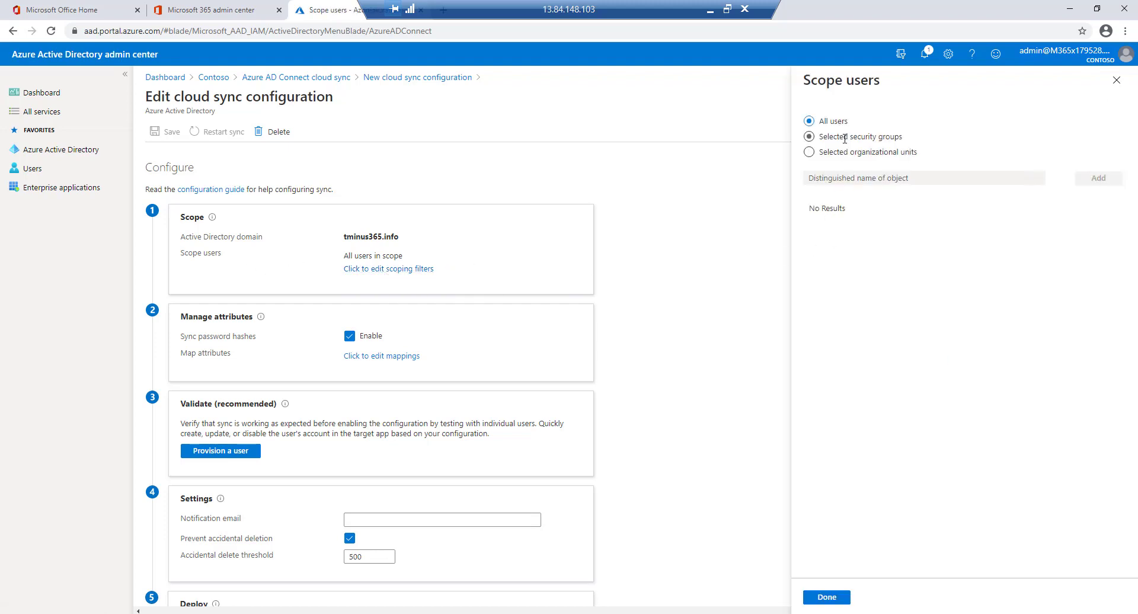
pyautogui.click(808, 136)
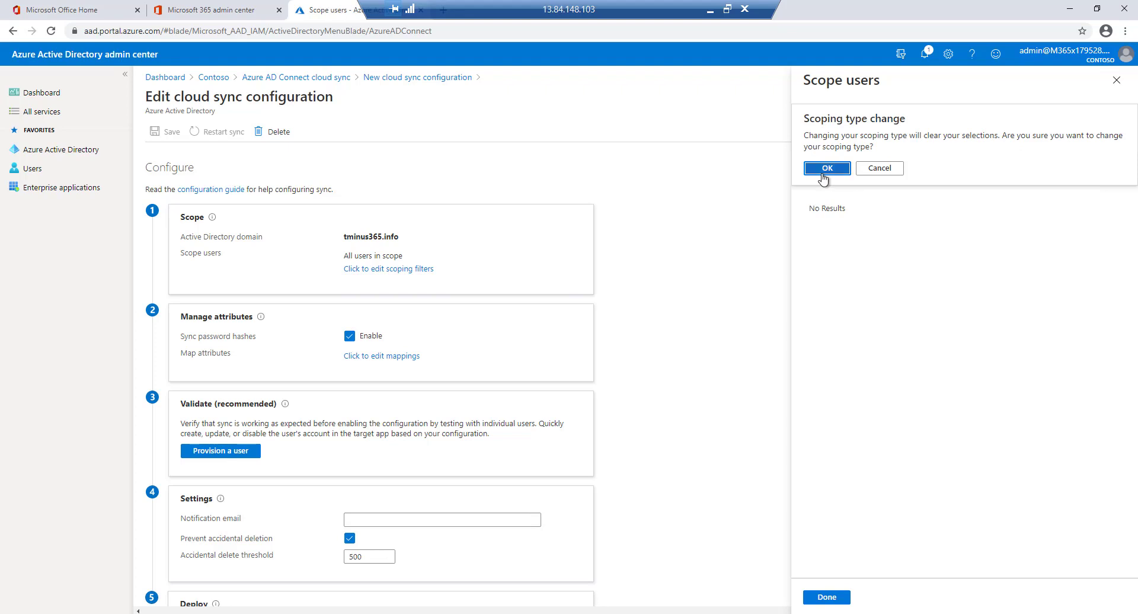
pyautogui.click(826, 167)
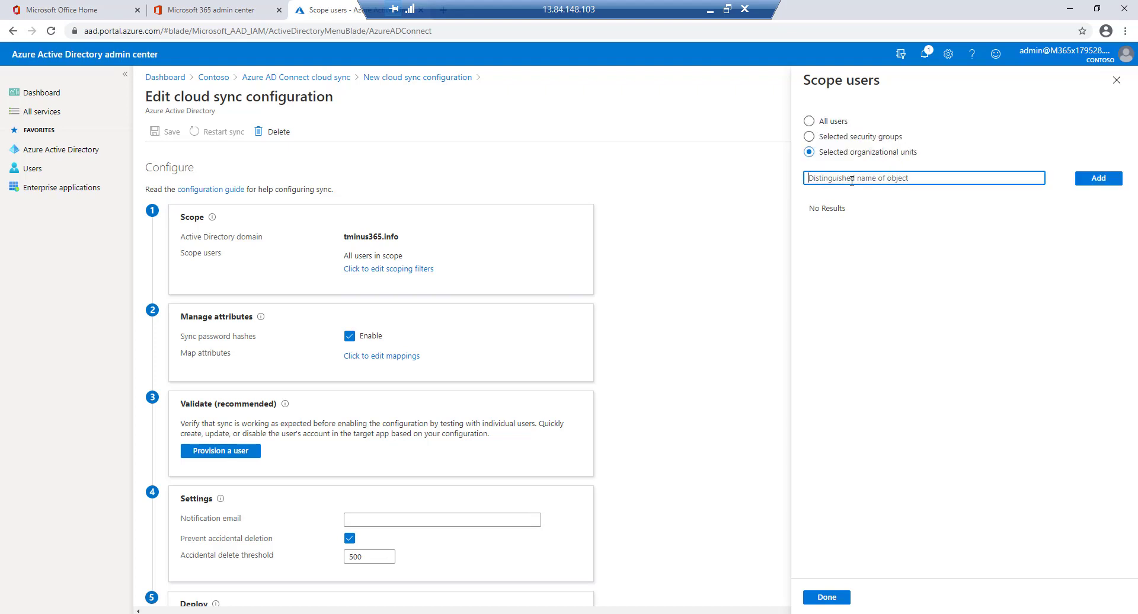
pyautogui.moveTo(750, 239)
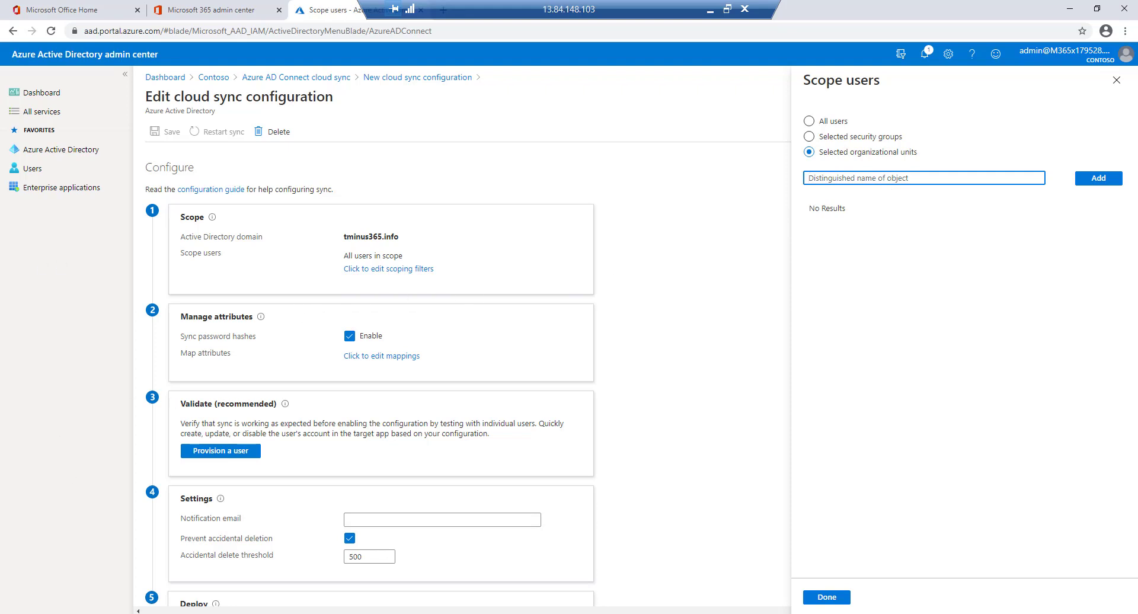
pyautogui.moveTo(810, 219)
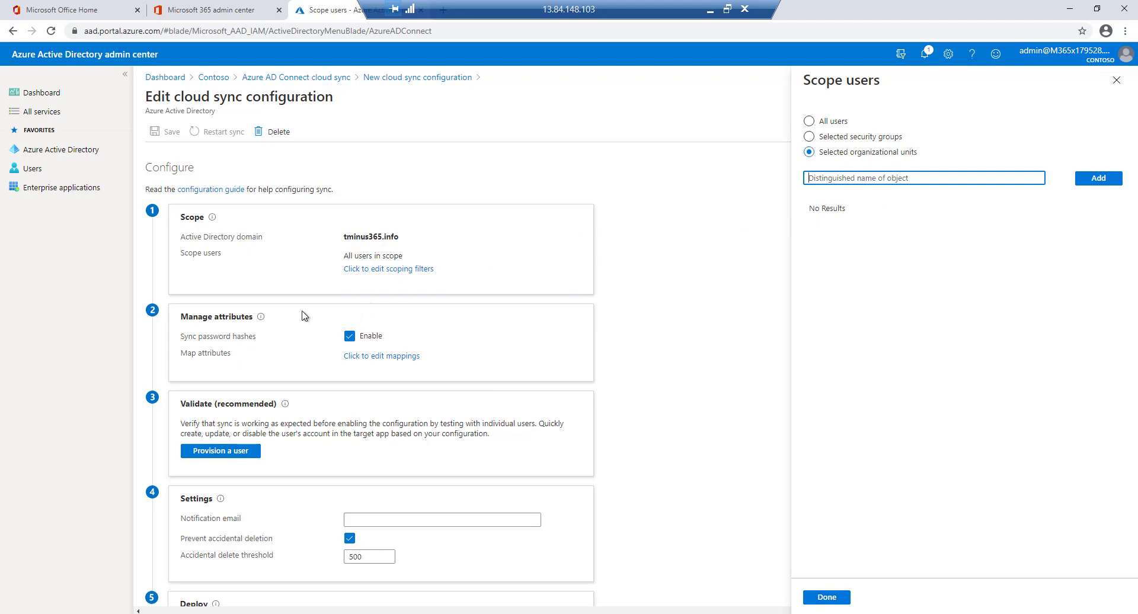
pyautogui.moveTo(418, 250)
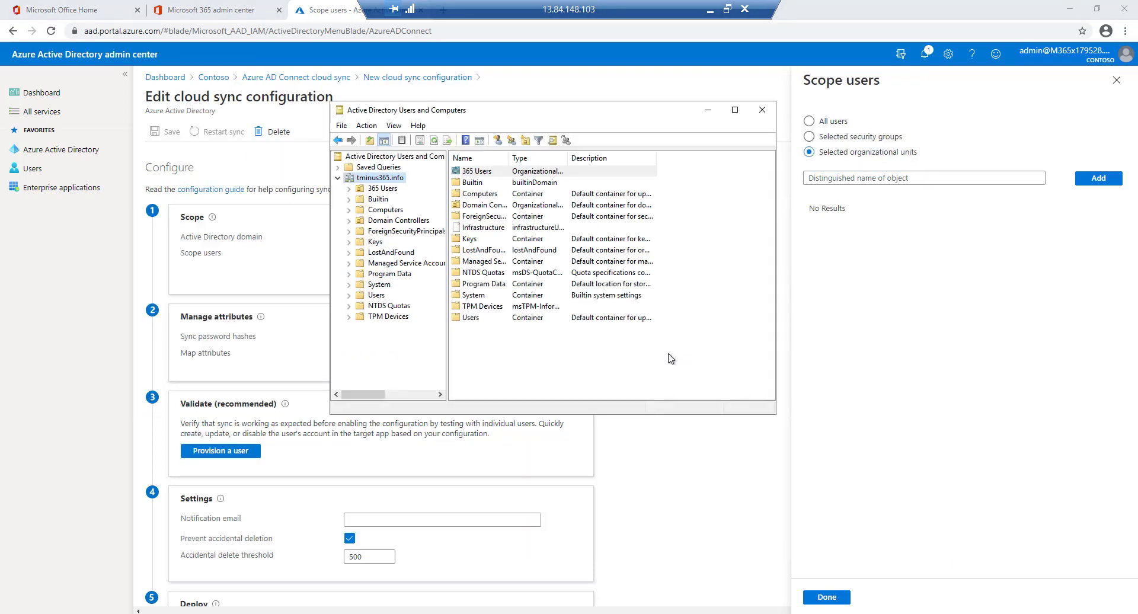
# Copy the 365 Users OU distinguishedName from its Attribute Editor and add OU=365 Users,DC=tminus365,DC=info to scope
pyautogui.click(394, 126)
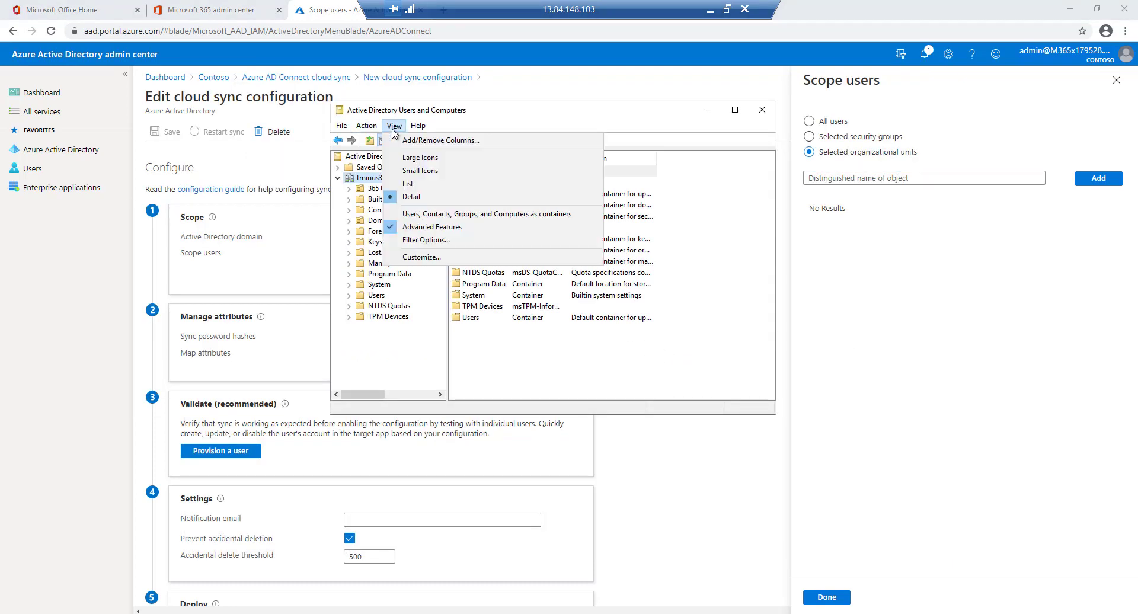
pyautogui.moveTo(439, 140)
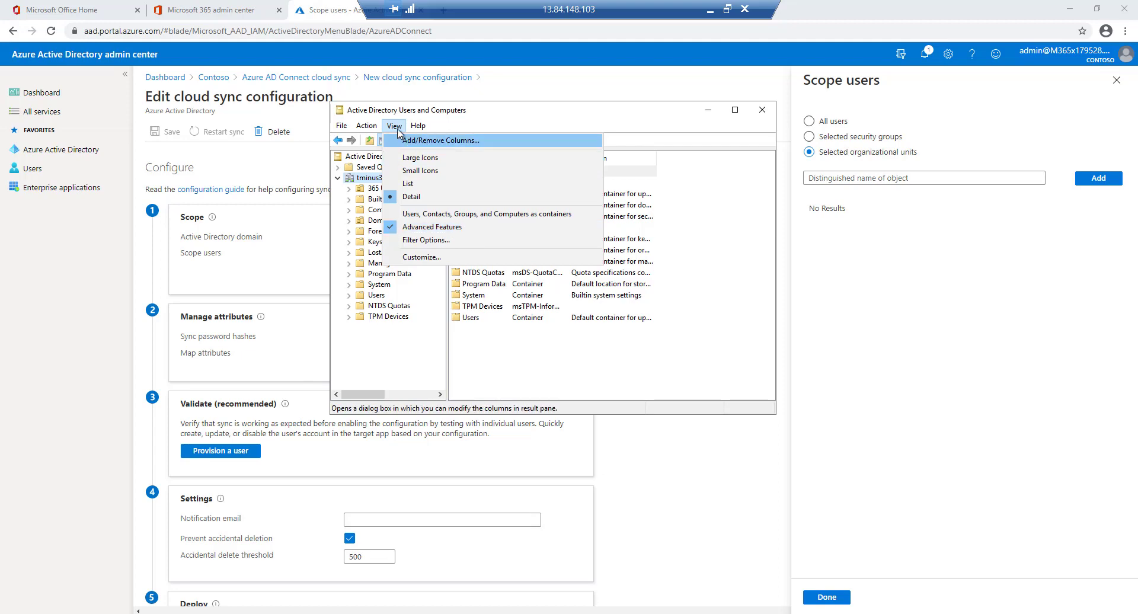
pyautogui.rightClick(381, 189)
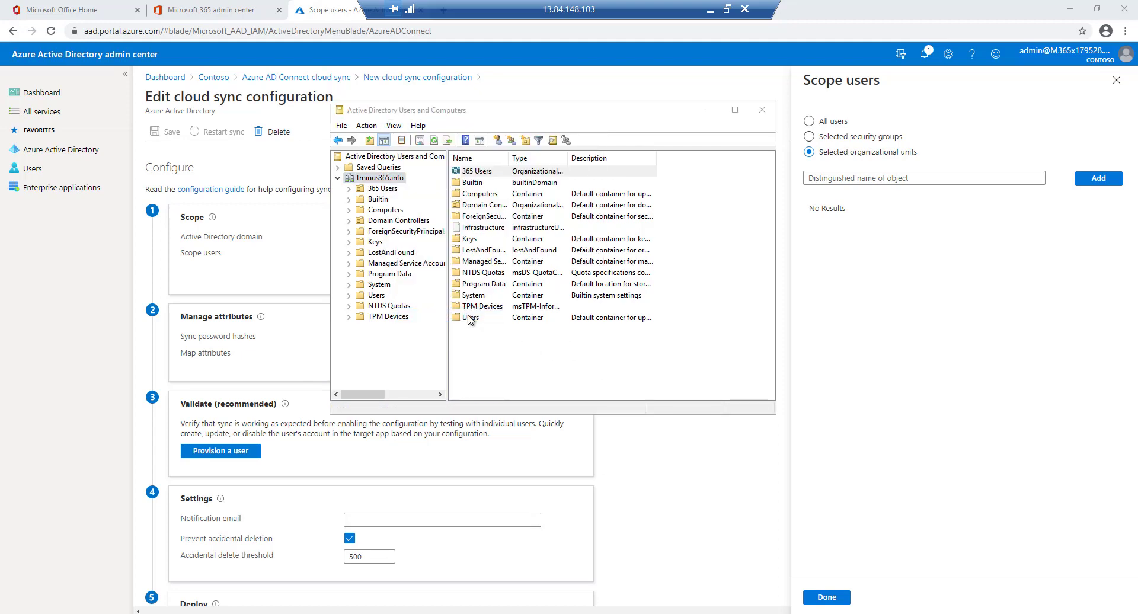
pyautogui.doubleClick(475, 170)
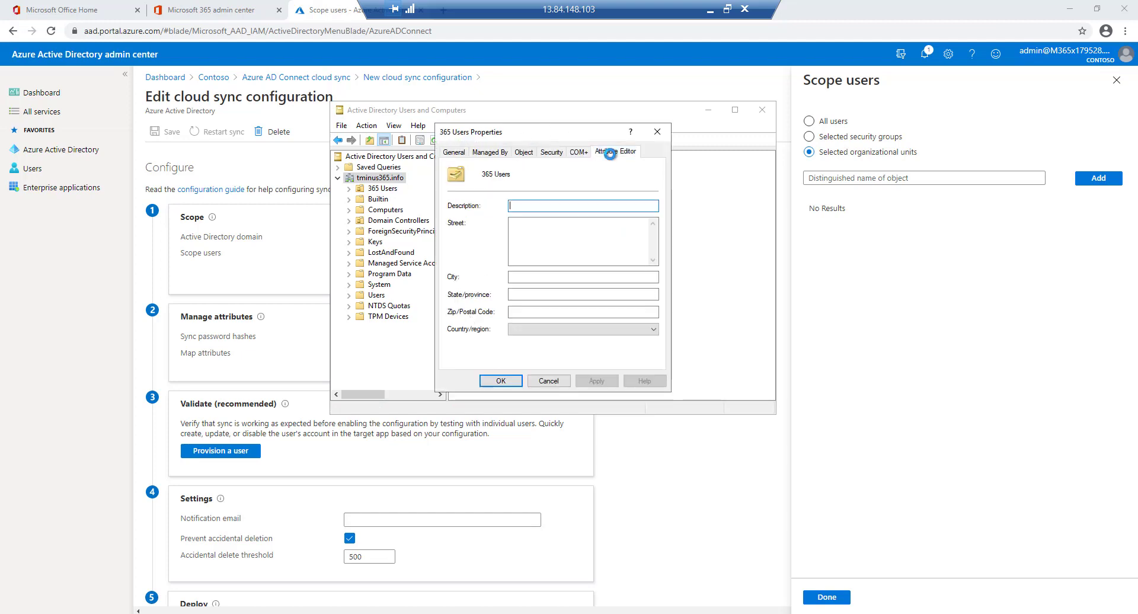
pyautogui.click(614, 150)
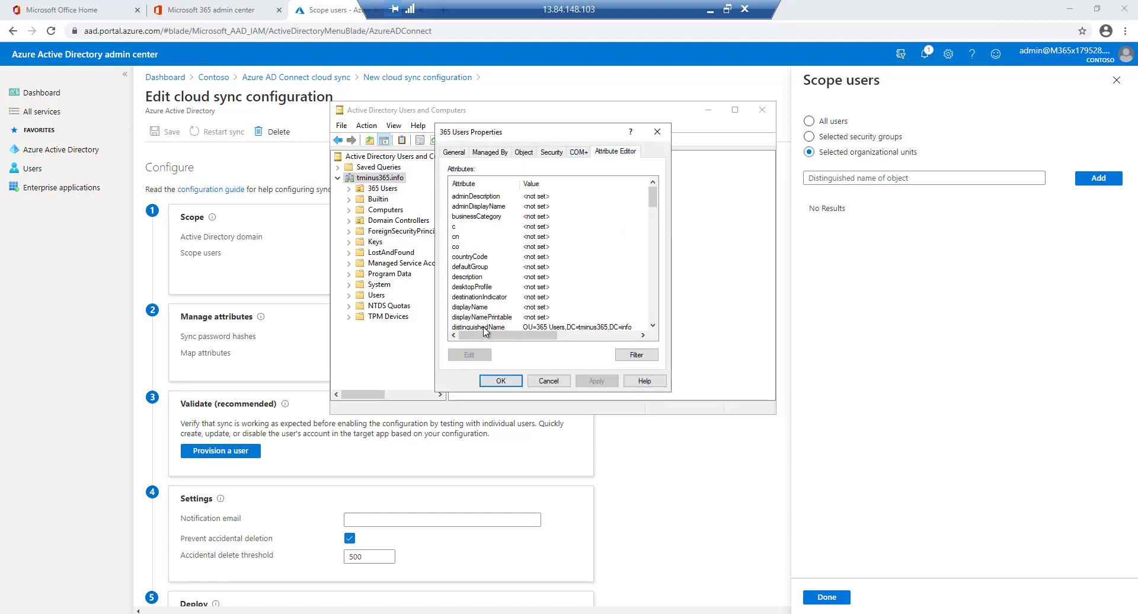
pyautogui.doubleClick(476, 327)
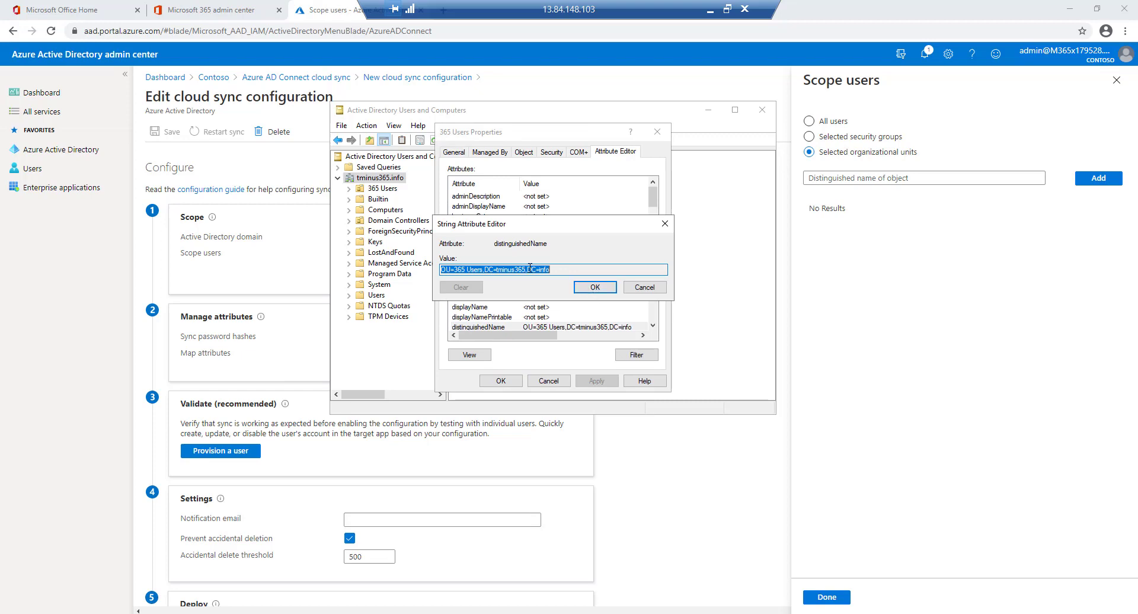
pyautogui.click(593, 286)
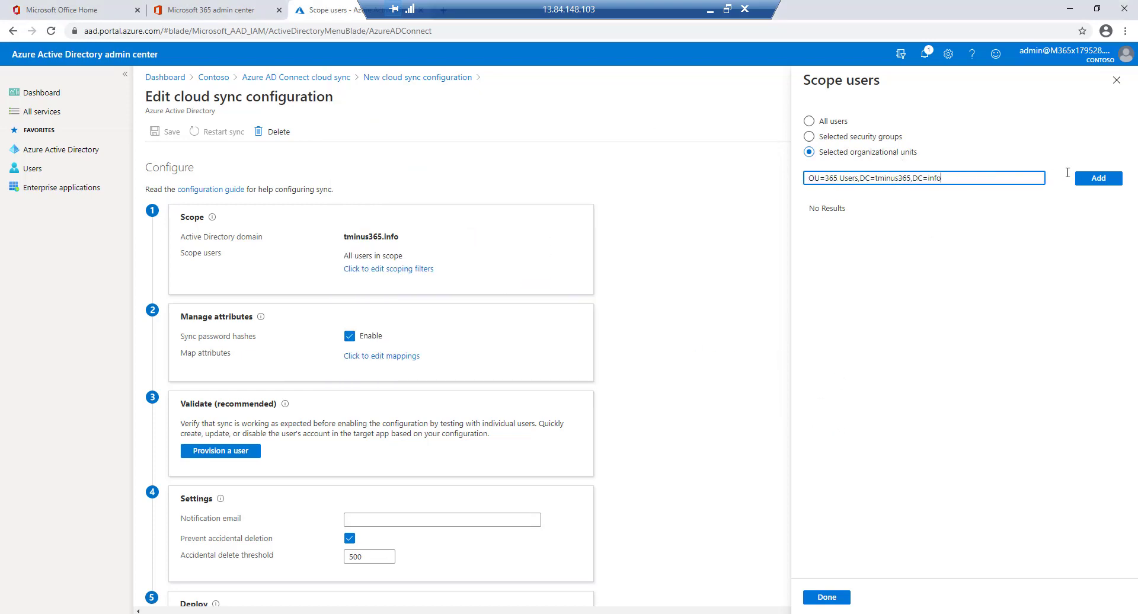
pyautogui.click(1097, 178)
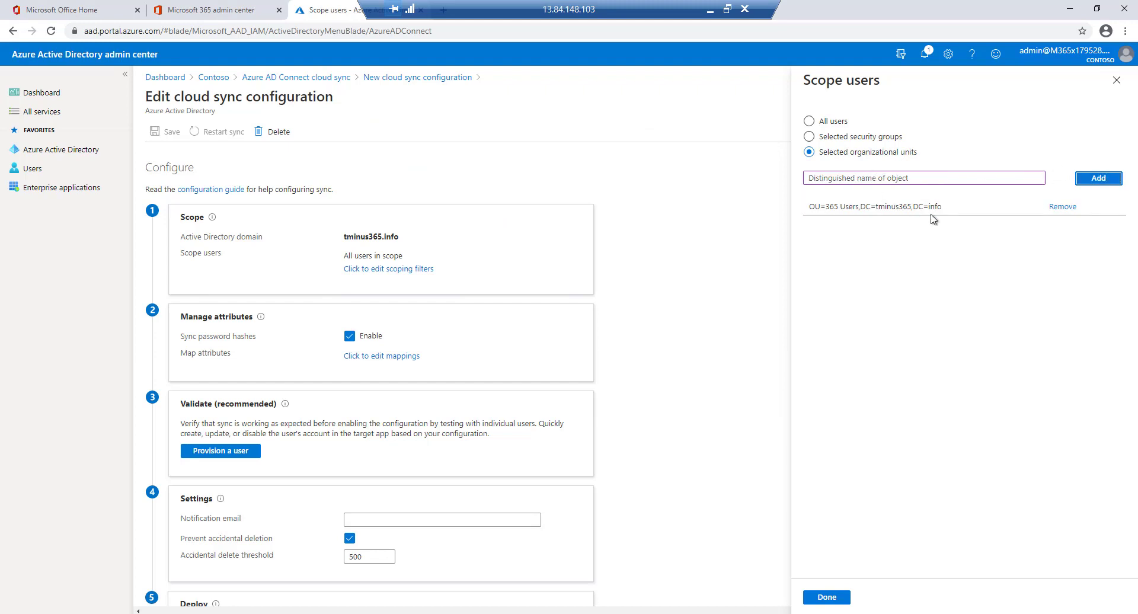
pyautogui.moveTo(881, 480)
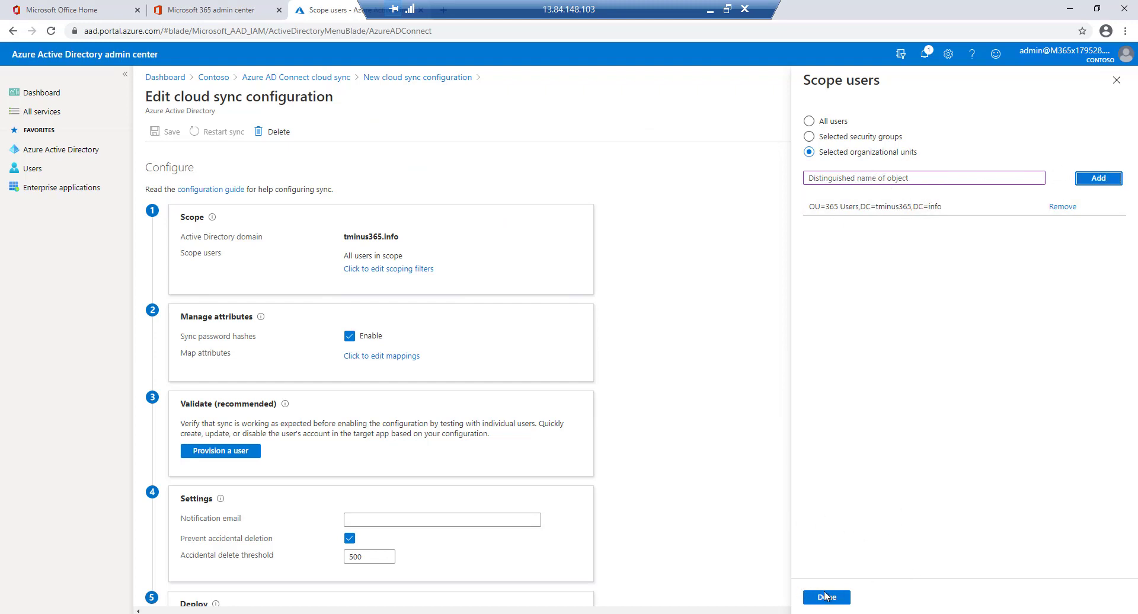
# Apply the scope so the configuration shows one organizational unit
pyautogui.click(825, 596)
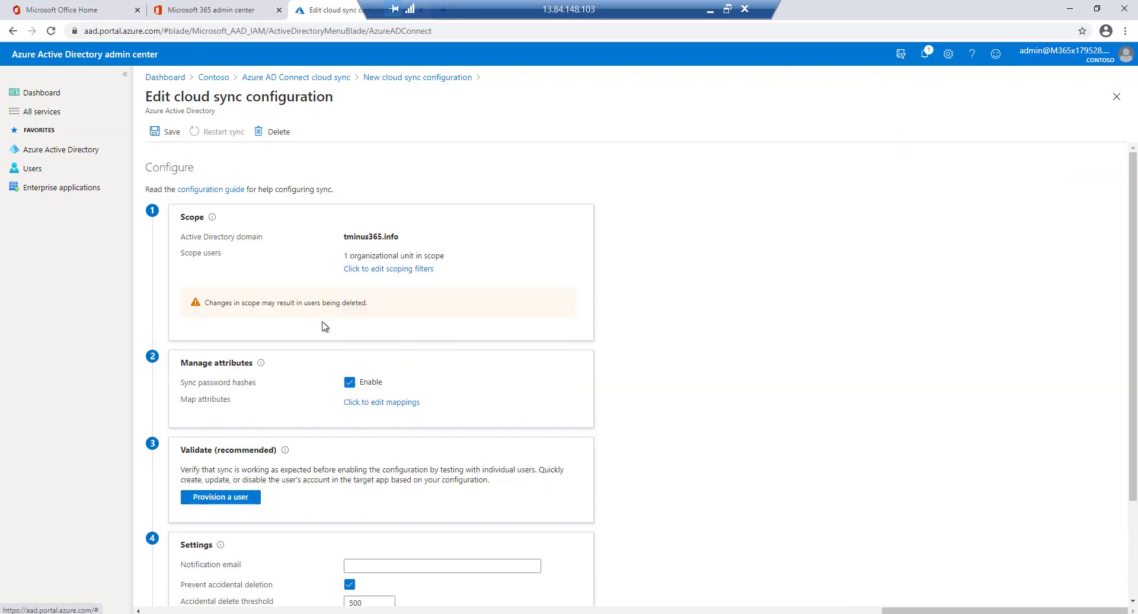
pyautogui.moveTo(311, 321)
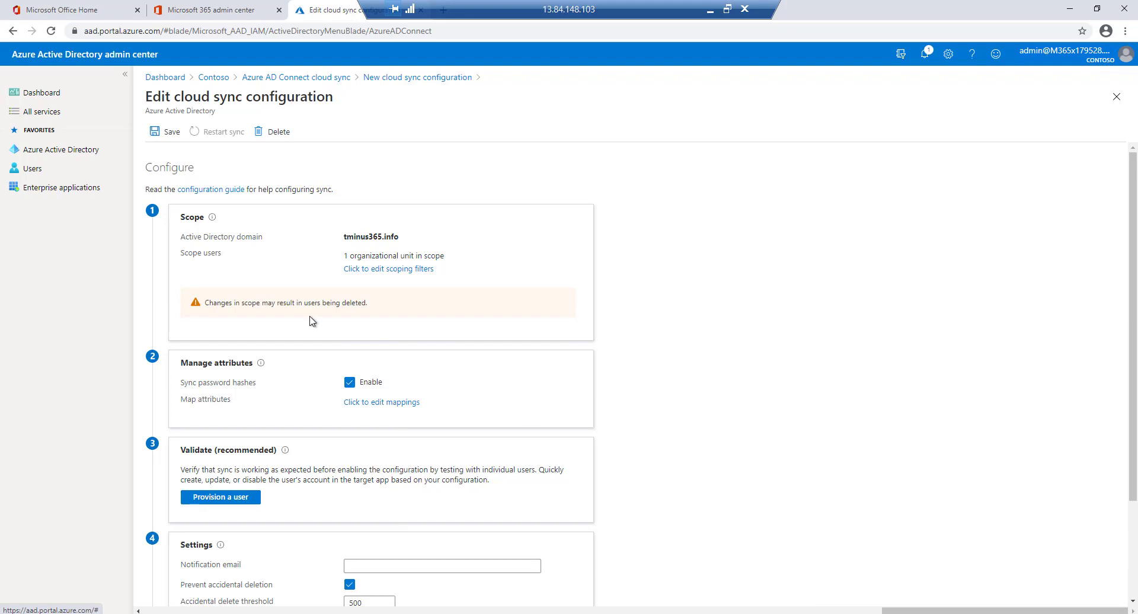
pyautogui.moveTo(306, 312)
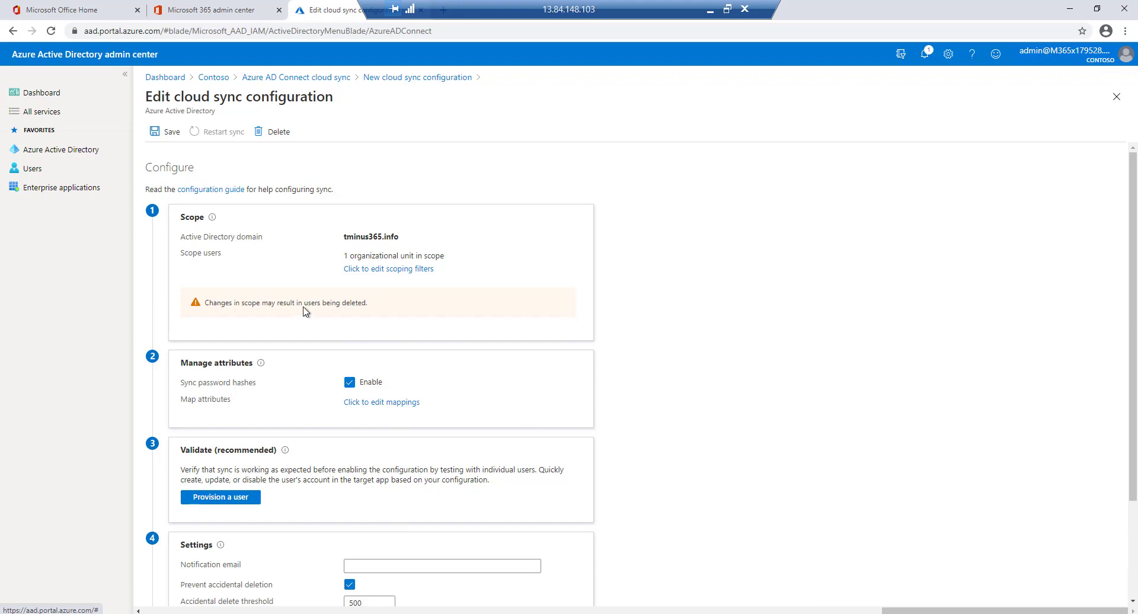
pyautogui.moveTo(329, 428)
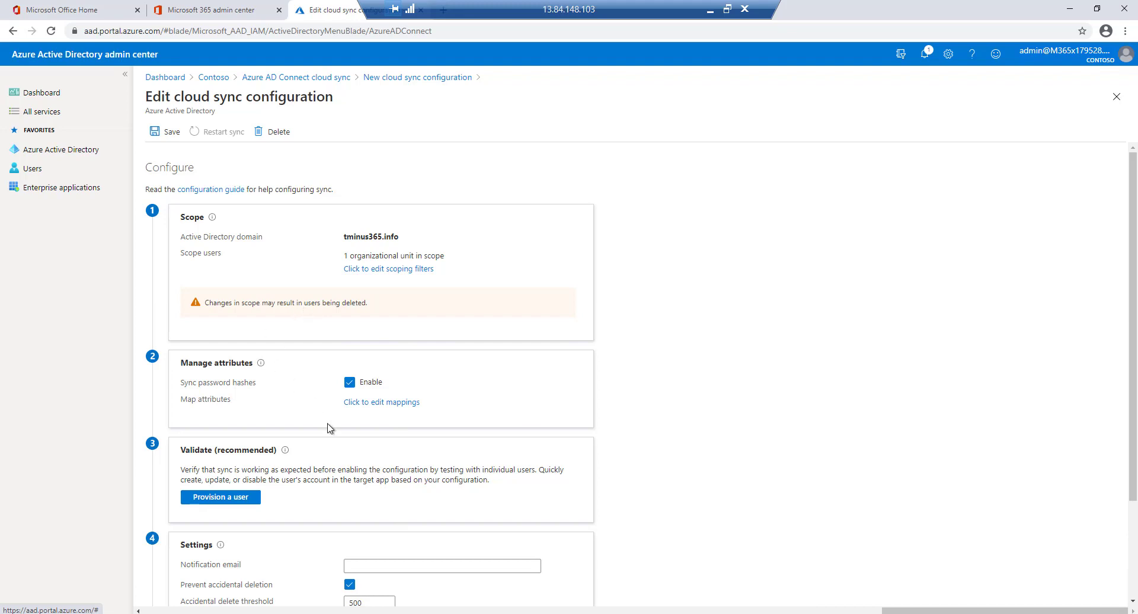
pyautogui.moveTo(380, 402)
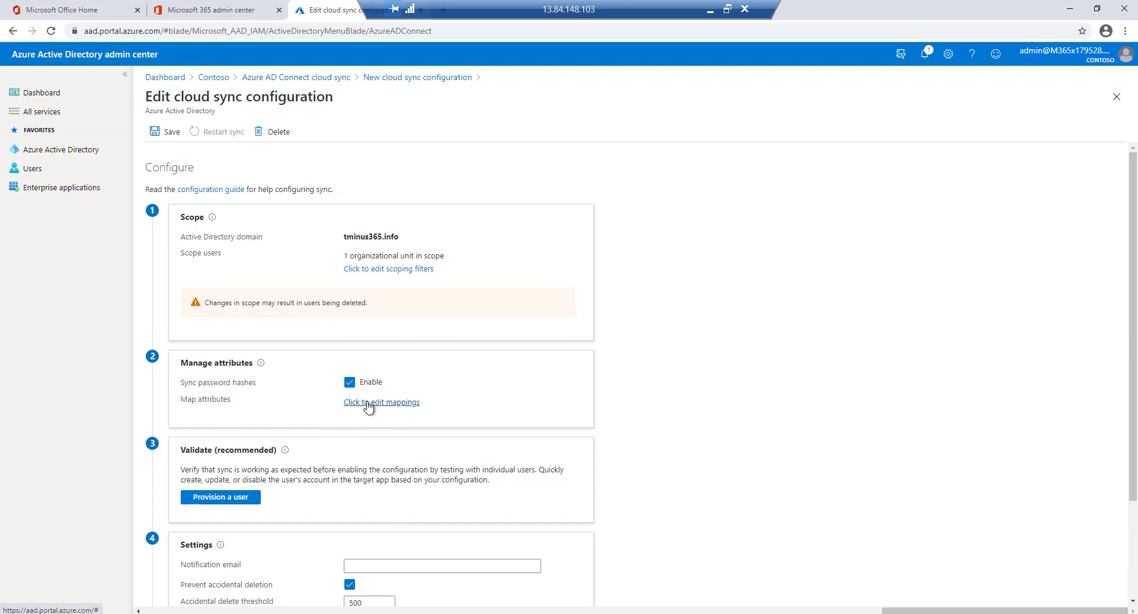
# Review the Users / InetOrgPersons attribute mapping list
pyautogui.click(381, 402)
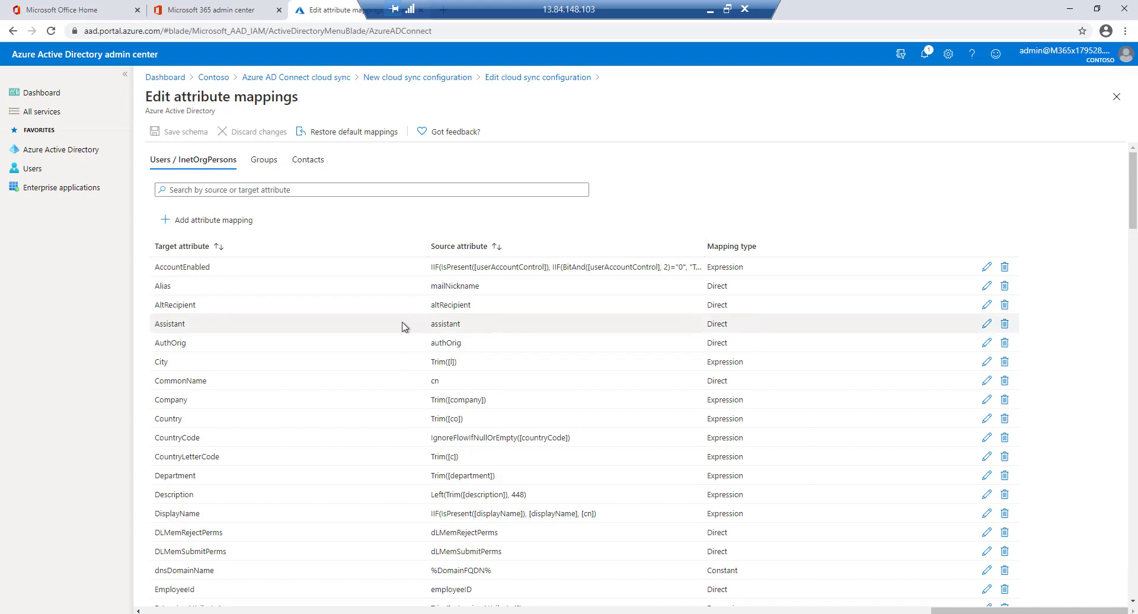
pyautogui.scroll(-3)
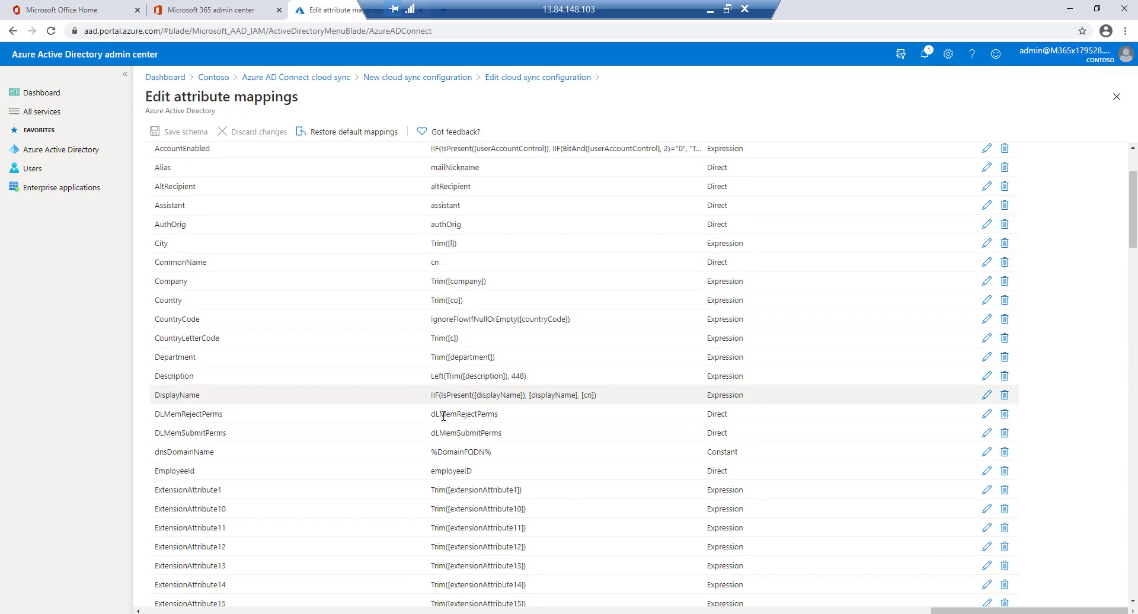
pyautogui.scroll(3)
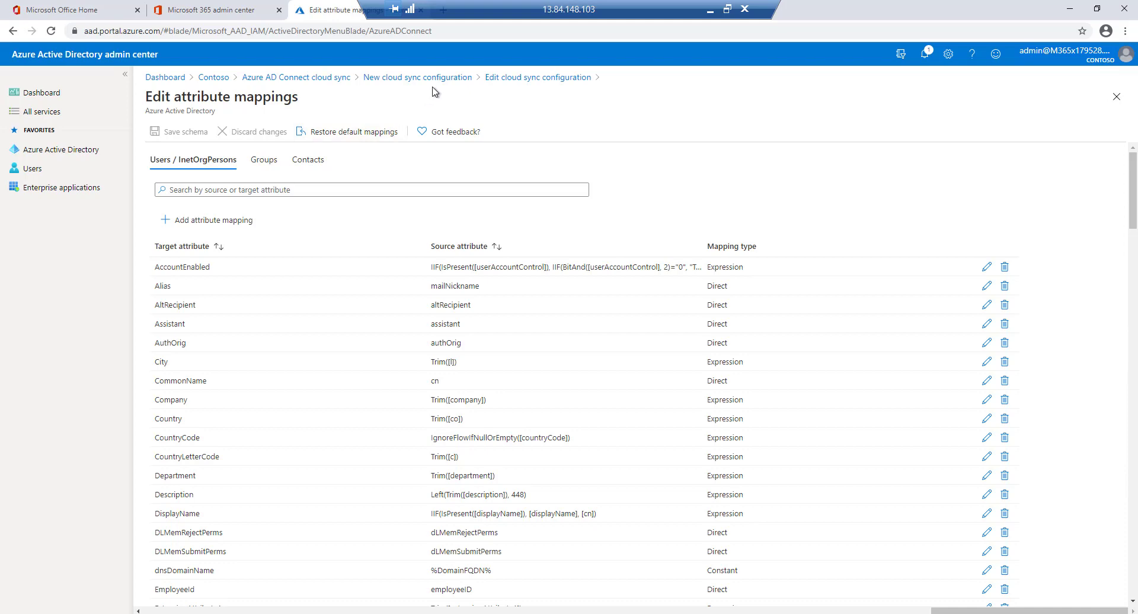
pyautogui.moveTo(418, 77)
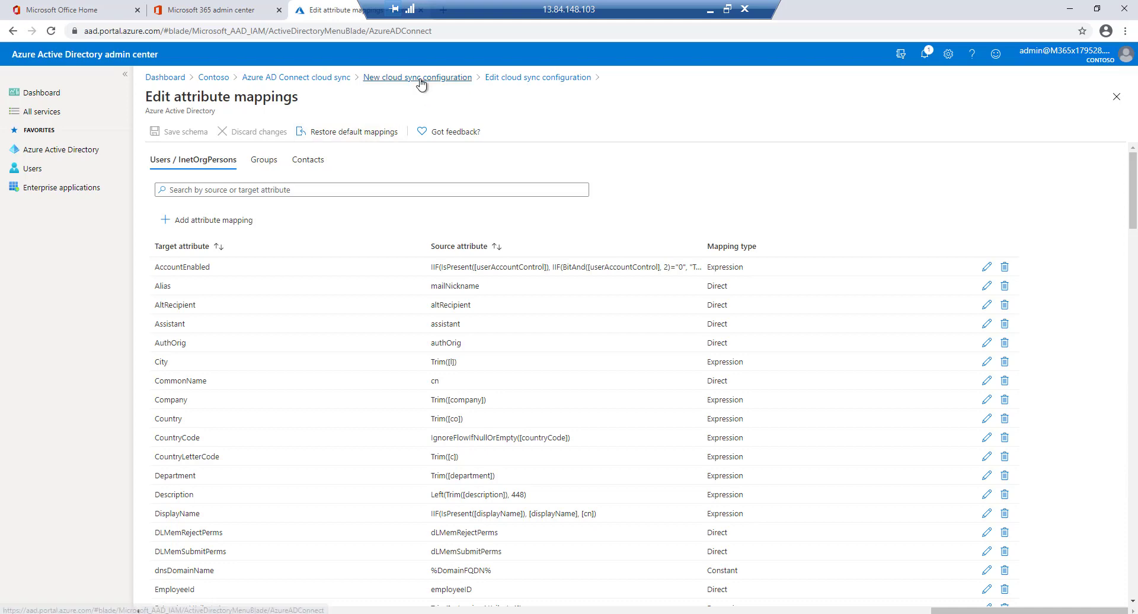
# Return via the breadcrumb and create the tminus365.info cloud sync configuration again
pyautogui.click(417, 77)
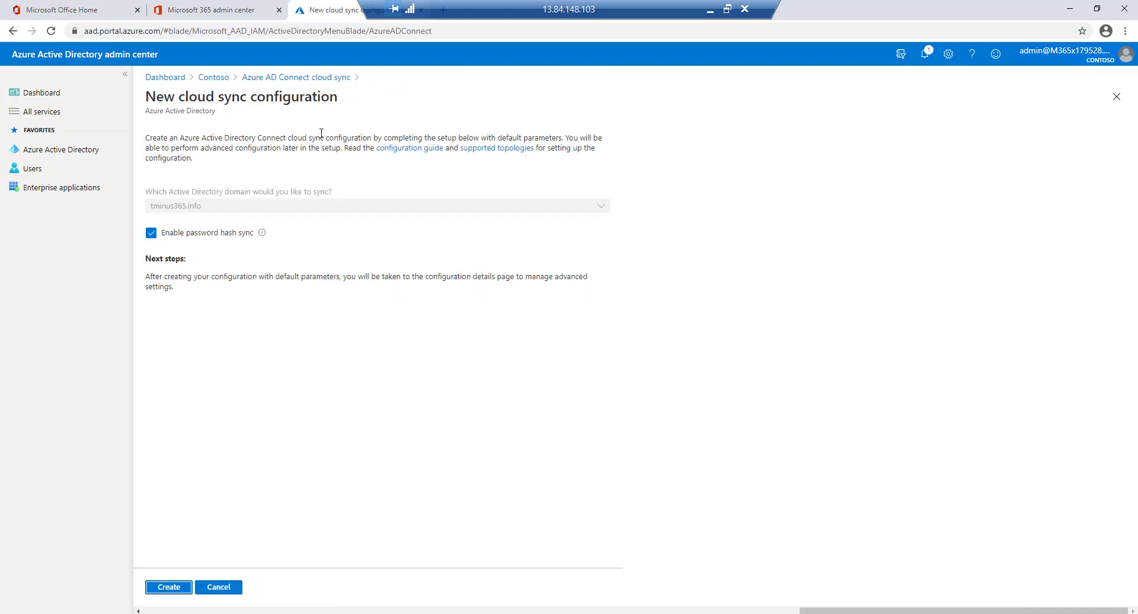
pyautogui.moveTo(218, 586)
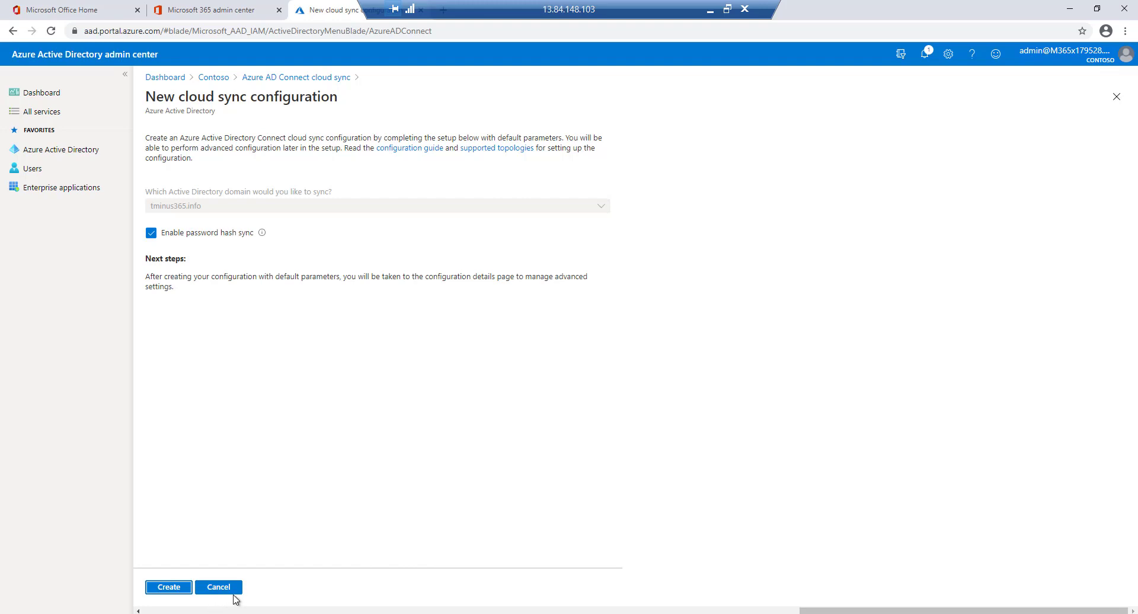
pyautogui.click(167, 587)
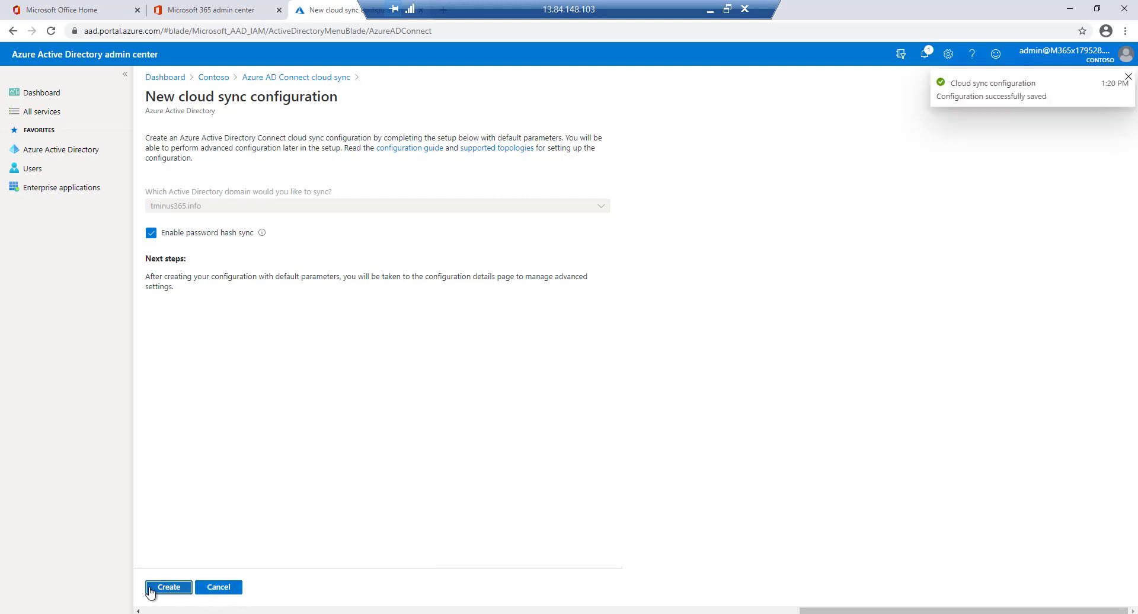
pyautogui.click(167, 586)
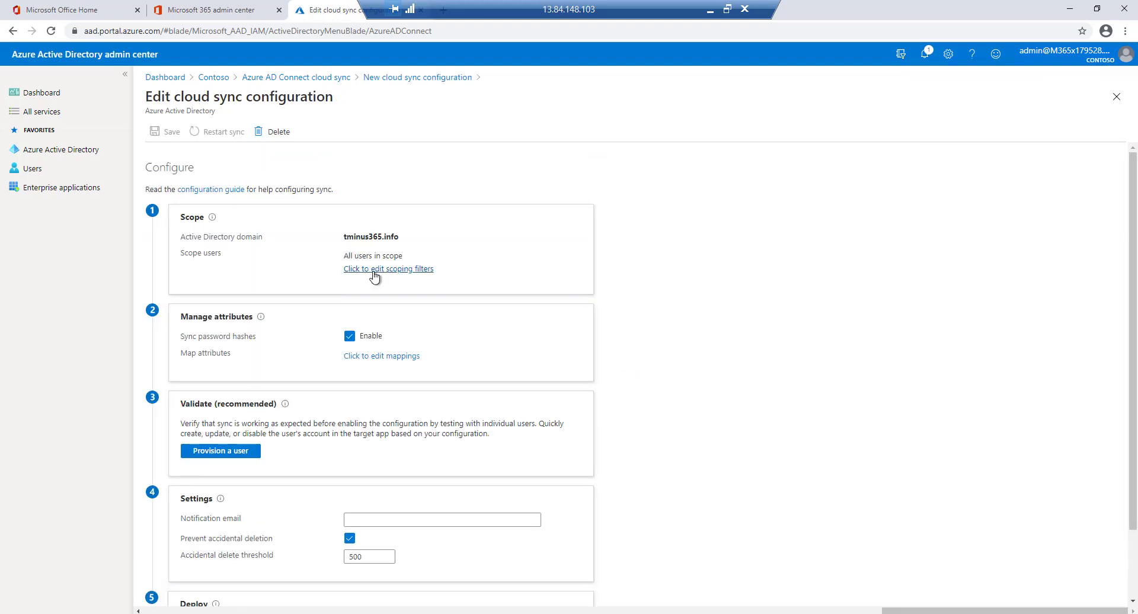
# Scope the configuration to the 365 Users organizational unit and apply it
pyautogui.click(389, 269)
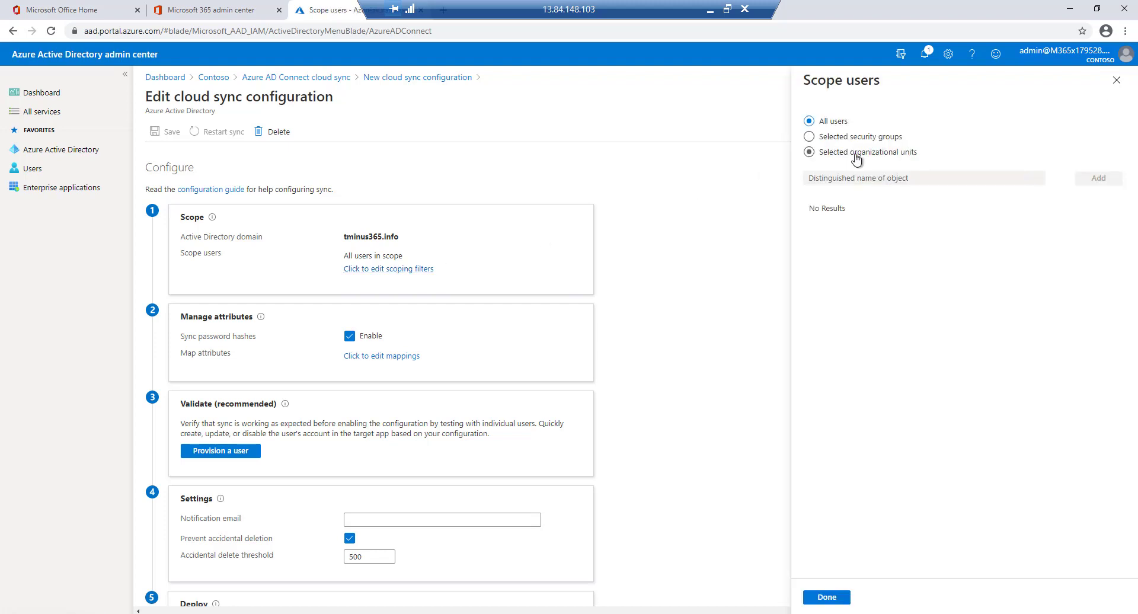
pyautogui.click(808, 152)
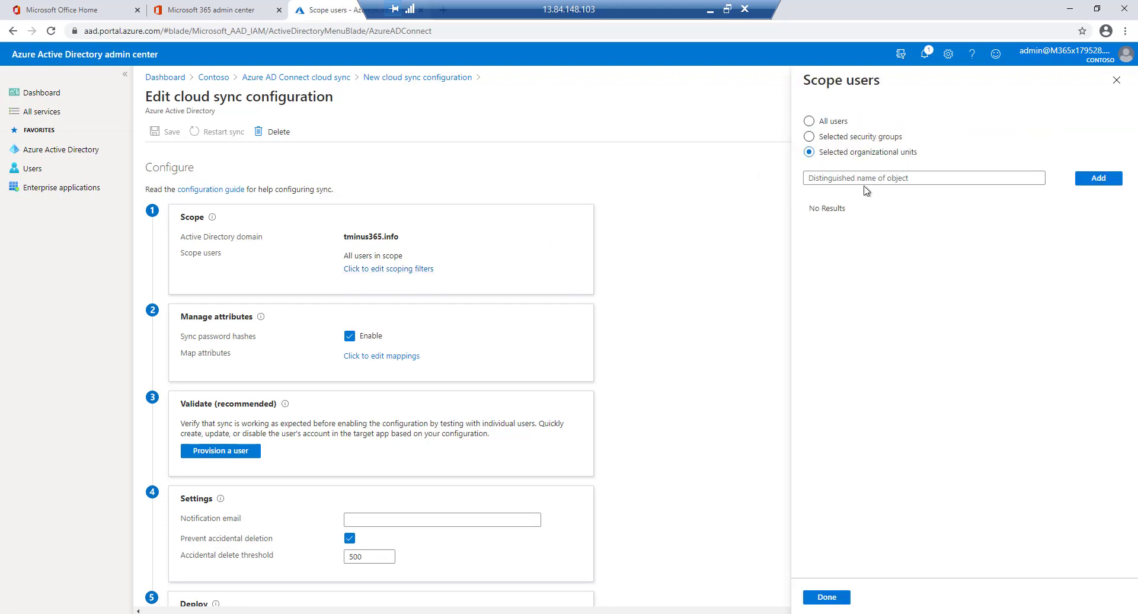
pyautogui.click(1098, 178)
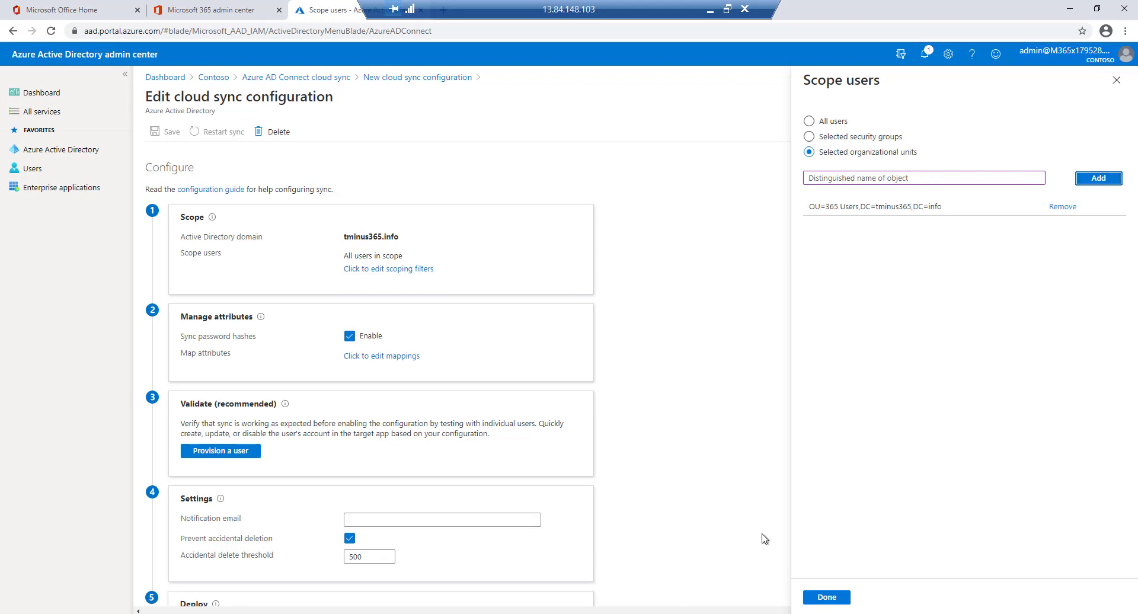
pyautogui.click(824, 596)
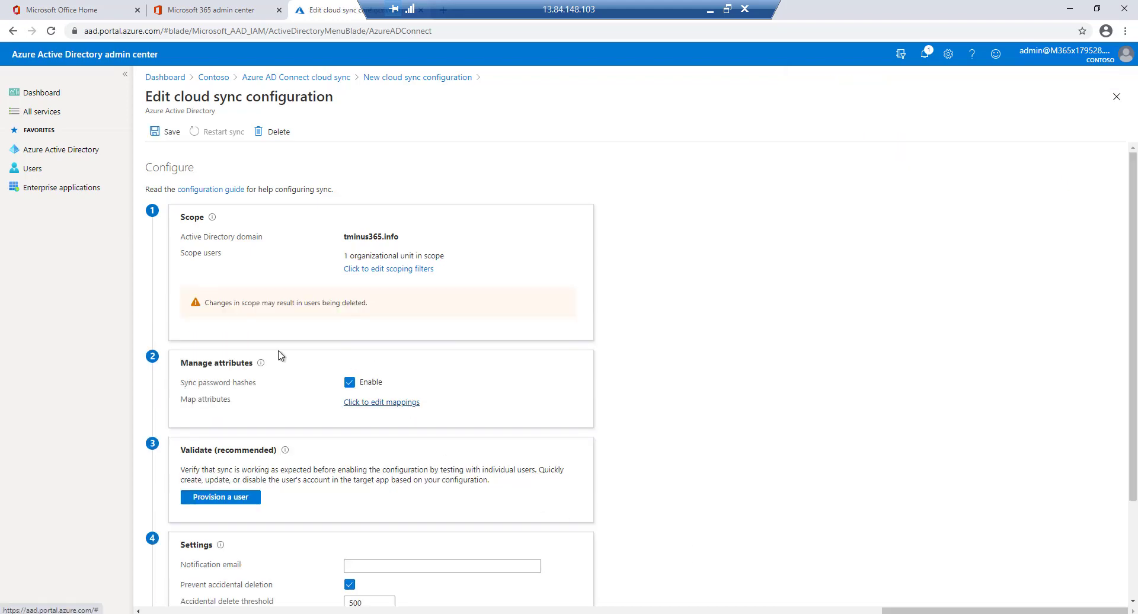
pyautogui.scroll(-3)
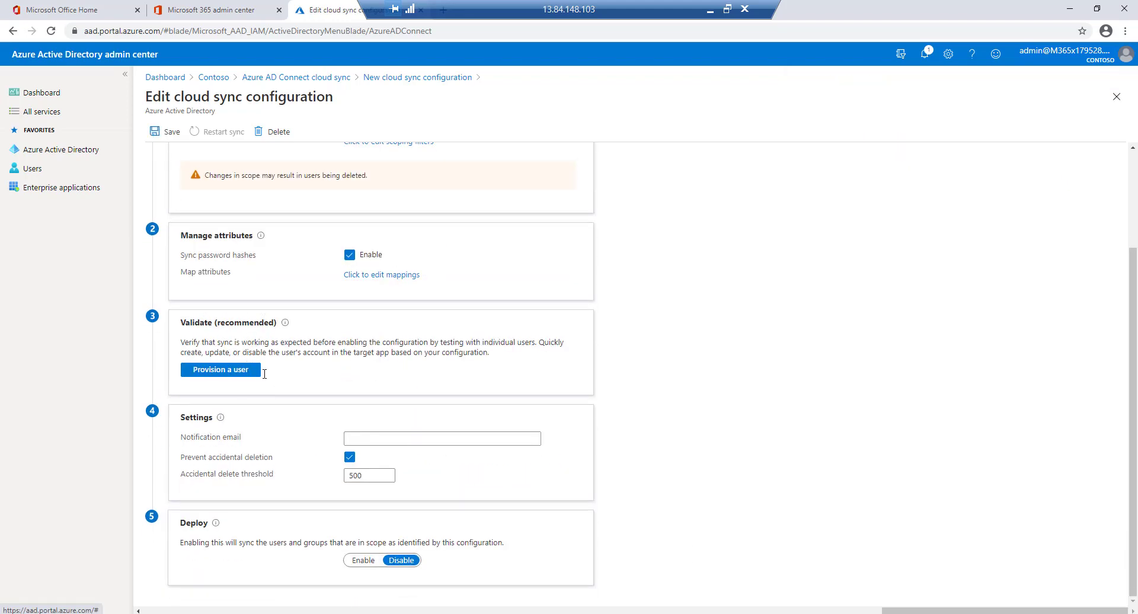
# Start Provision on demand and copy Bruce Wayne's distinguishedName from the 365 Users OU Attribute Editor
pyautogui.click(220, 370)
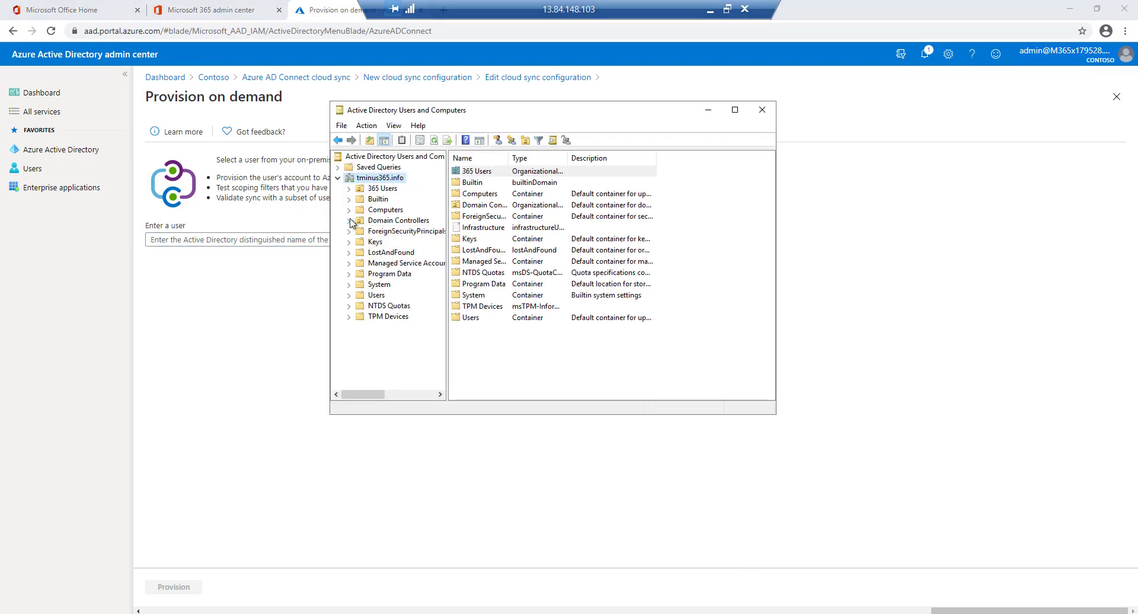
pyautogui.click(383, 188)
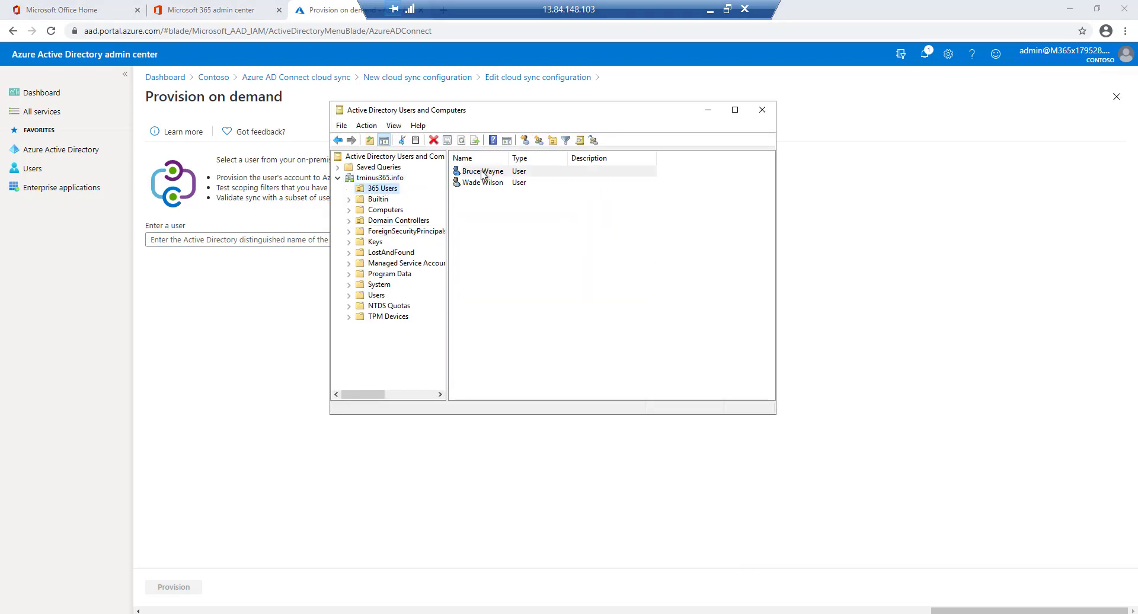
pyautogui.doubleClick(483, 171)
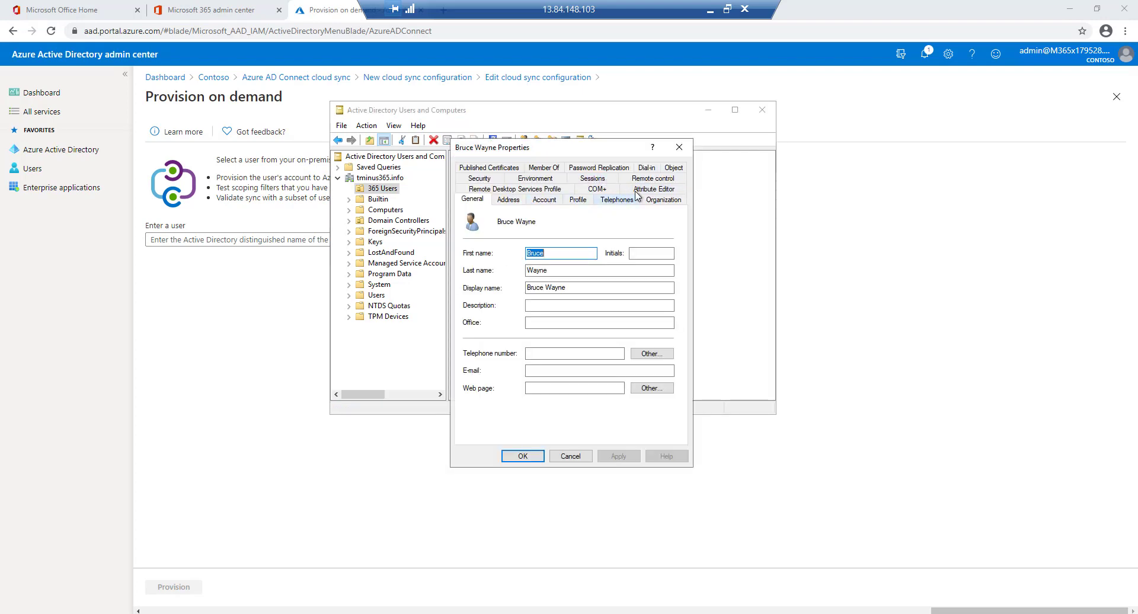
pyautogui.click(652, 199)
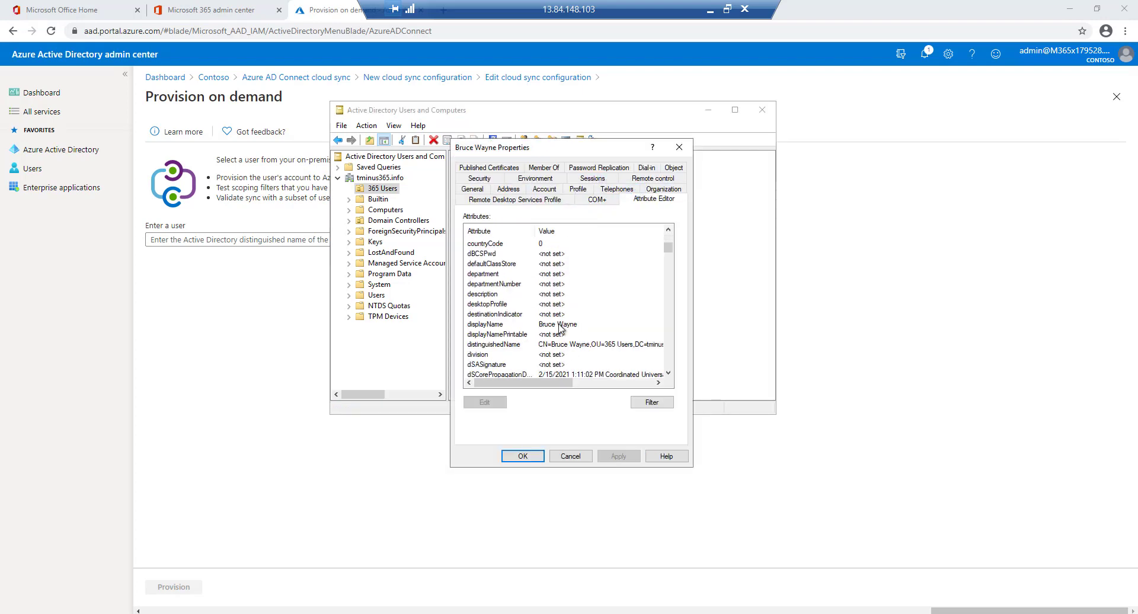
pyautogui.doubleClick(494, 344)
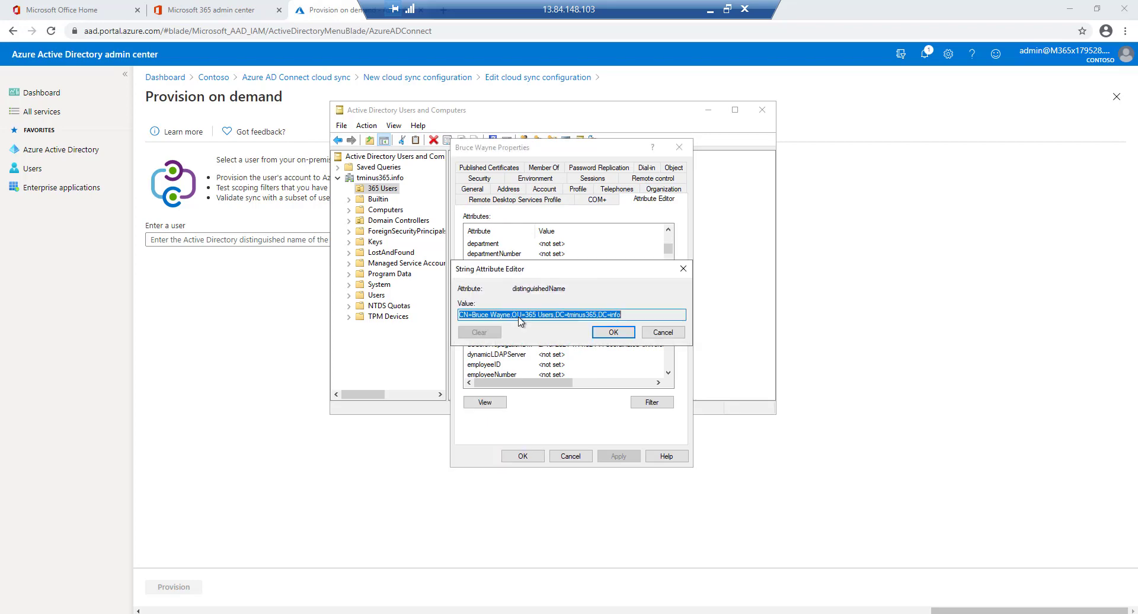
pyautogui.click(662, 331)
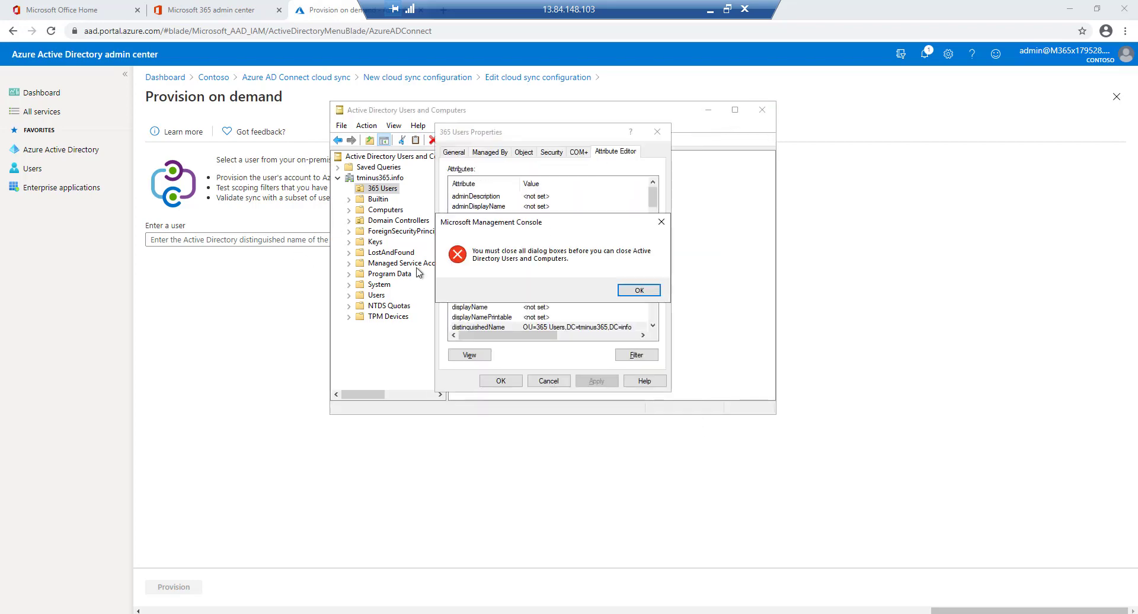
pyautogui.click(638, 289)
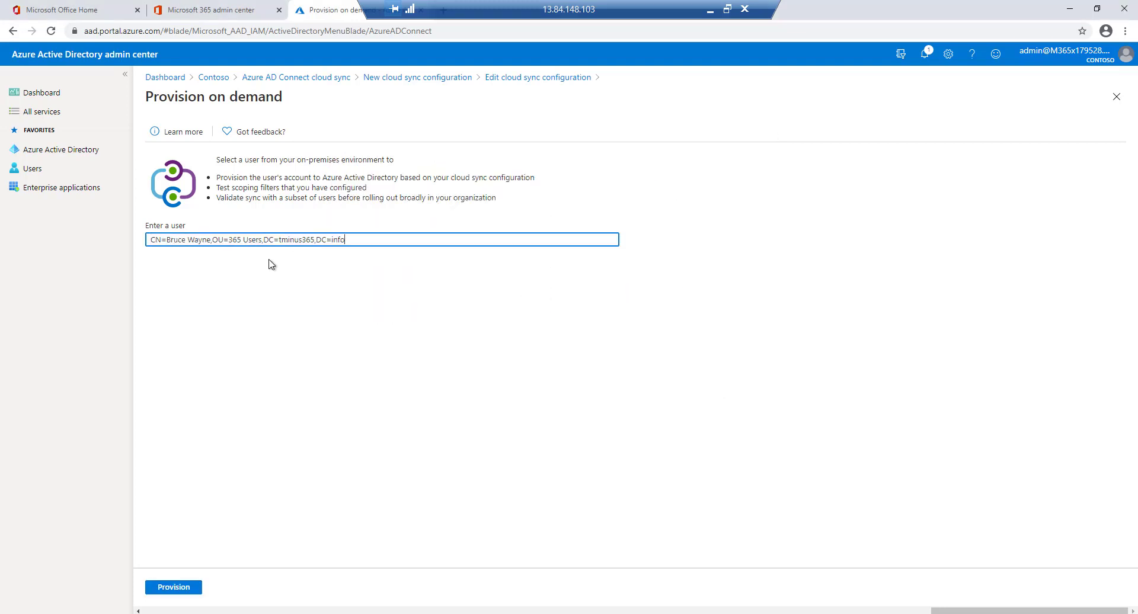
pyautogui.click(173, 587)
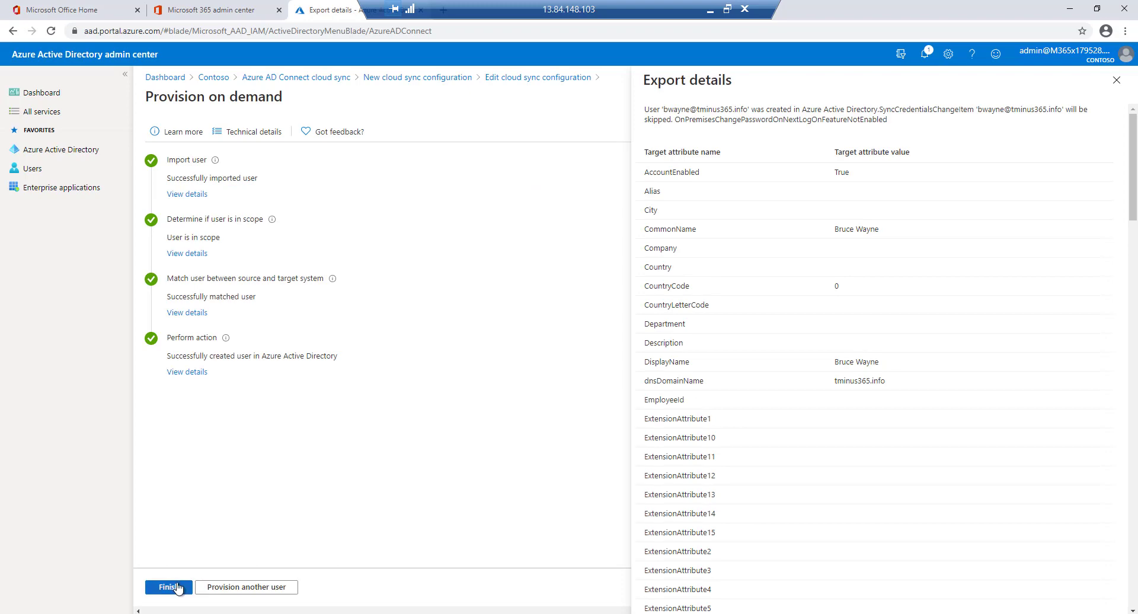
pyautogui.moveTo(800, 229)
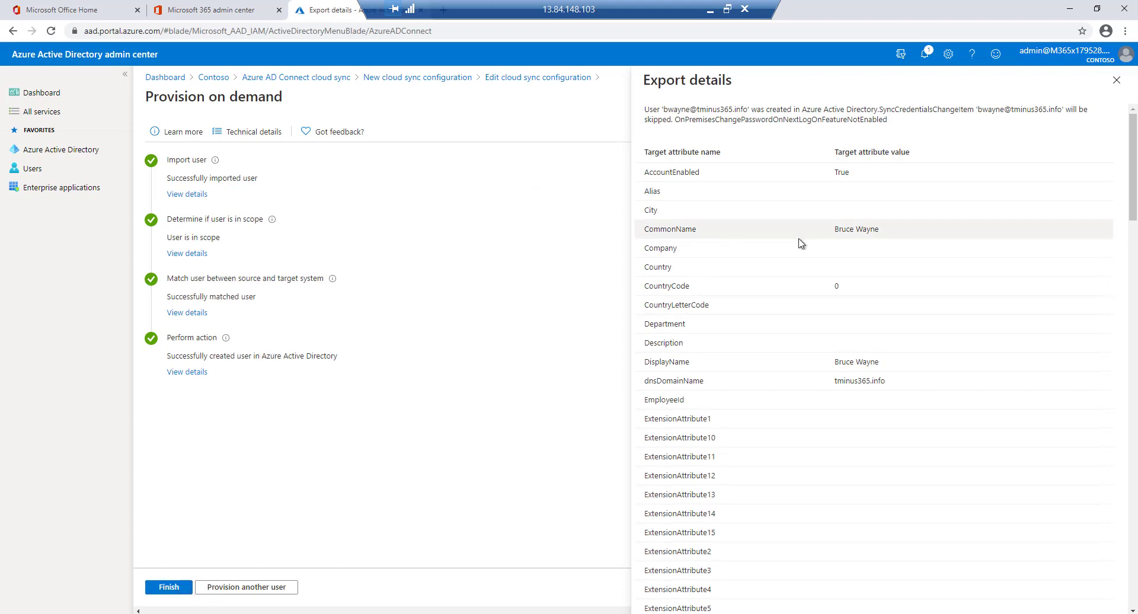
pyautogui.moveTo(871, 312)
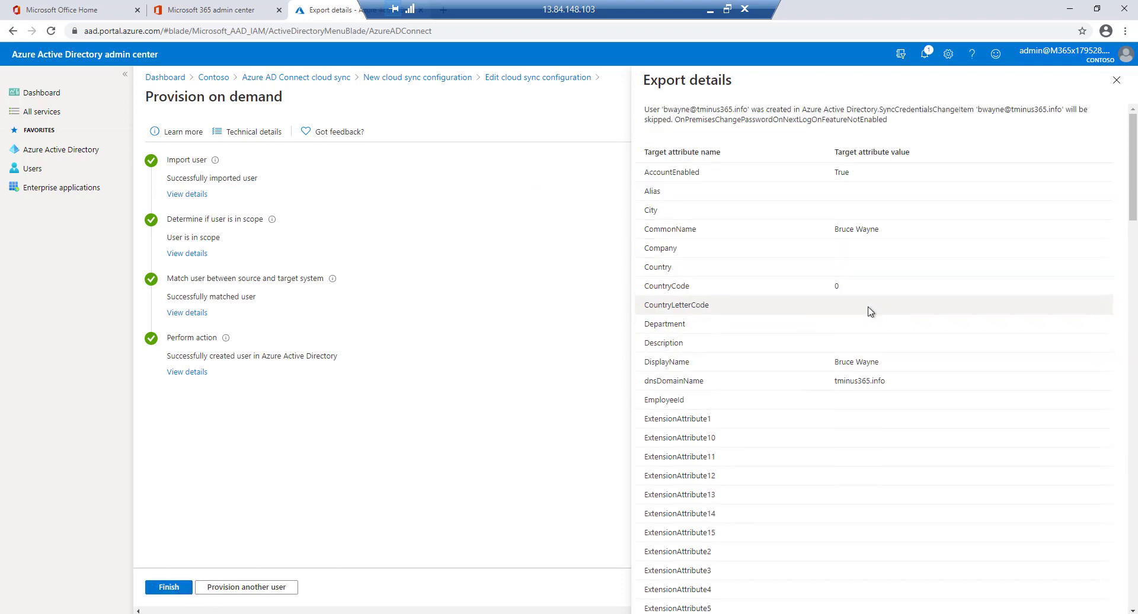
pyautogui.scroll(-3)
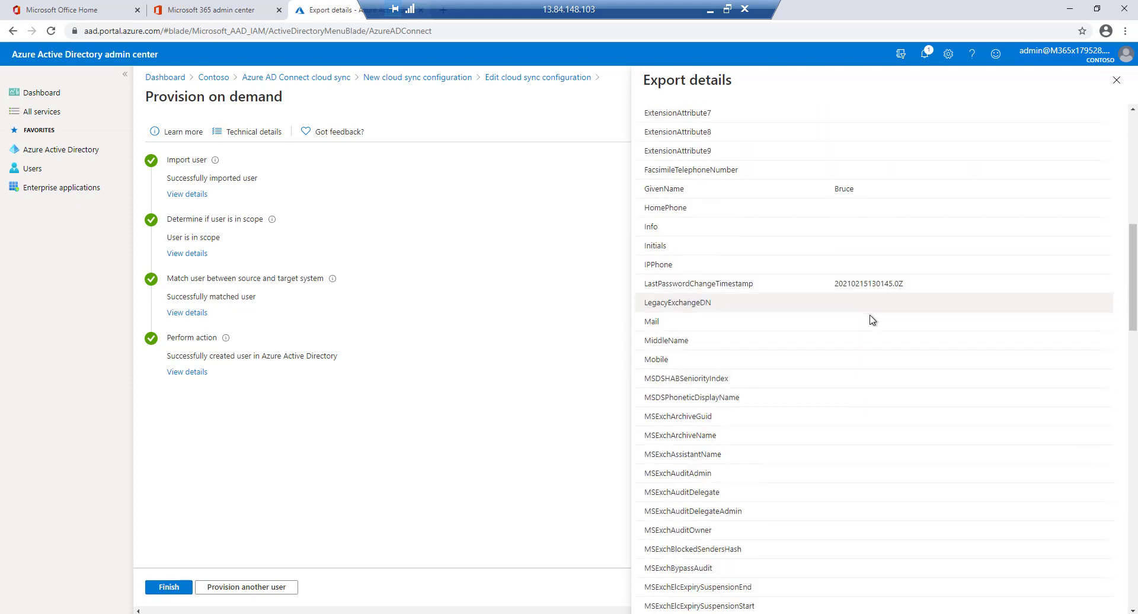
pyautogui.scroll(-3)
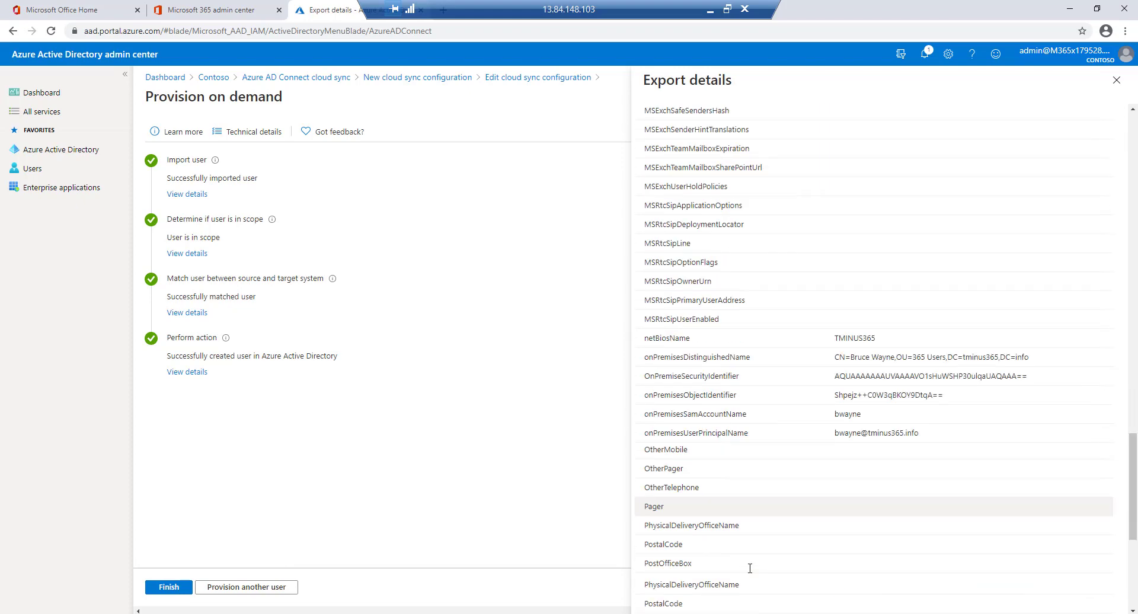
pyautogui.scroll(-3)
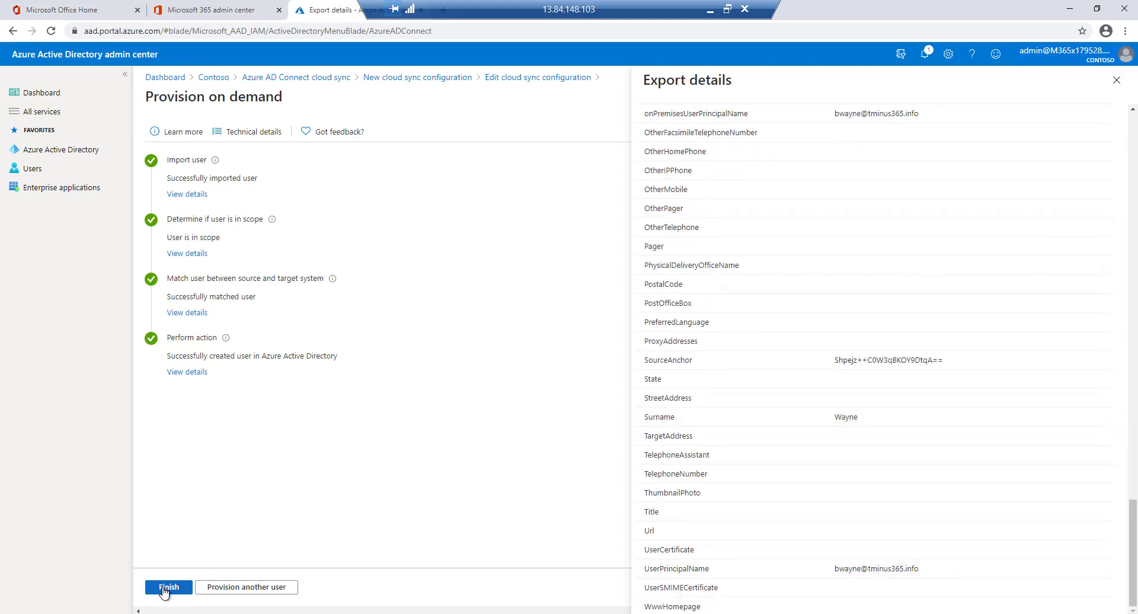
# Finish the provisioning test and return to the configuration's Notification email field
pyautogui.click(167, 587)
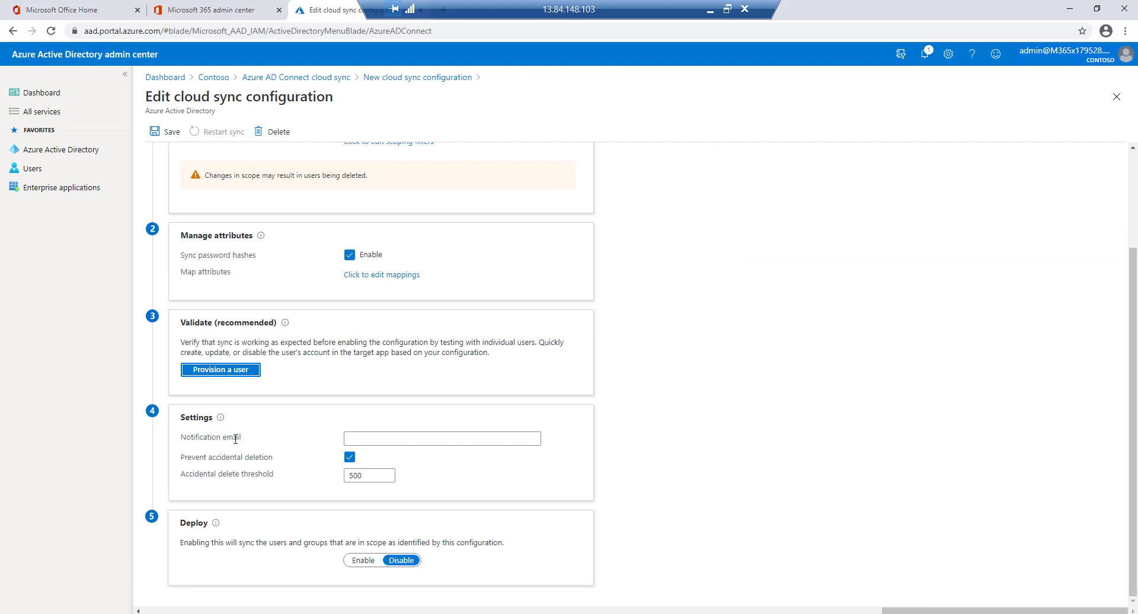
pyautogui.moveTo(240, 448)
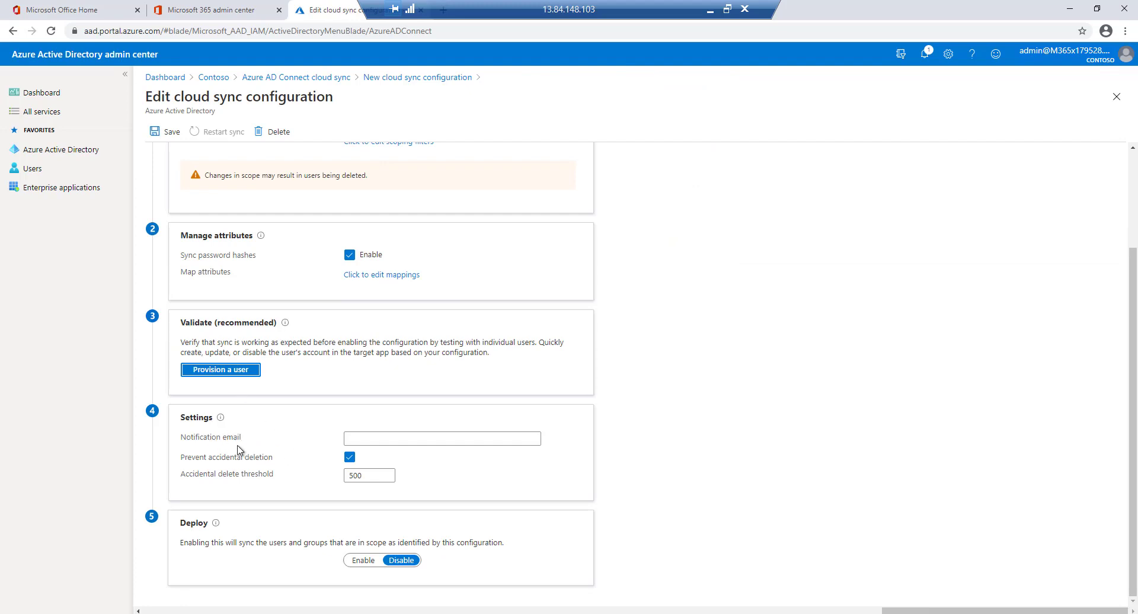
pyautogui.click(441, 437)
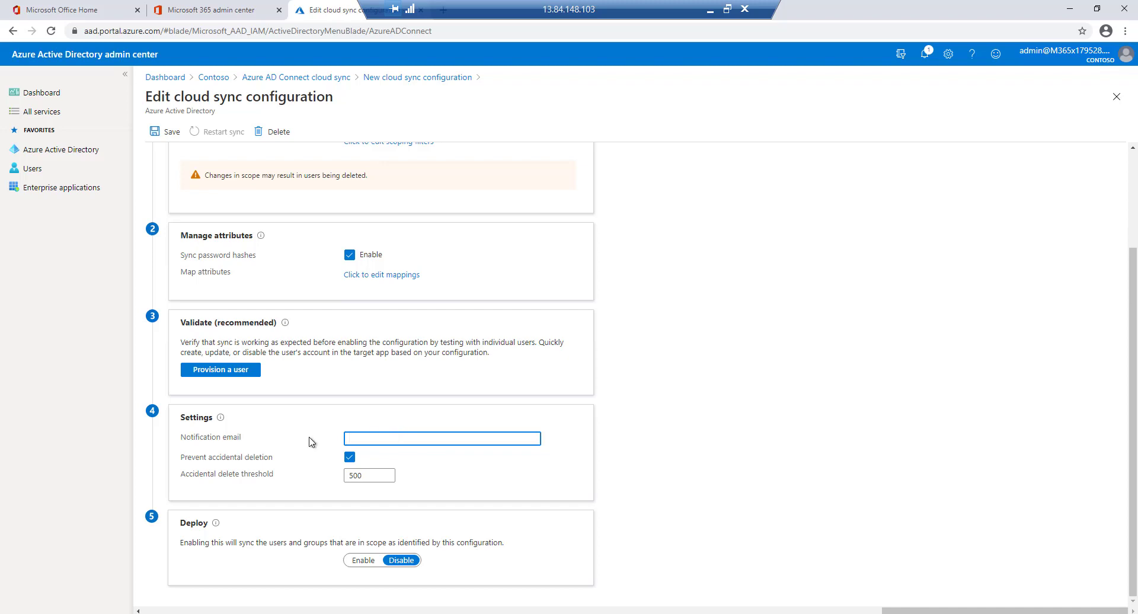
pyautogui.moveTo(315, 558)
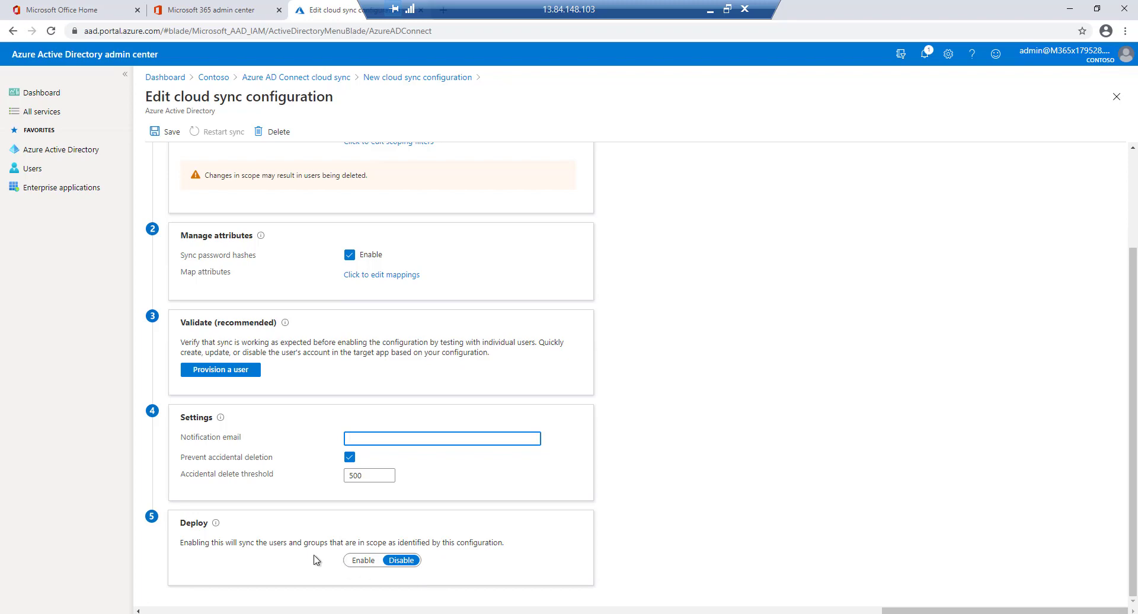
# Set Deploy to Enable and save the configuration, confirming with Yes
pyautogui.click(363, 559)
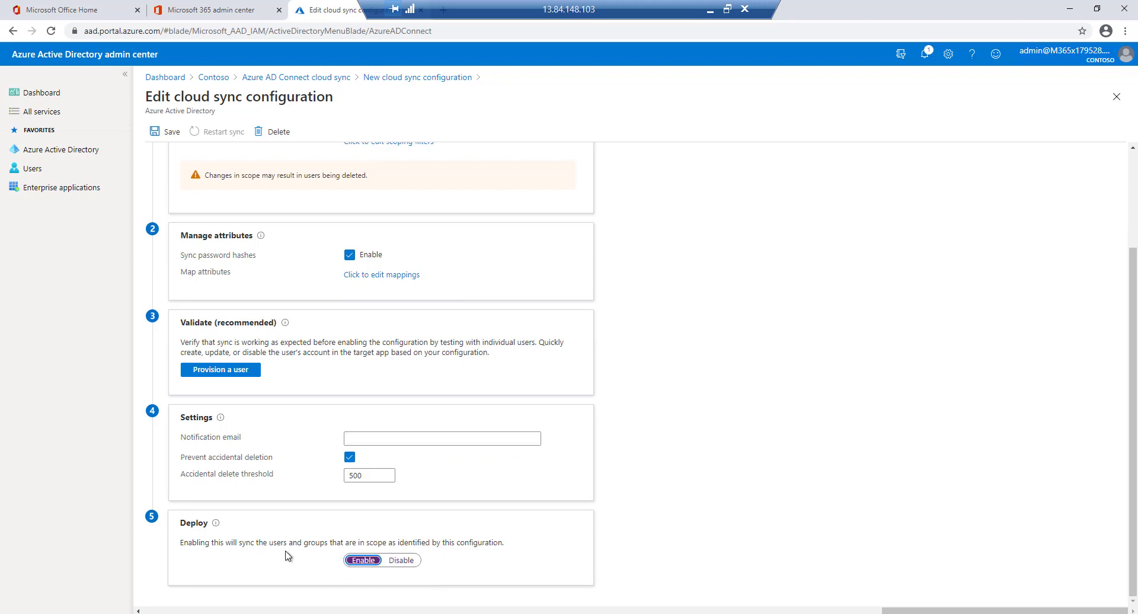
pyautogui.scroll(3)
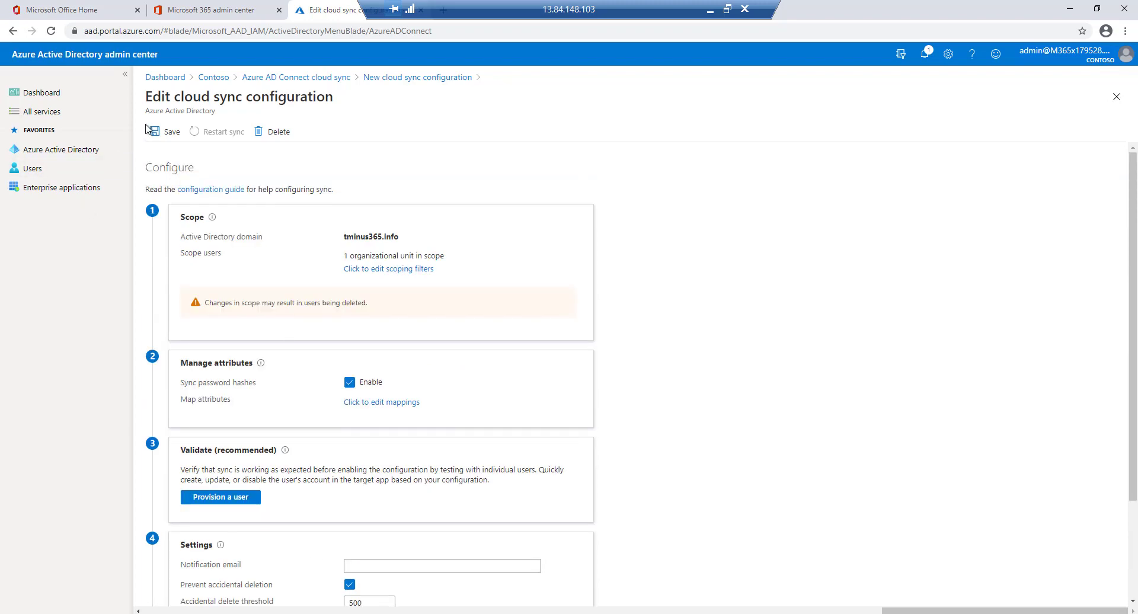
pyautogui.click(165, 132)
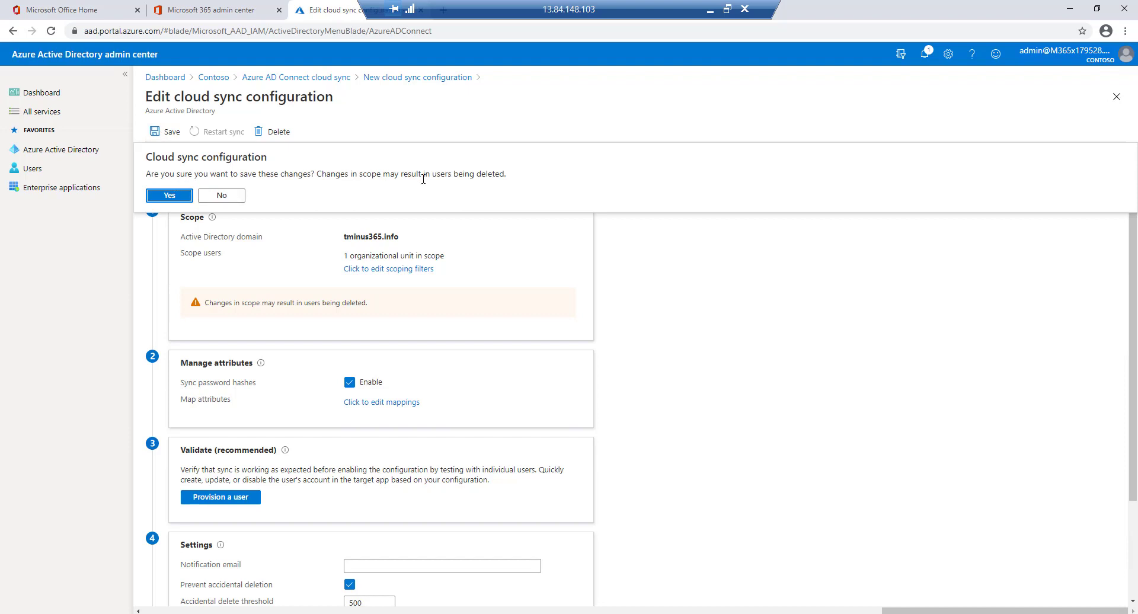
pyautogui.click(168, 196)
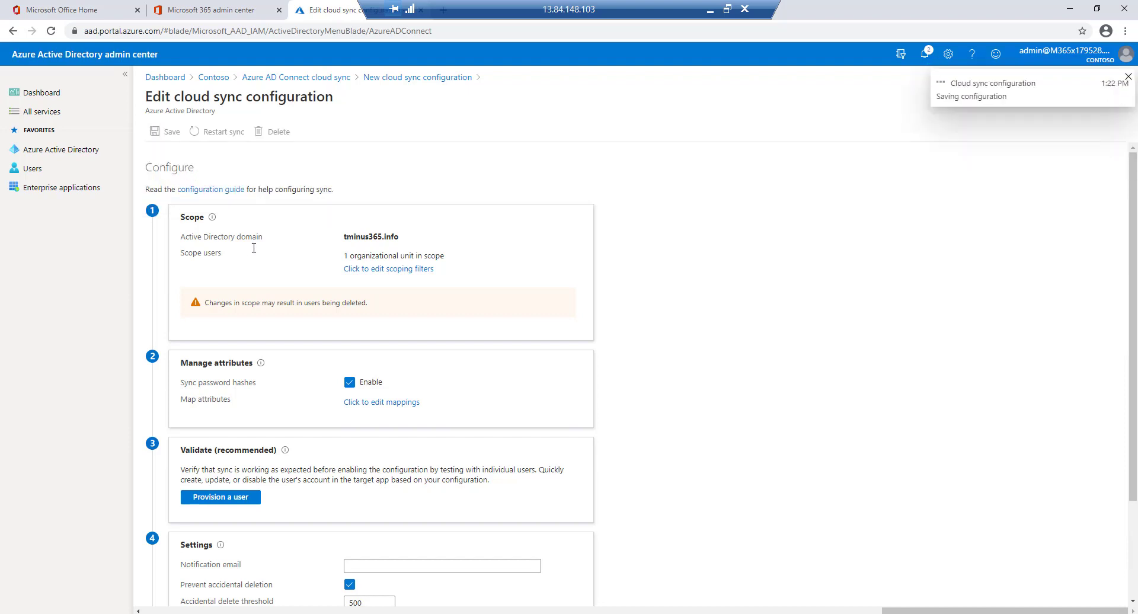
pyautogui.click(925, 53)
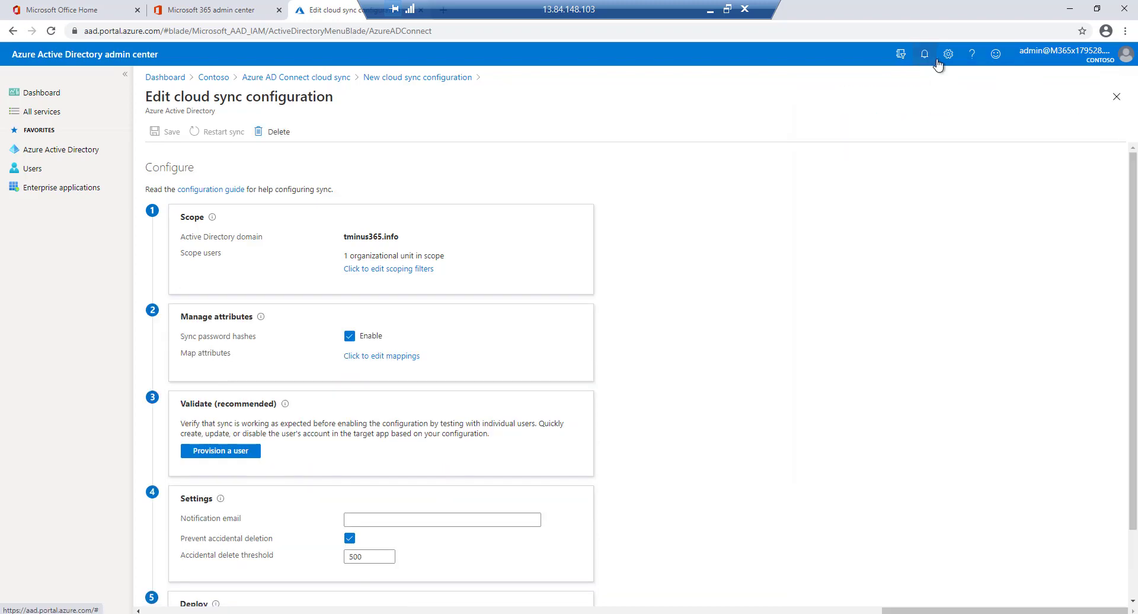
pyautogui.moveTo(340, 204)
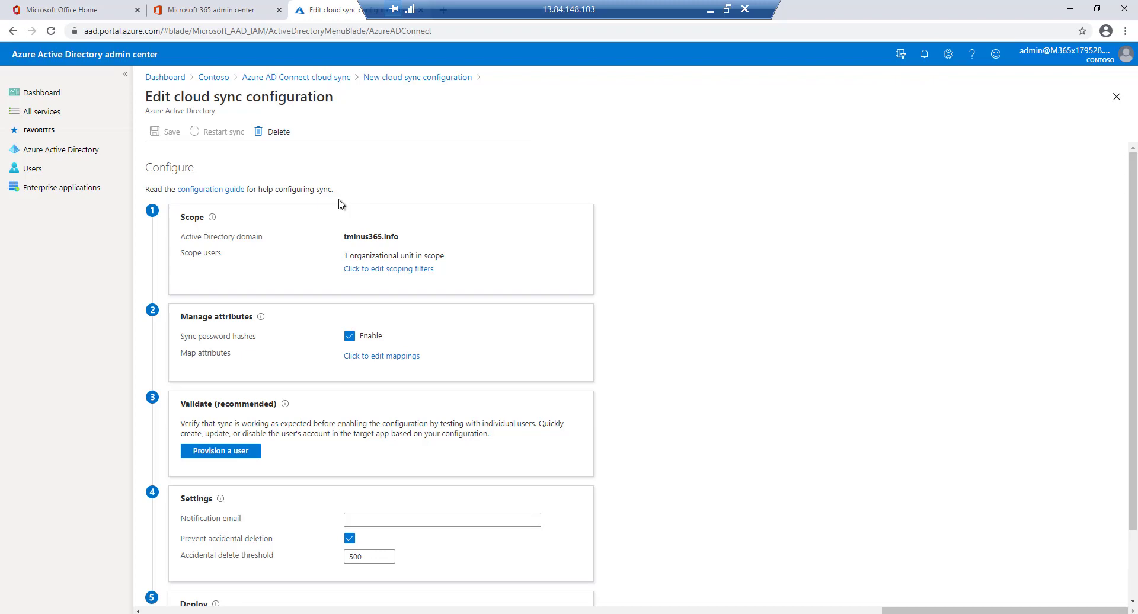
pyautogui.moveTo(316, 96)
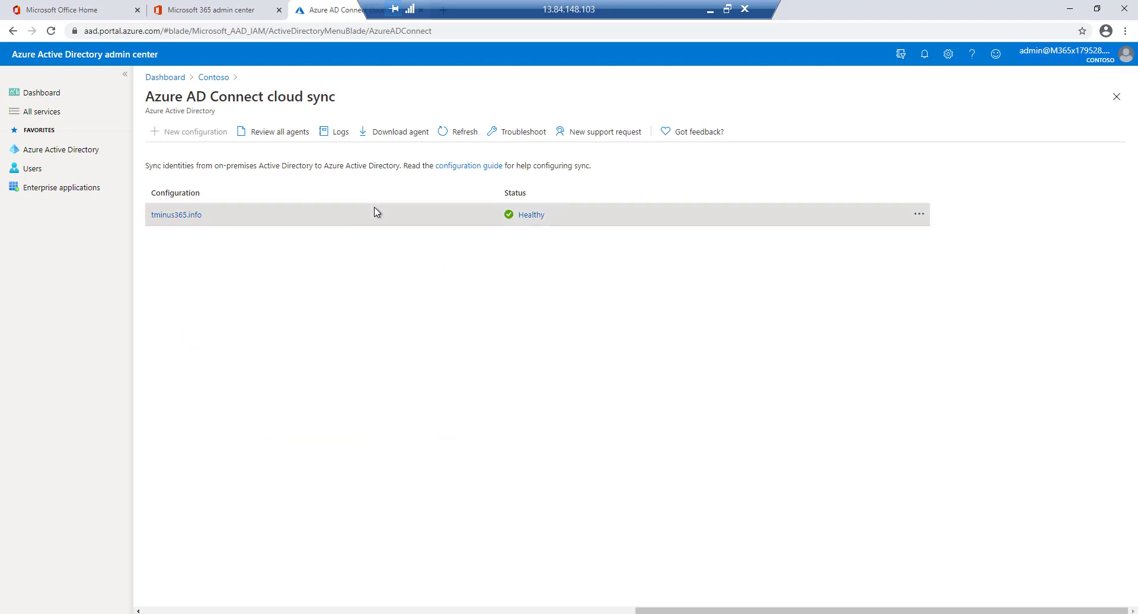
# View the provisioning logs for tminus365.info and inspect the skipped entry's steps
pyautogui.click(918, 214)
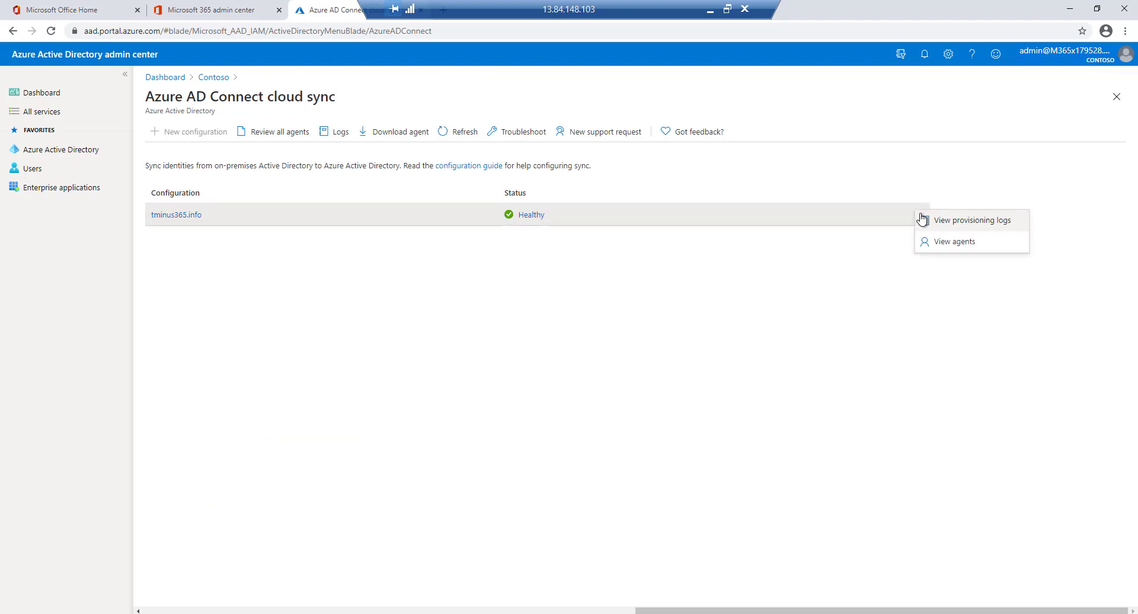
pyautogui.click(970, 221)
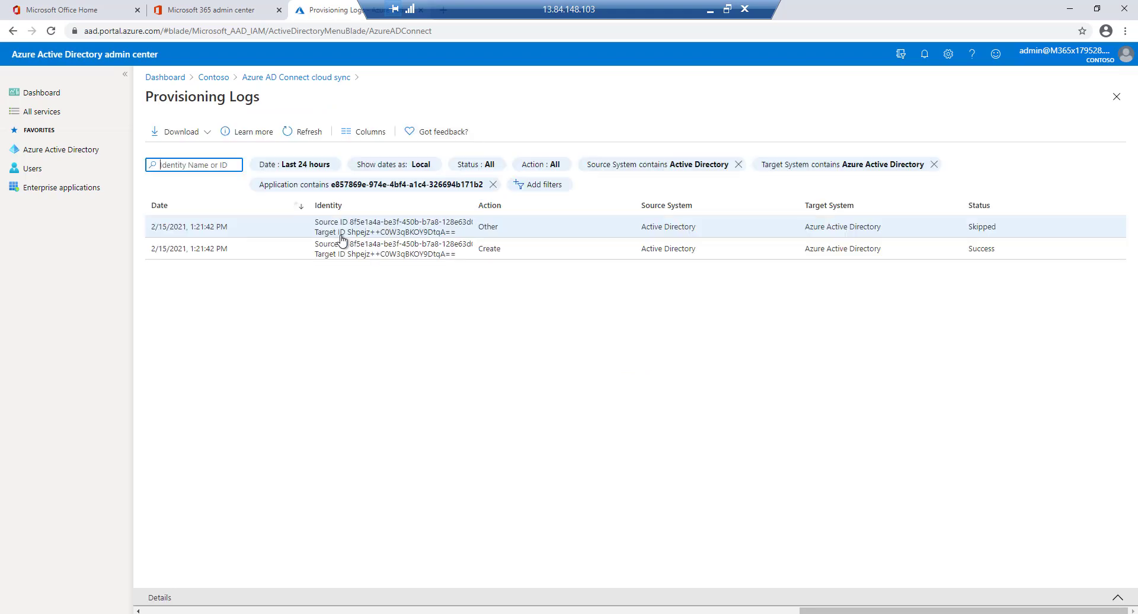
pyautogui.moveTo(516, 248)
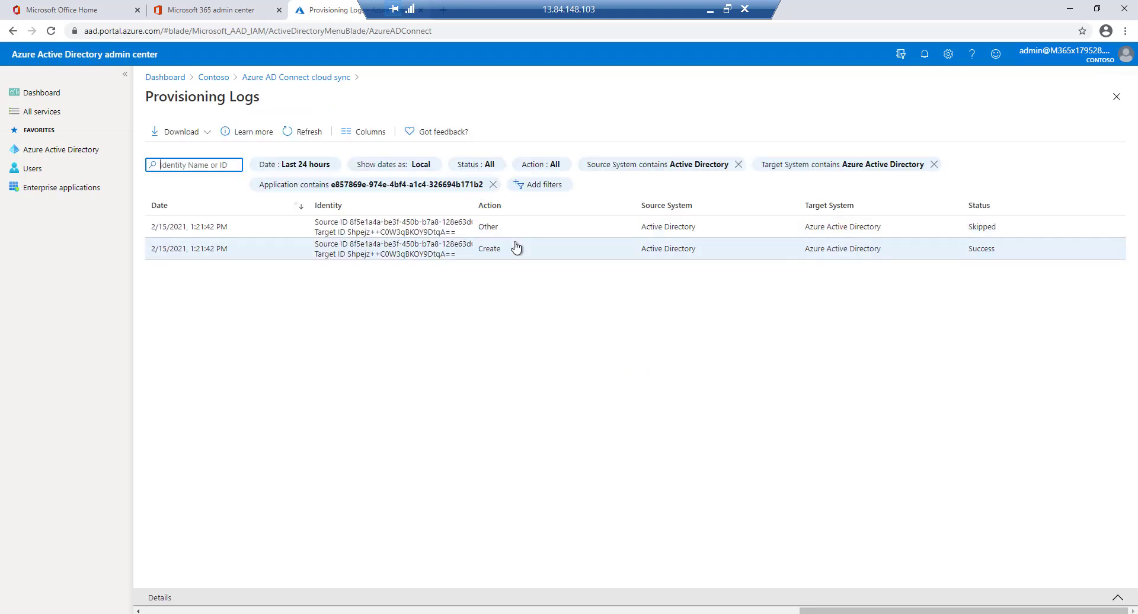
pyautogui.click(508, 225)
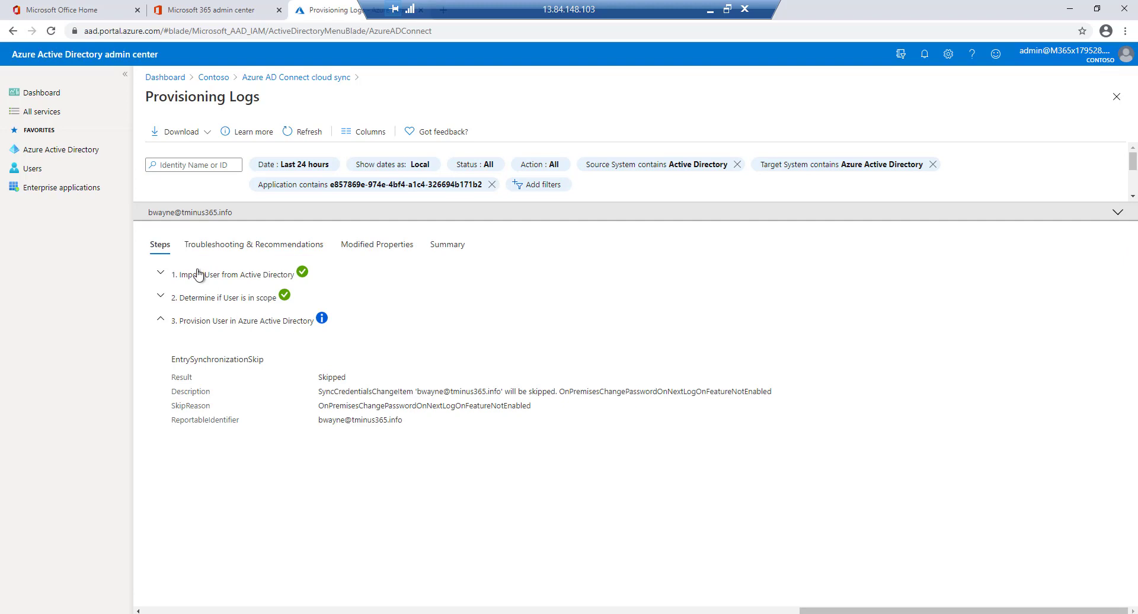
pyautogui.moveTo(269, 327)
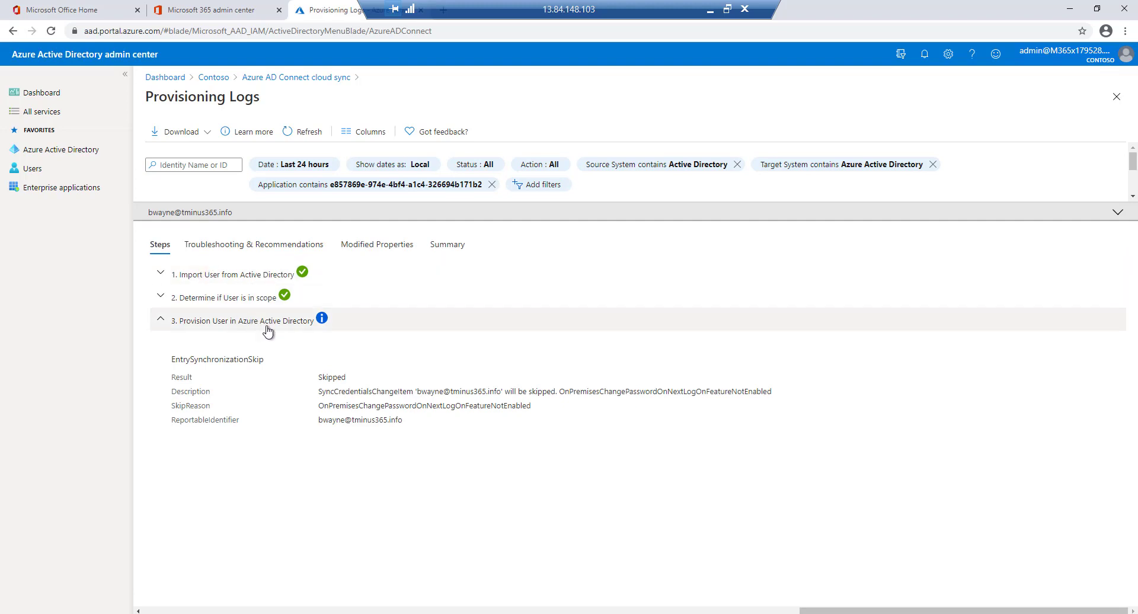
# Review the skipped entry's Troubleshooting & Recommendations and Summary, then return to the log list
pyautogui.click(254, 244)
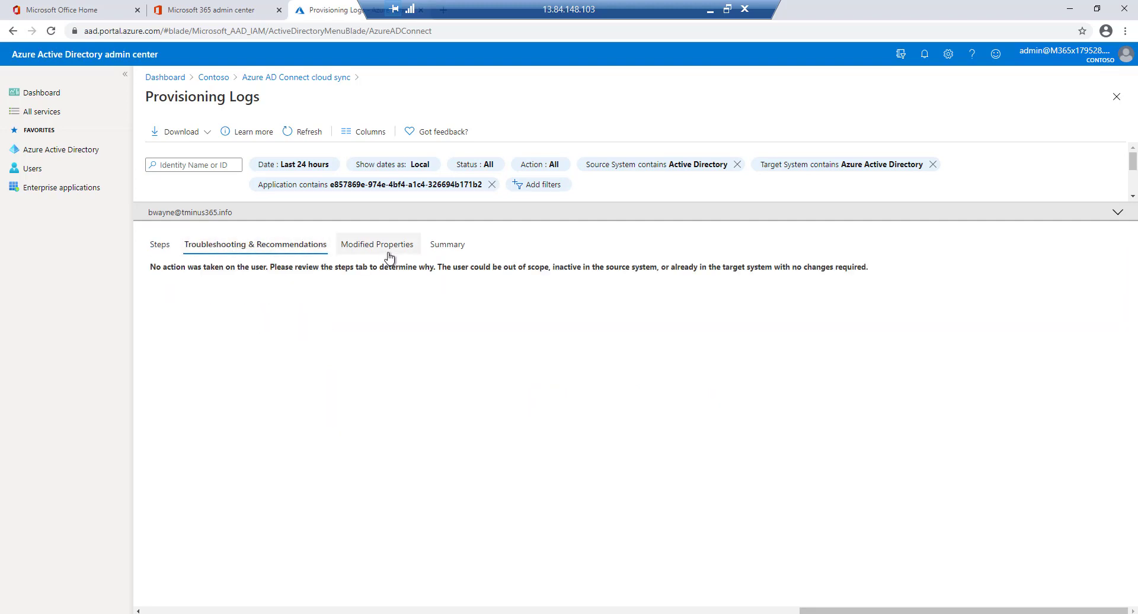
pyautogui.click(447, 245)
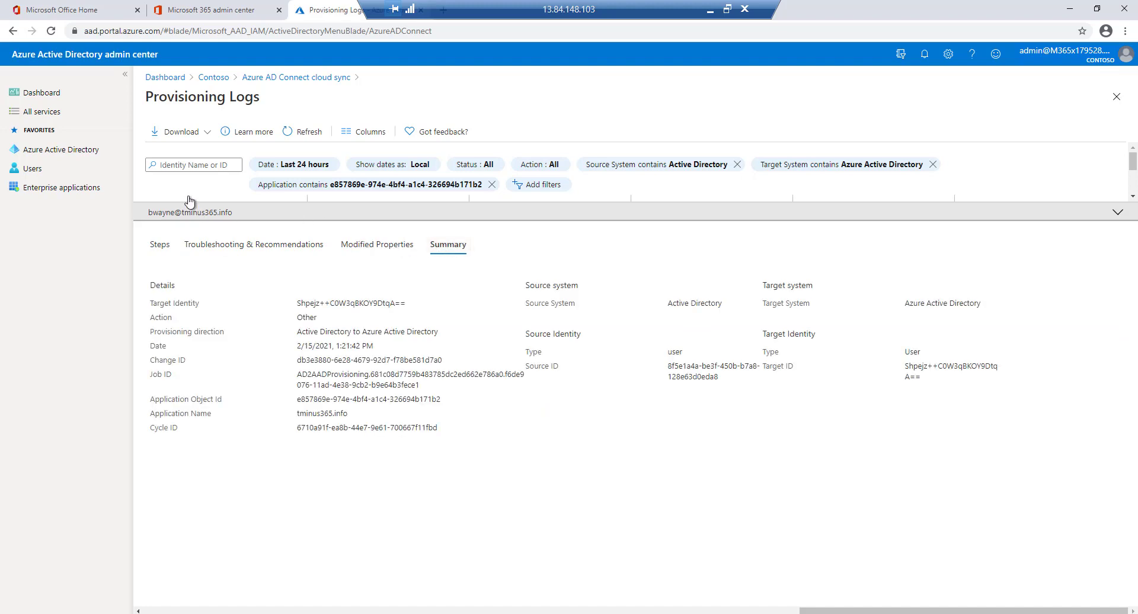
pyautogui.moveTo(1117, 216)
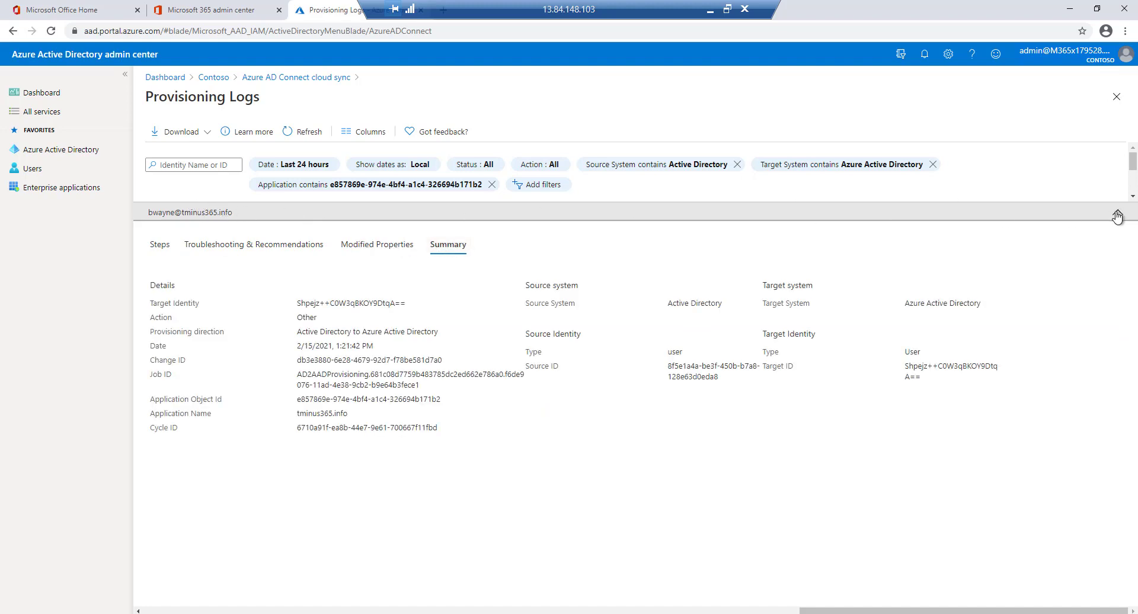
pyautogui.click(1117, 216)
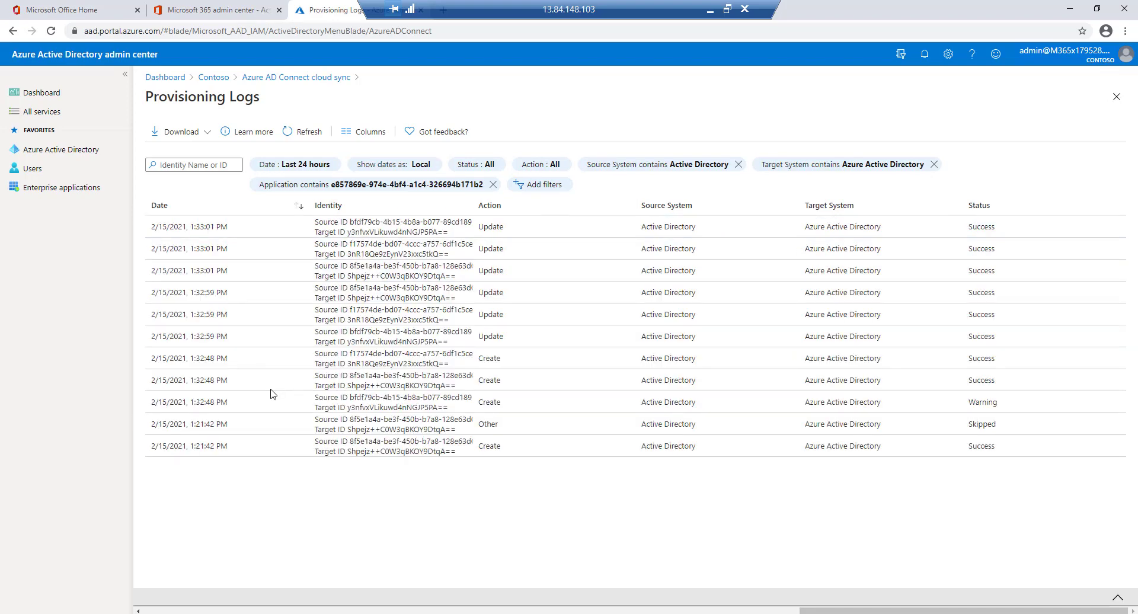
pyautogui.moveTo(320, 360)
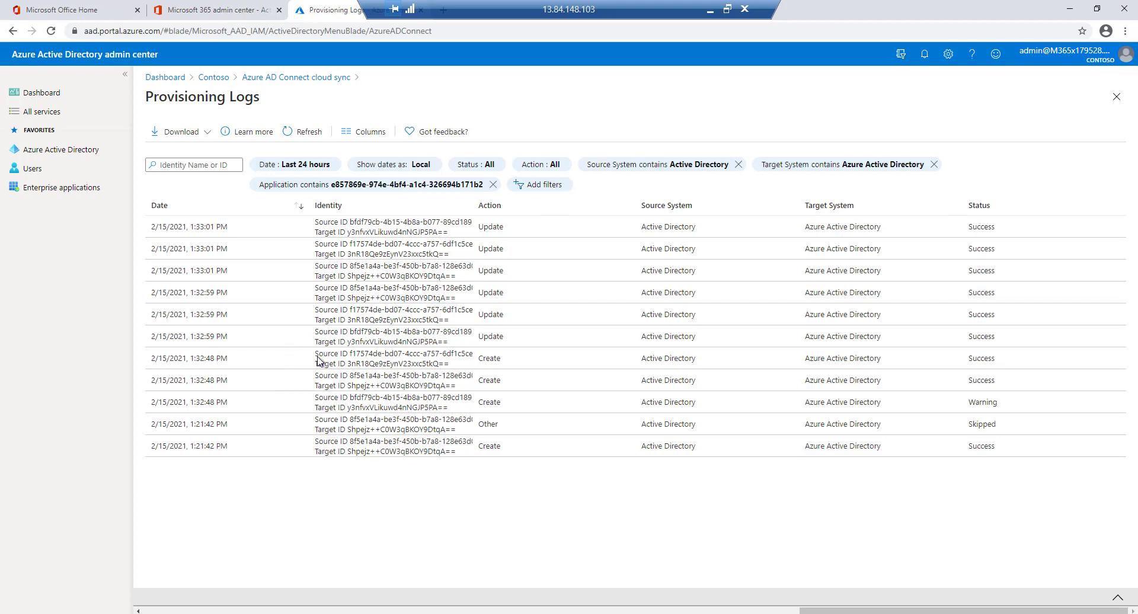
pyautogui.moveTo(478, 306)
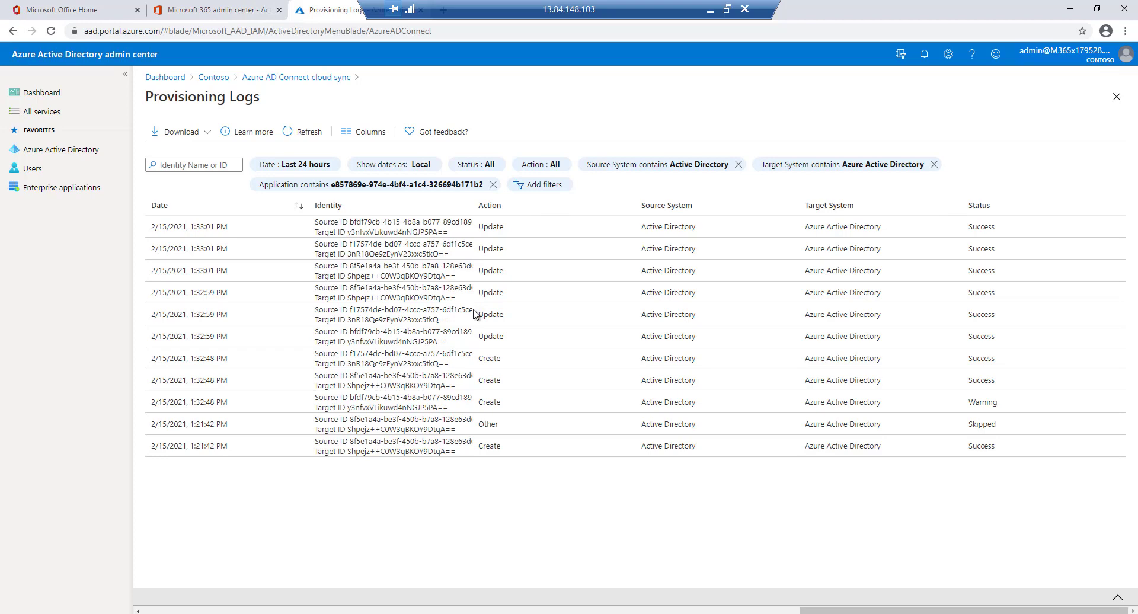
pyautogui.moveTo(506, 358)
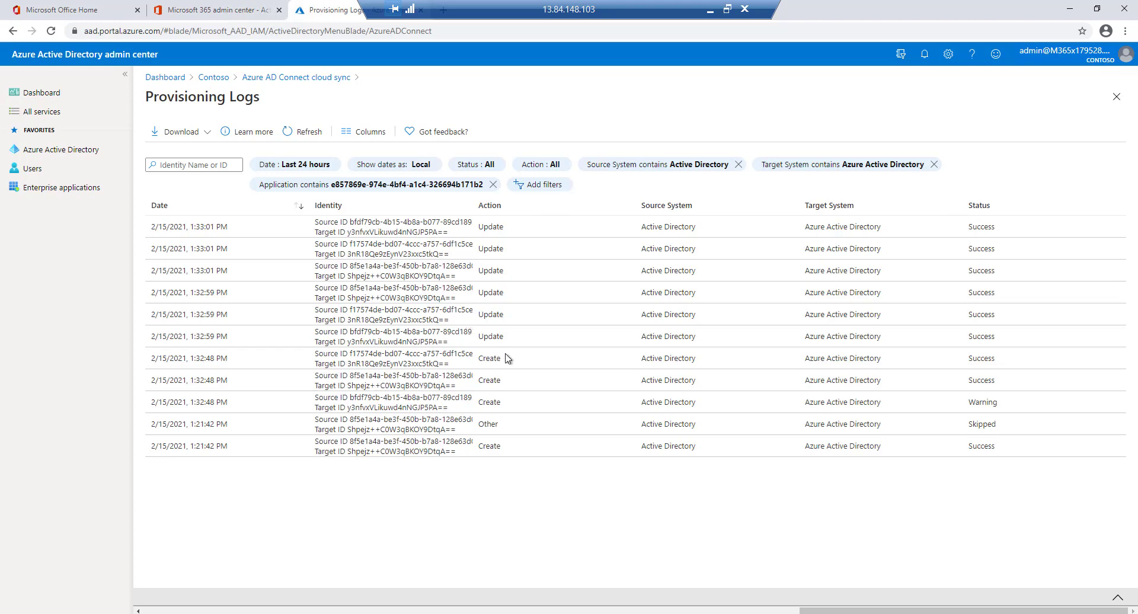
pyautogui.moveTo(506, 341)
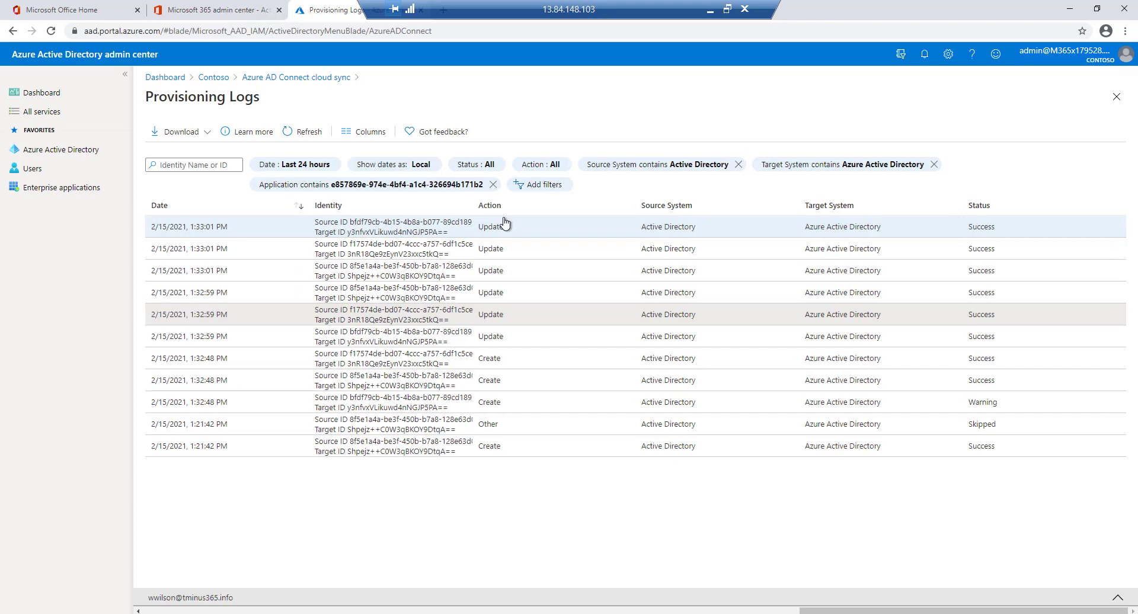
# Show the Microsoft 365 active users list with the synced Bruce Wayne and Alex Wilber accounts
pyautogui.click(214, 10)
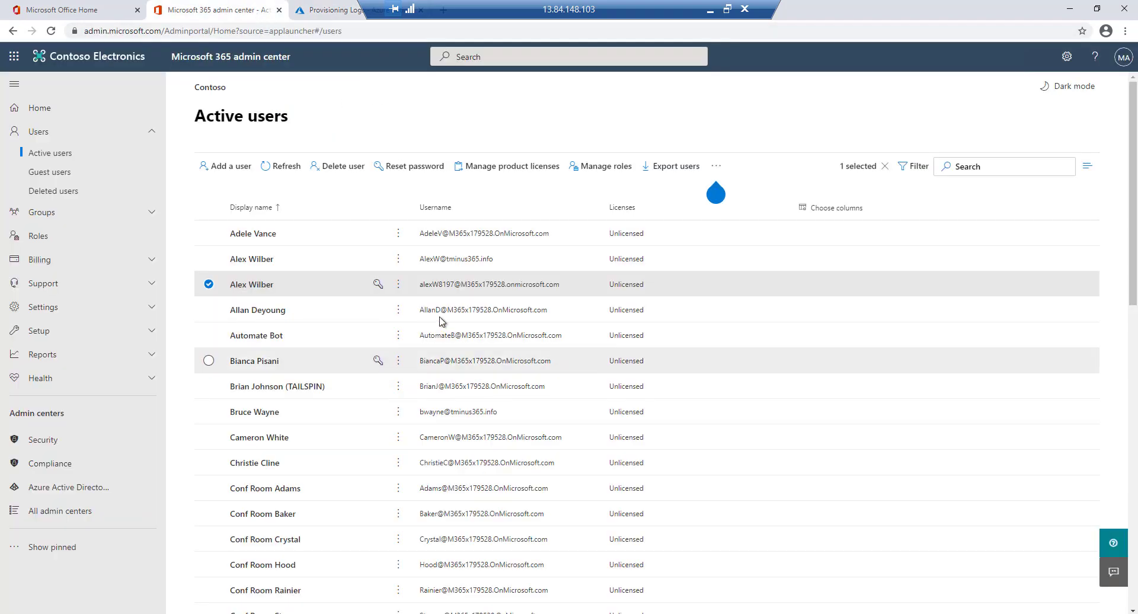
pyautogui.moveTo(448, 295)
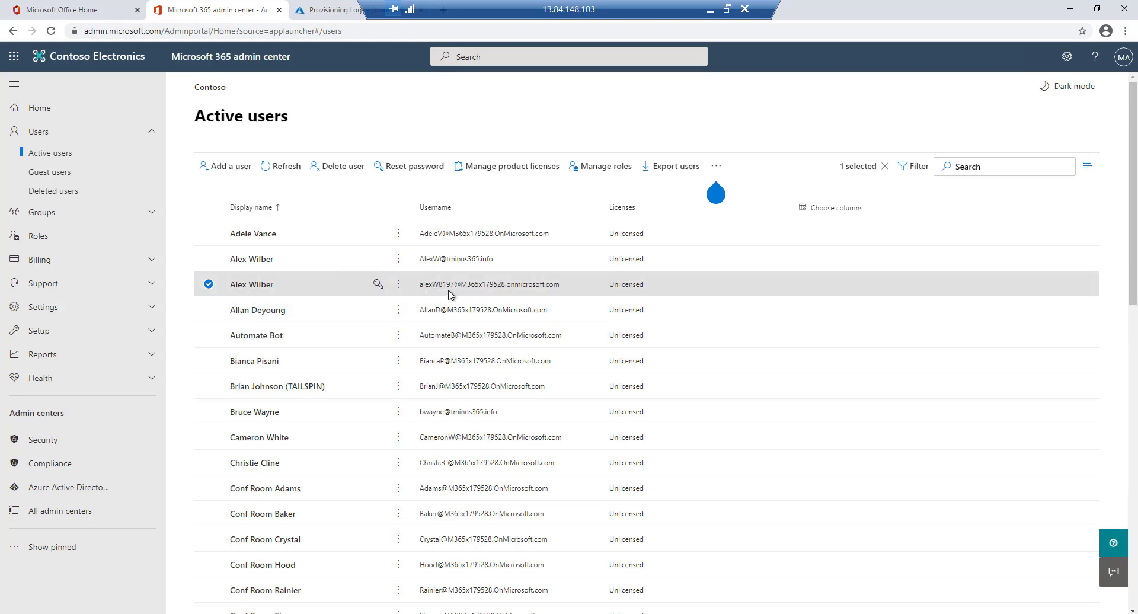
pyautogui.moveTo(439, 293)
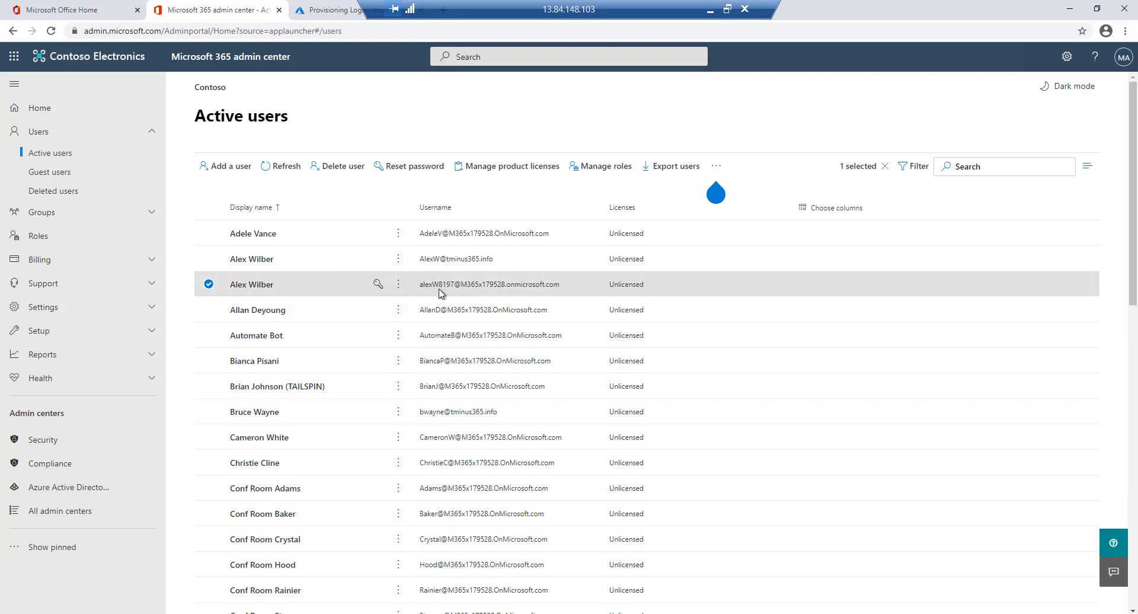
pyautogui.moveTo(411, 292)
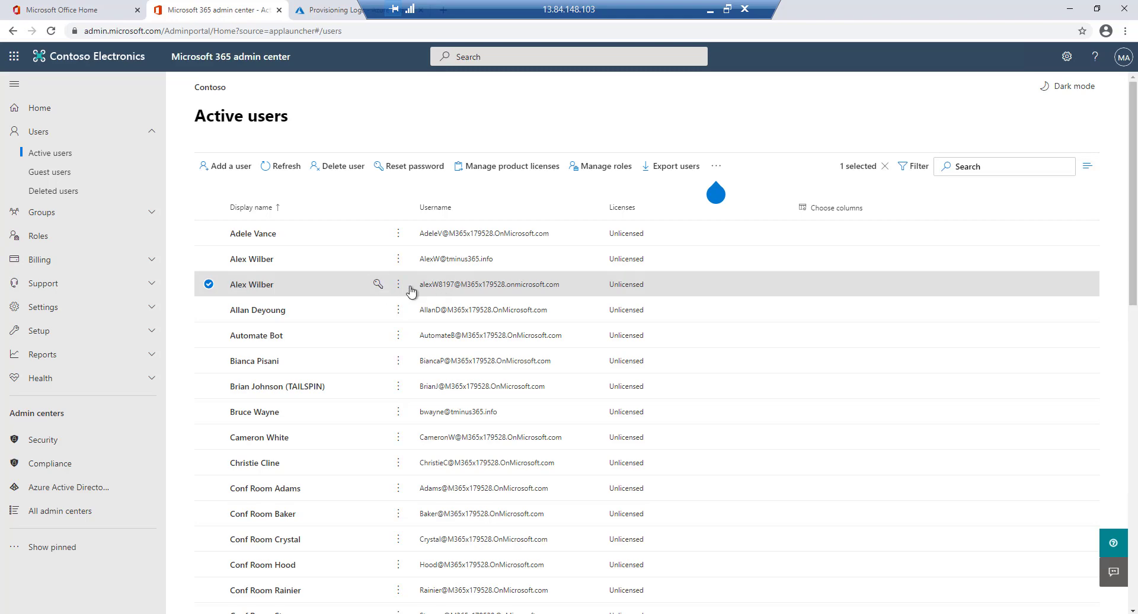
pyautogui.moveTo(451, 249)
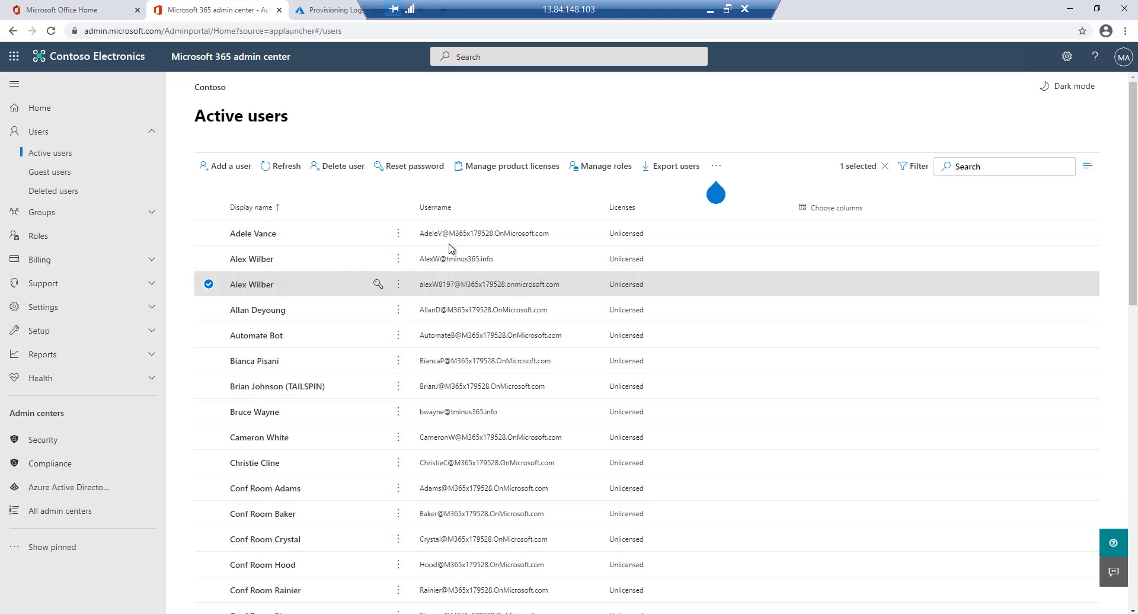
pyautogui.click(330, 9)
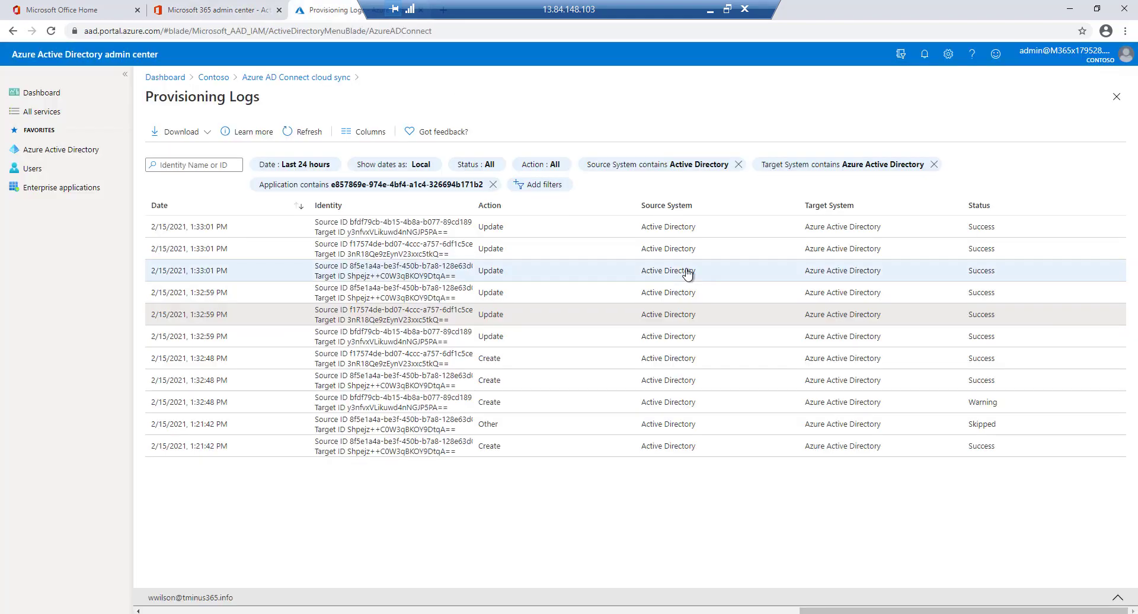
pyautogui.moveTo(975, 416)
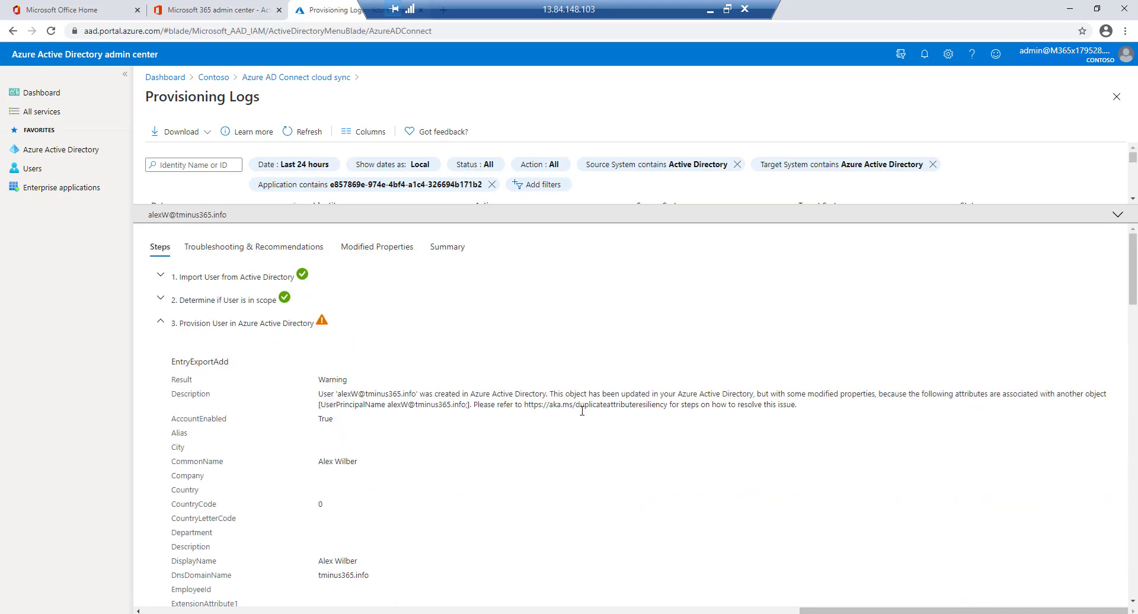
pyautogui.moveTo(317, 394); pyautogui.dragTo(334, 418)
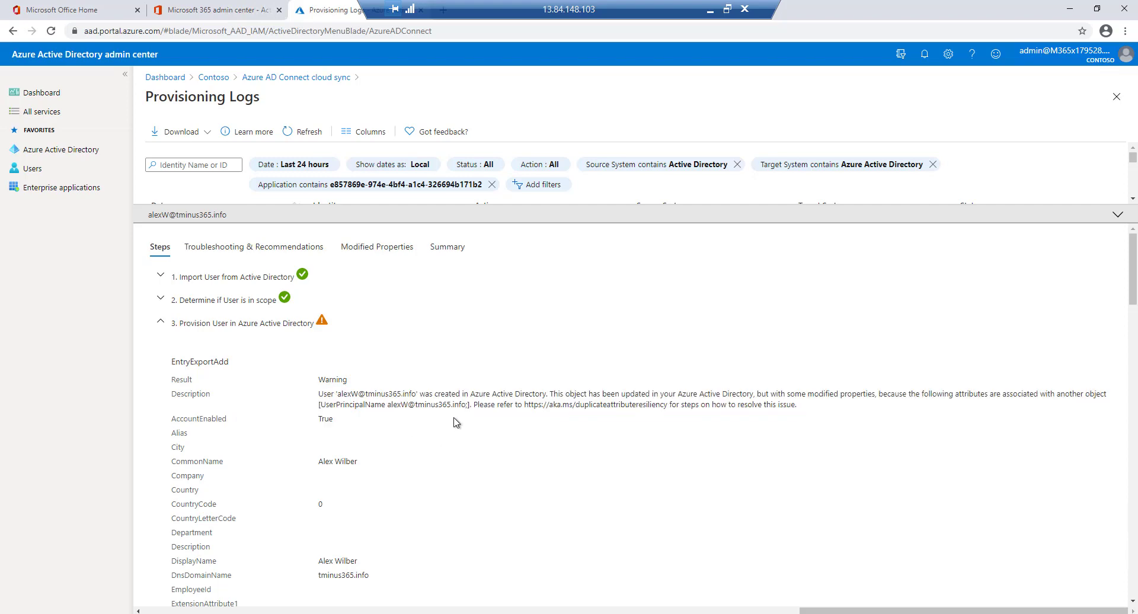
pyautogui.scroll(-3)
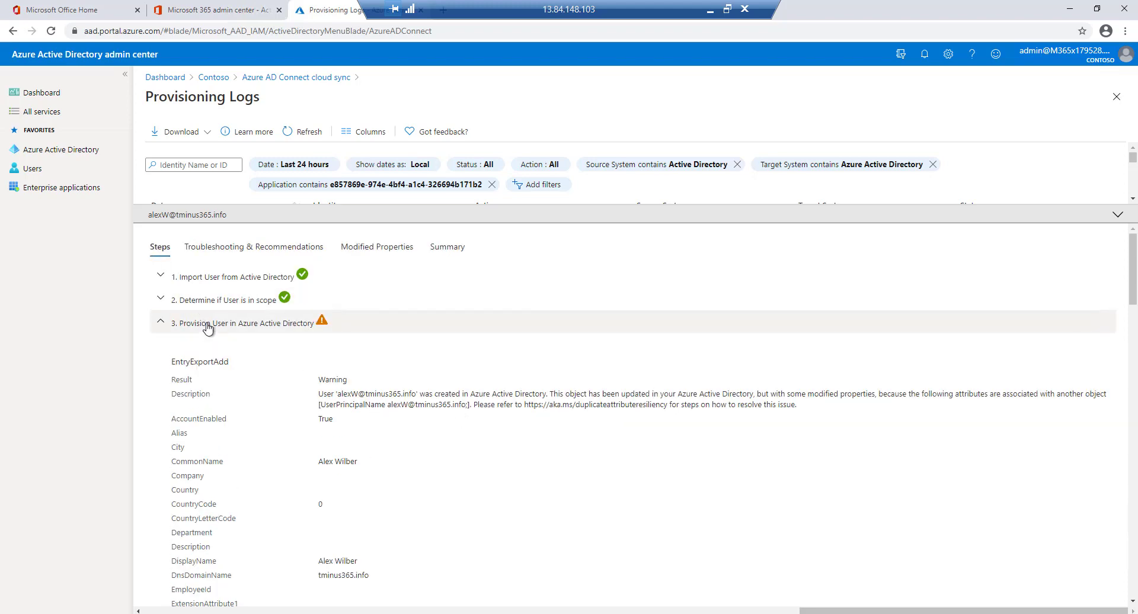
pyautogui.click(160, 322)
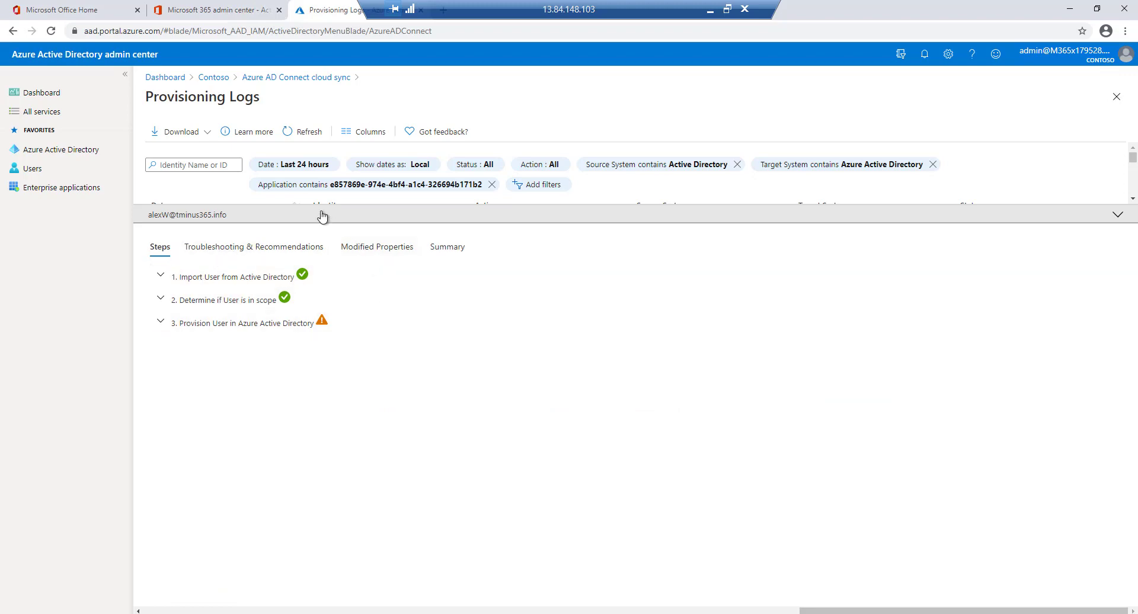
# Return to the provisioning log list and refresh its entries
pyautogui.click(1117, 214)
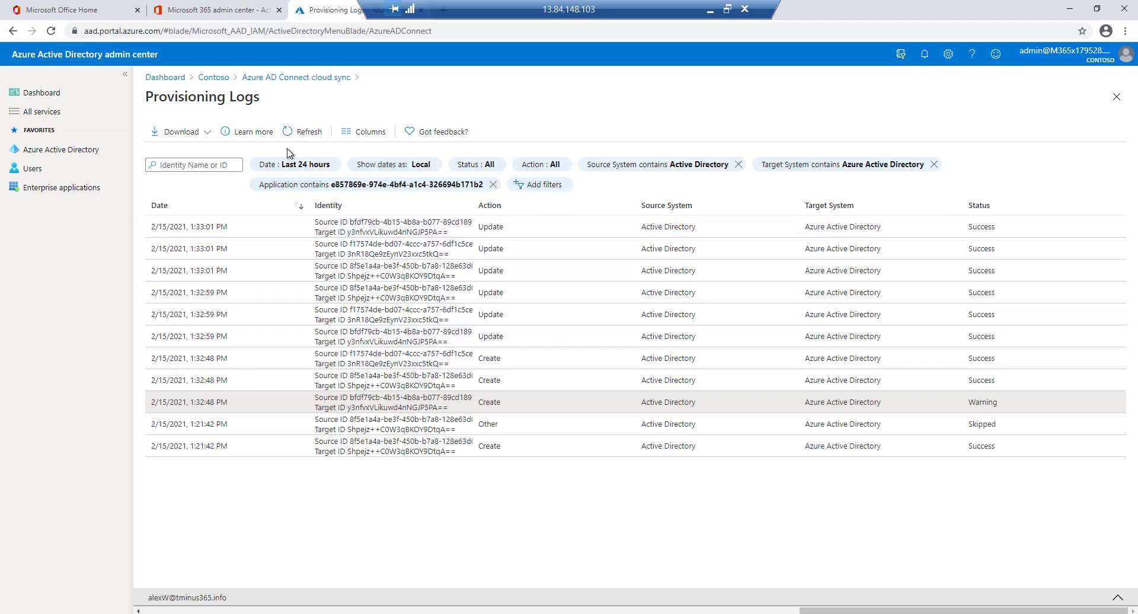
pyautogui.click(302, 131)
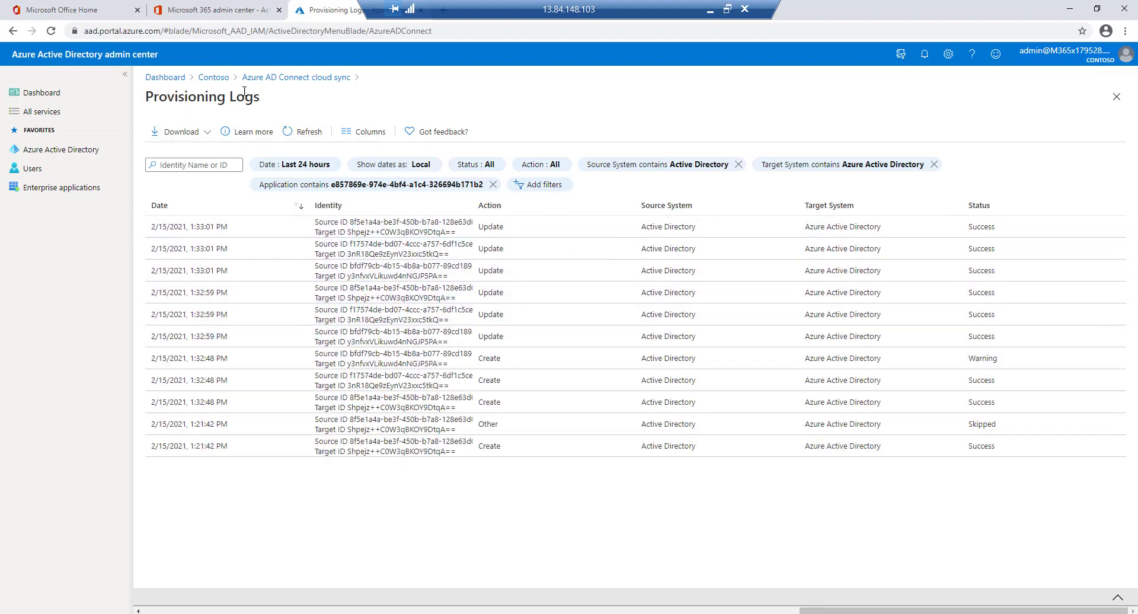
# Go back to the cloud sync overview listing tminus365.info as Healthy
pyautogui.click(295, 78)
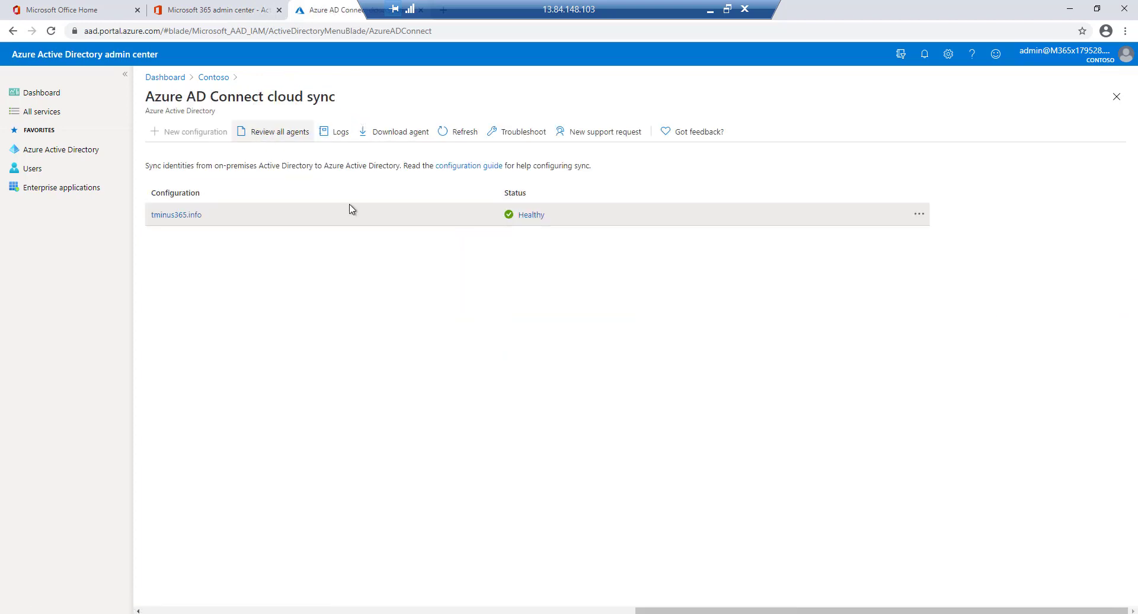
pyautogui.moveTo(386, 250)
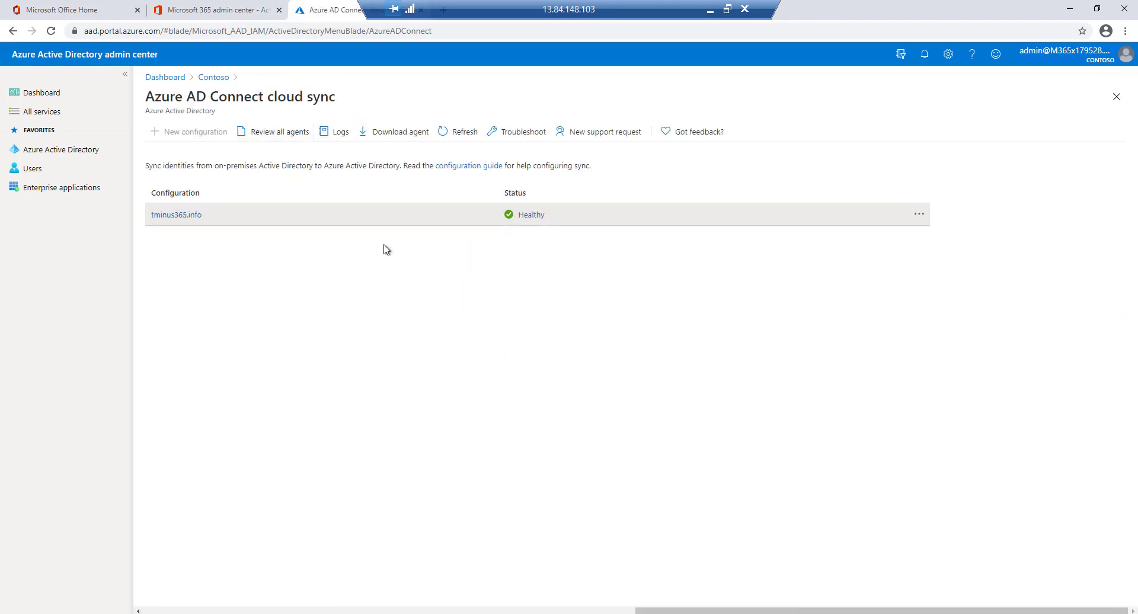
pyautogui.moveTo(324, 268)
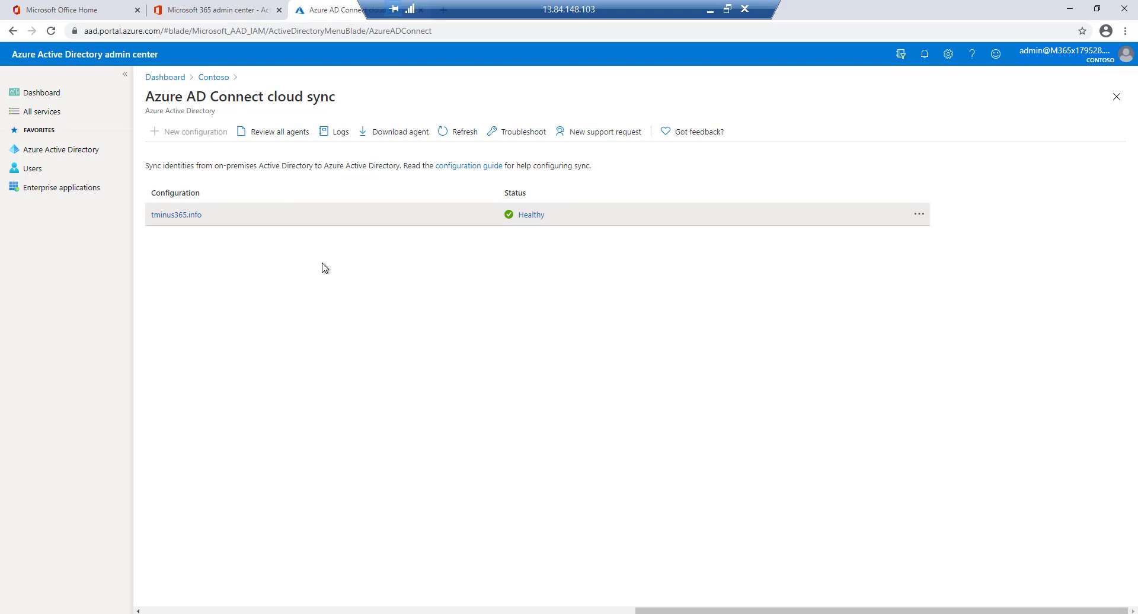
pyautogui.moveTo(433, 288)
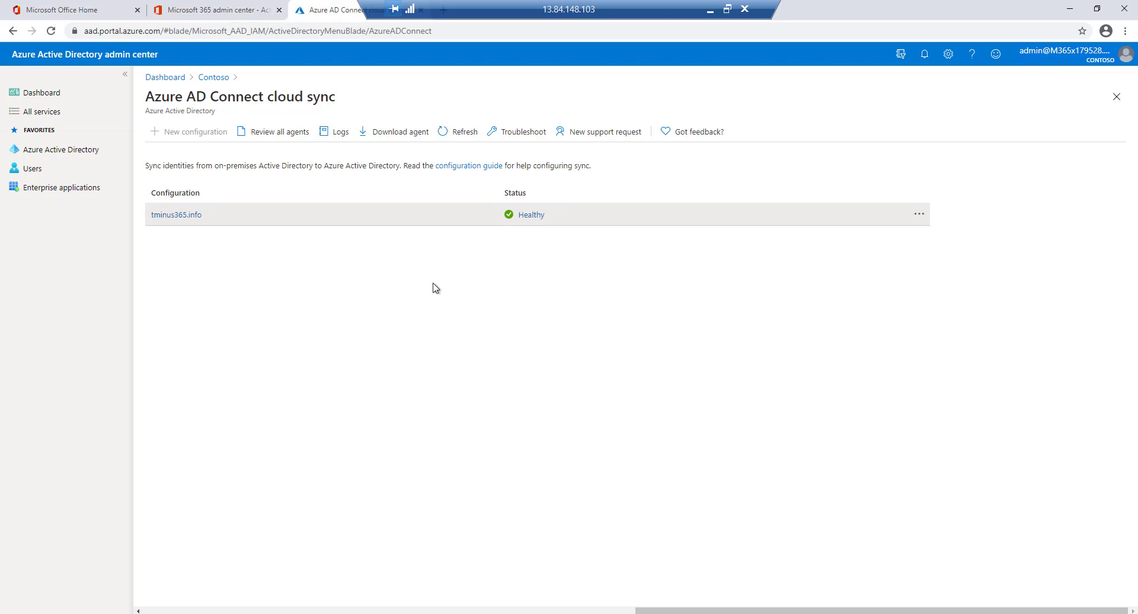
pyautogui.moveTo(397, 282)
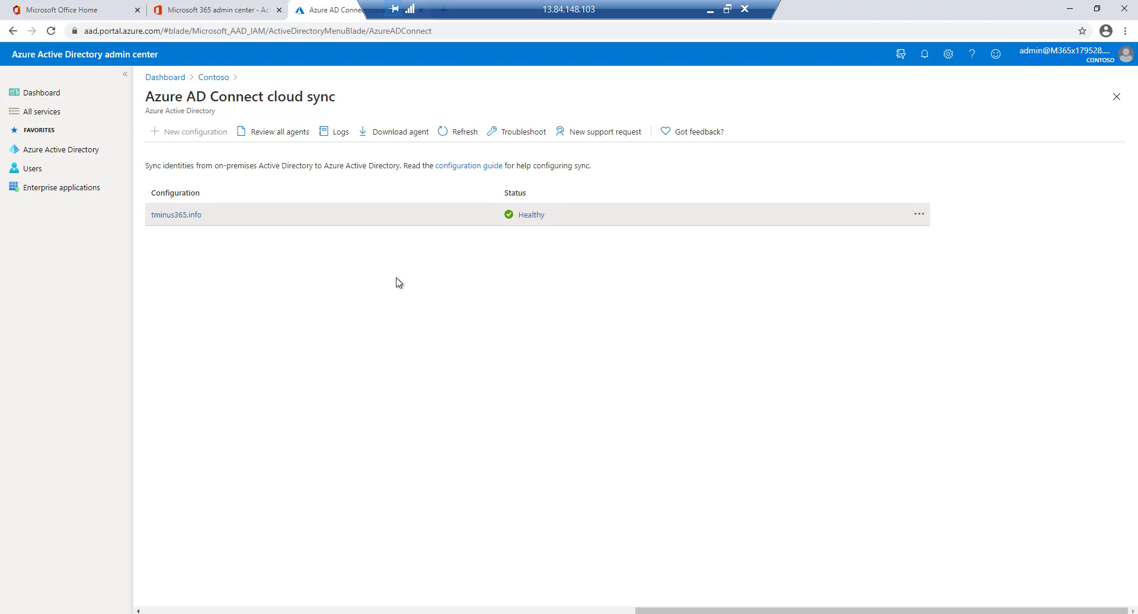
pyautogui.moveTo(306, 262)
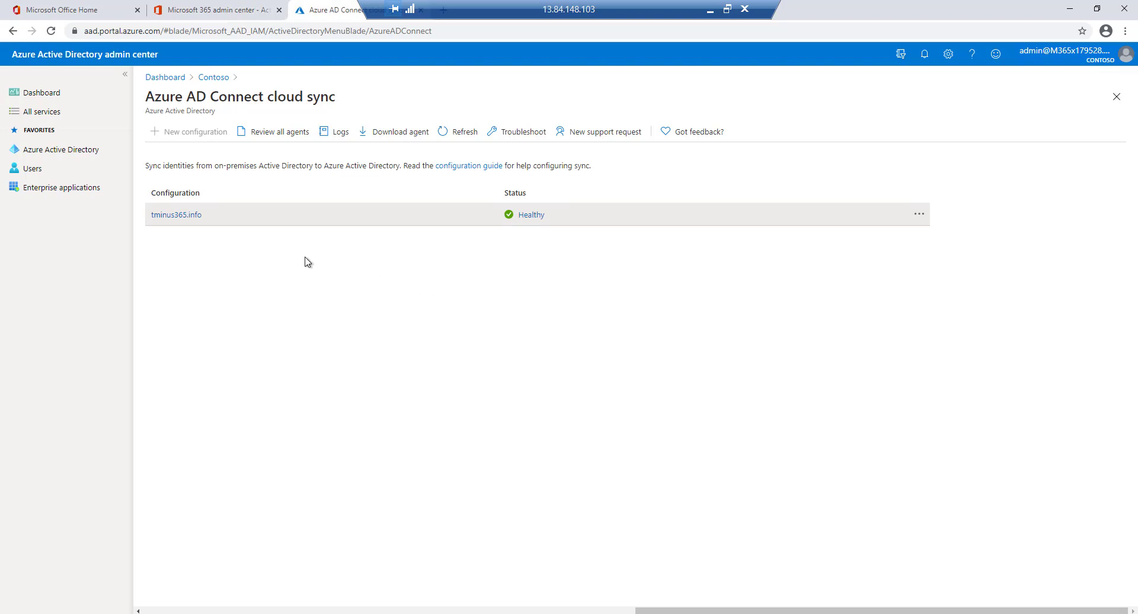
pyautogui.moveTo(363, 389)
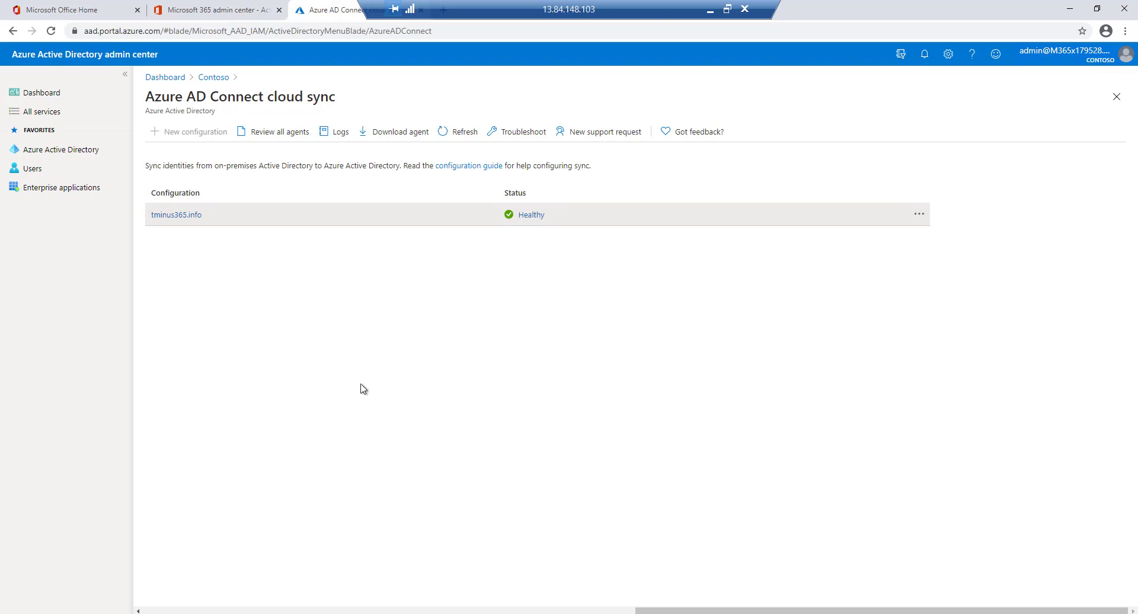
pyautogui.moveTo(451, 223)
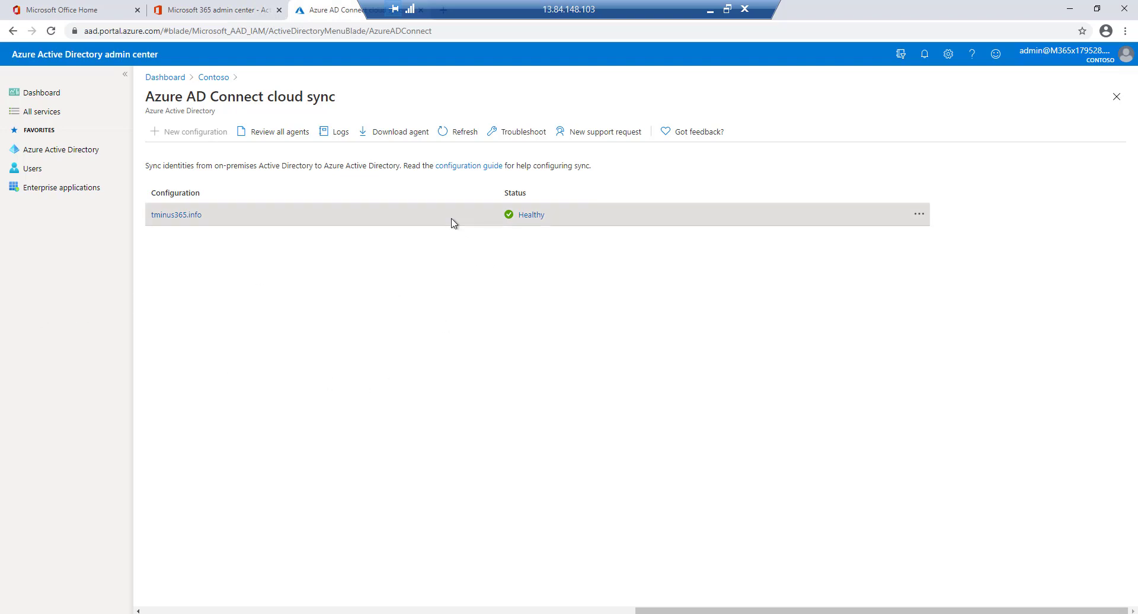
pyautogui.moveTo(341, 384)
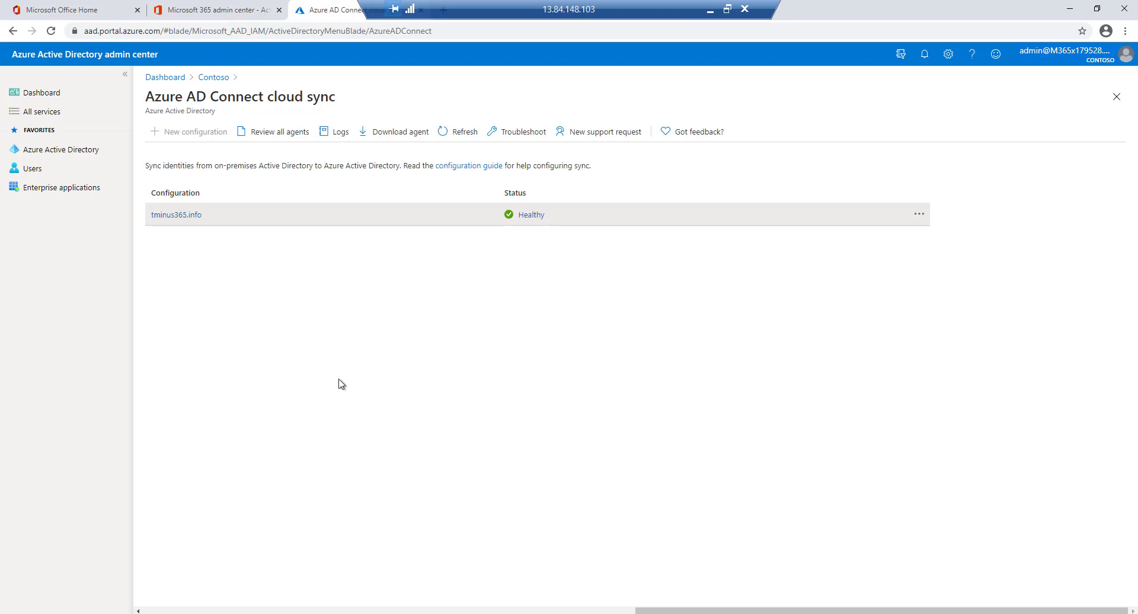